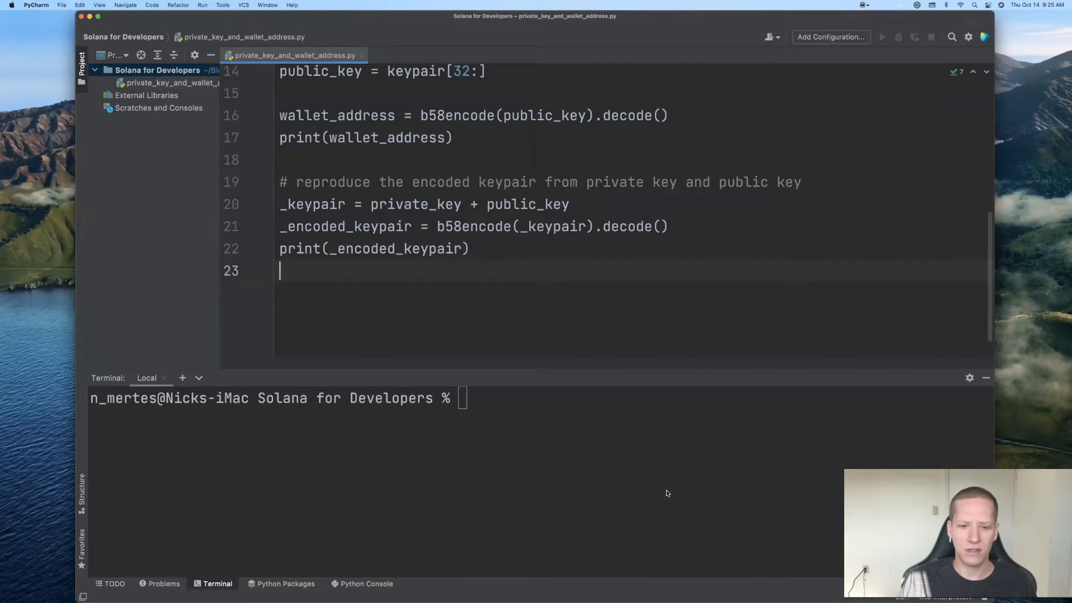
Create new_account.py via touch in the Terminal and open it from the Project tree
type("tou")
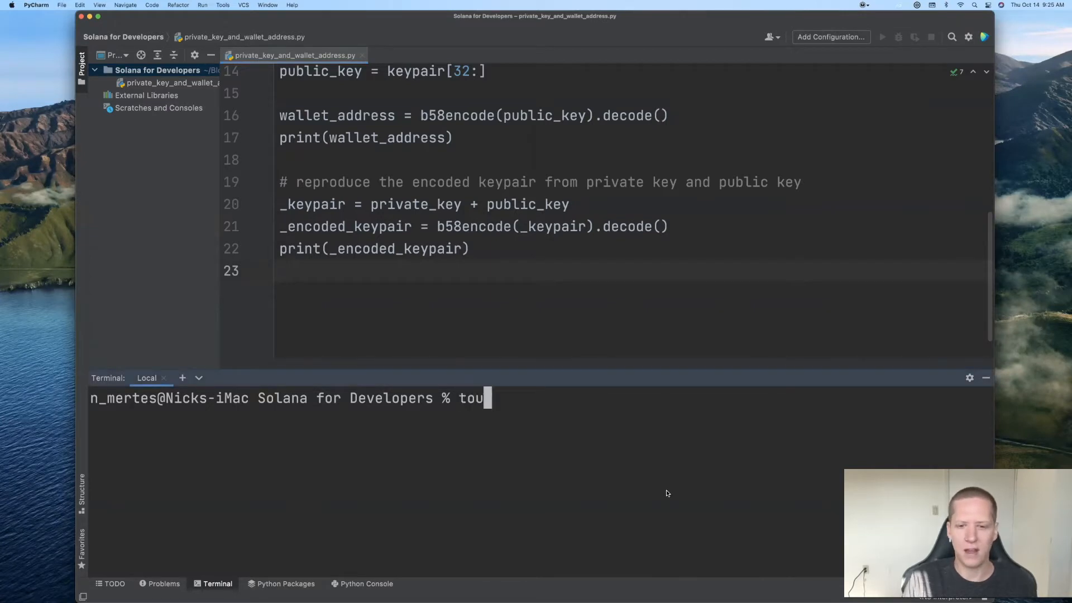
type("ch new")
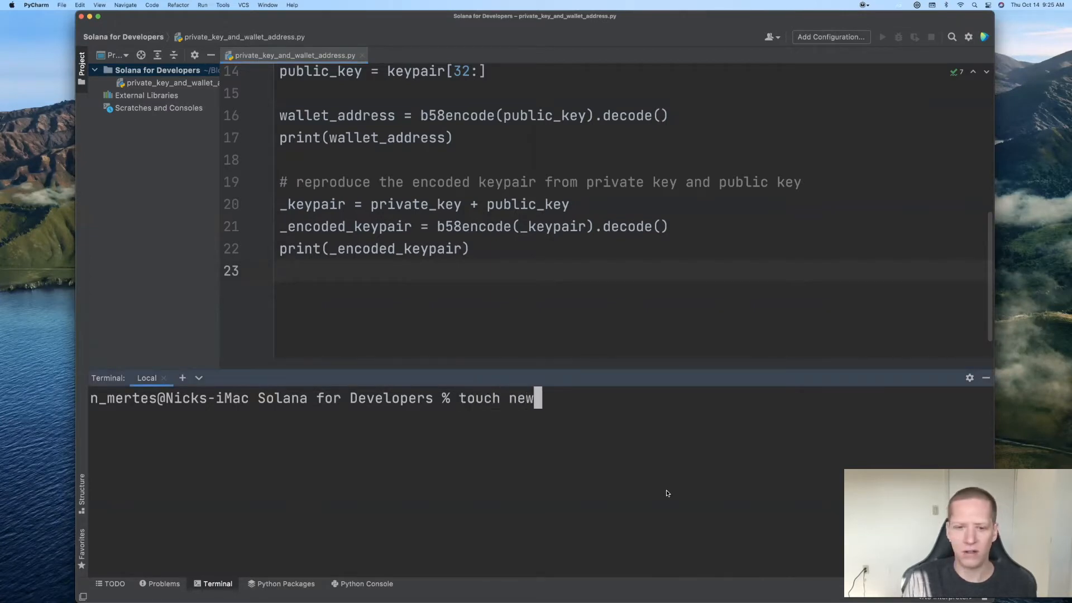
type("_account.py")
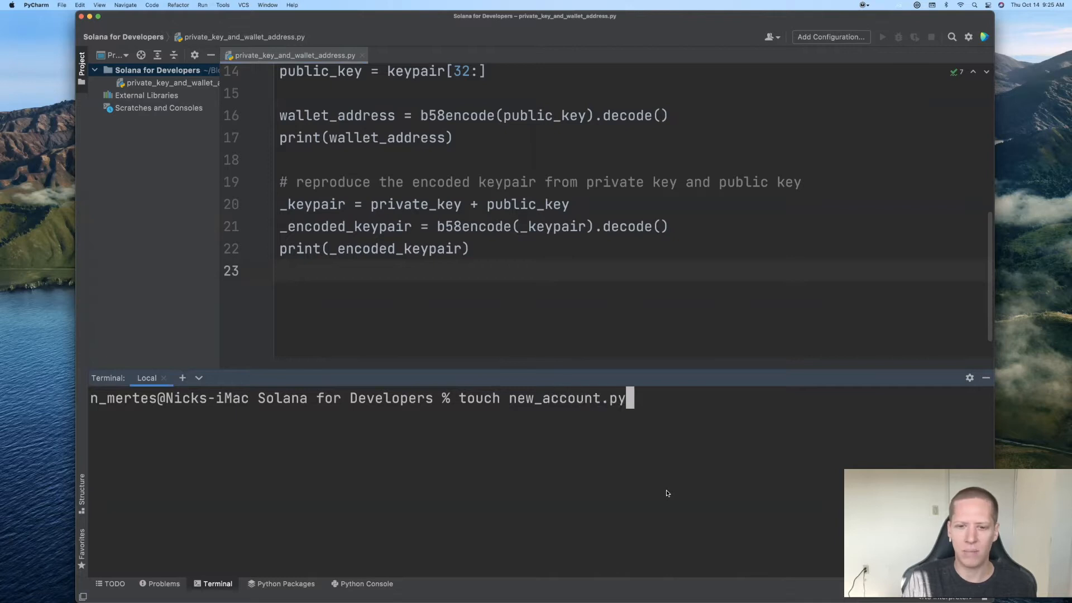
key("Return")
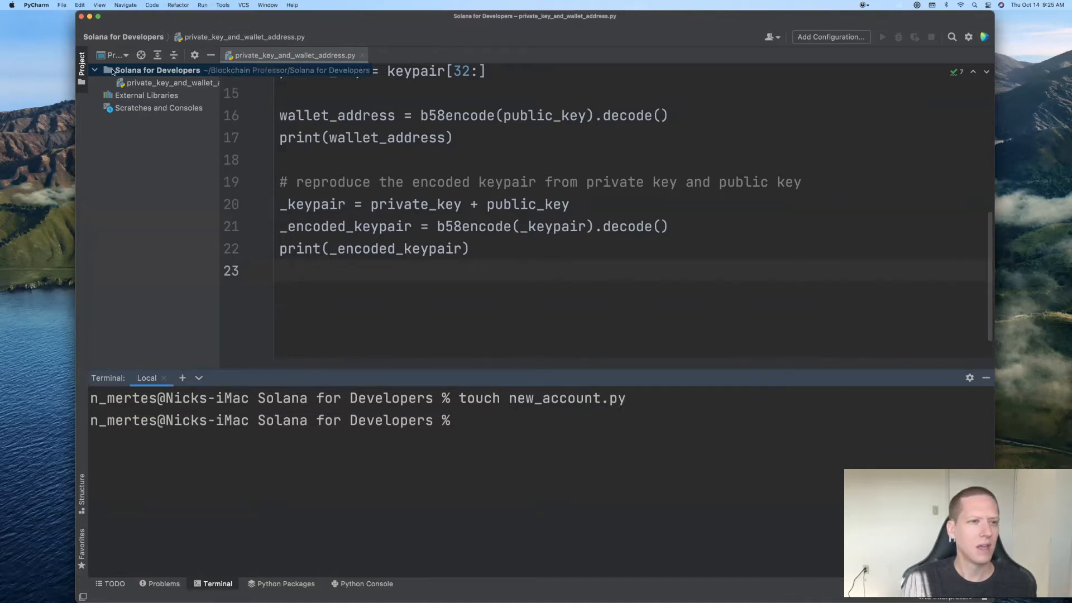
left_click(157, 70)
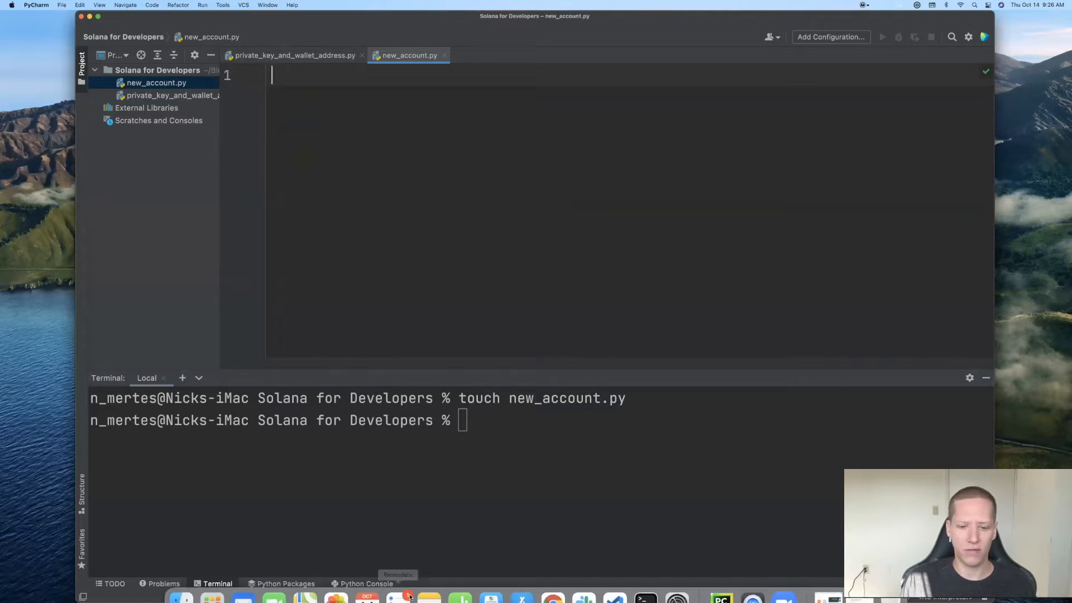
left_click(551, 581)
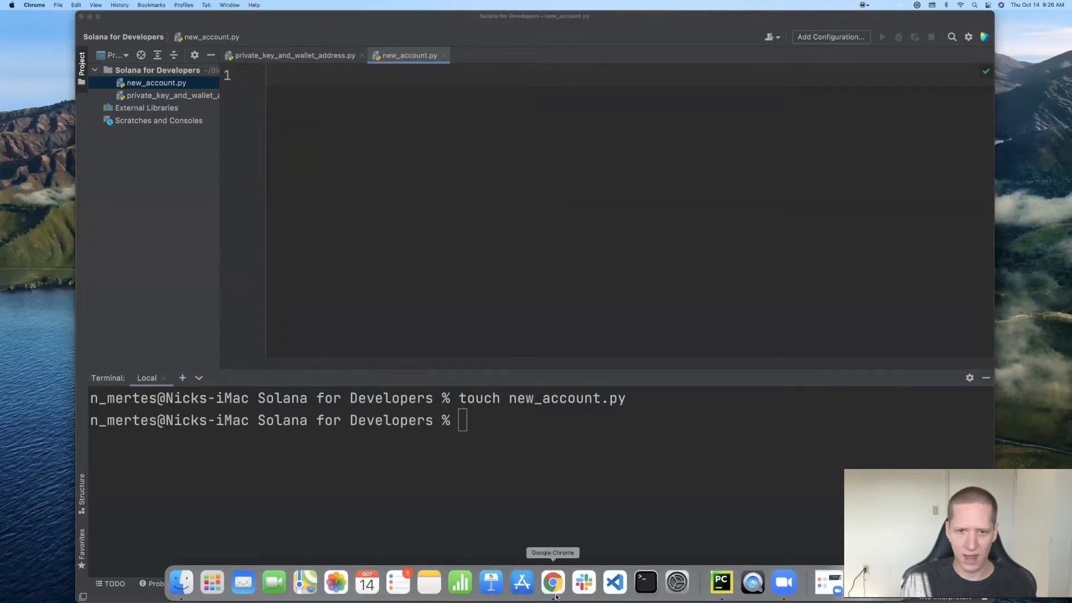
left_click(552, 582)
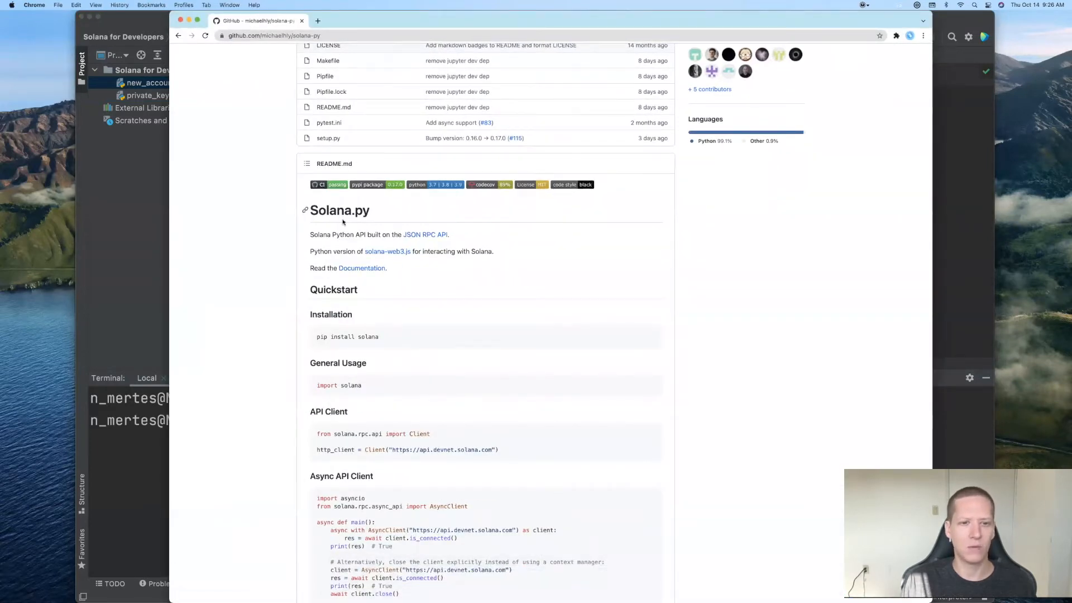
mouse_move(534, 279)
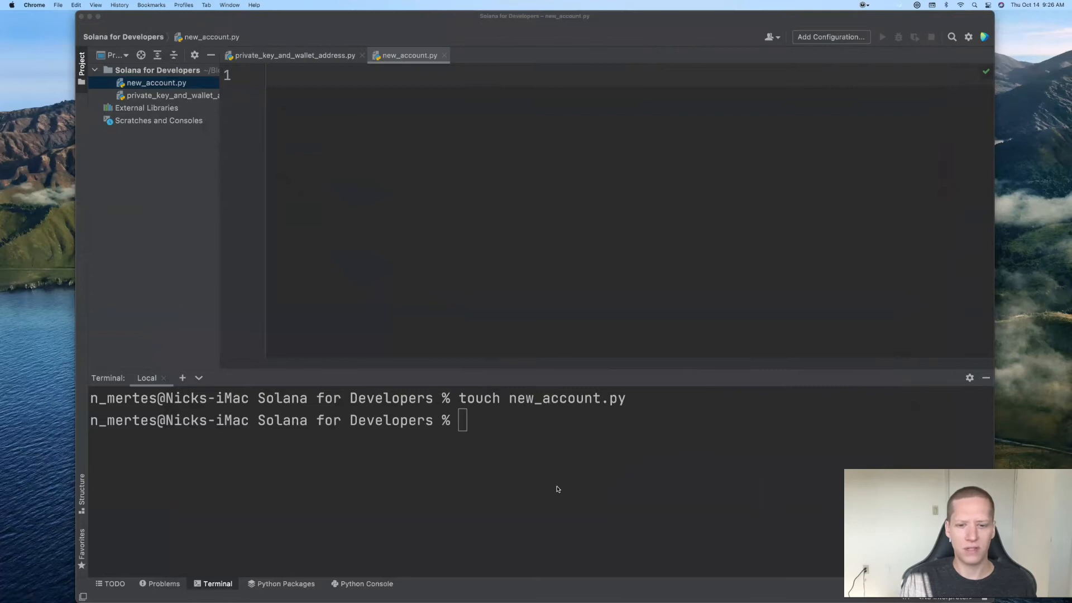
Run pip install solana in the Terminal to install solana-0.17.0
type("pi")
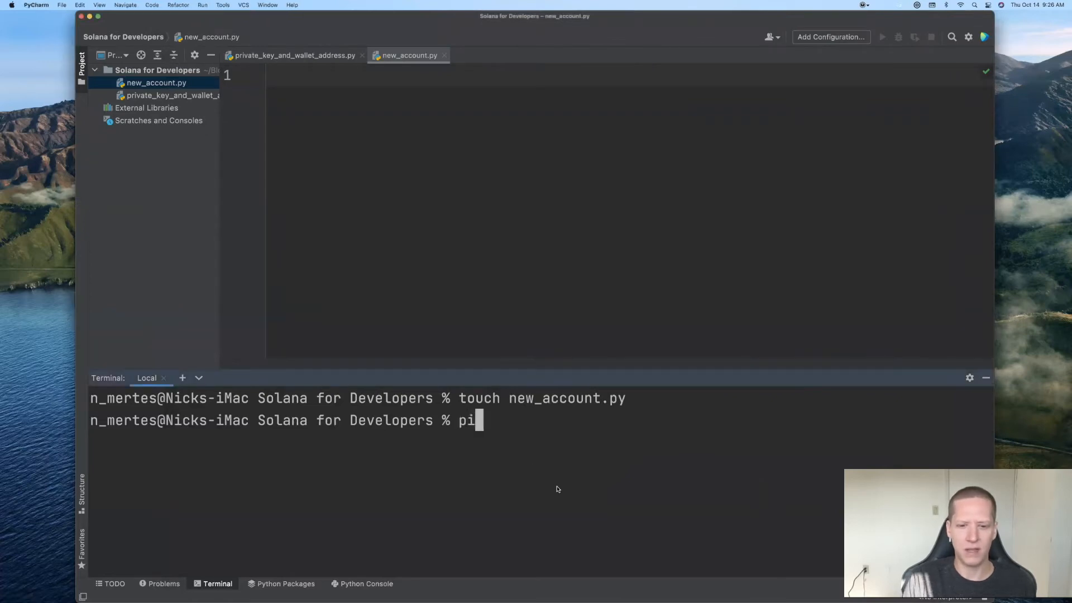
type("p inst")
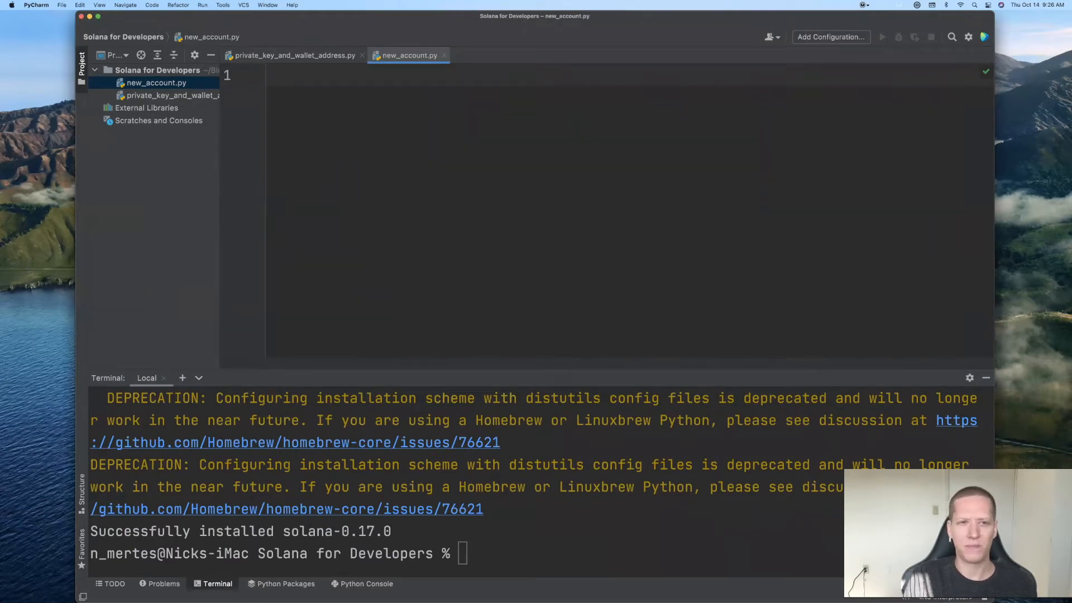
Add the line from solana.account import Account at the top of new_account.py
type("from")
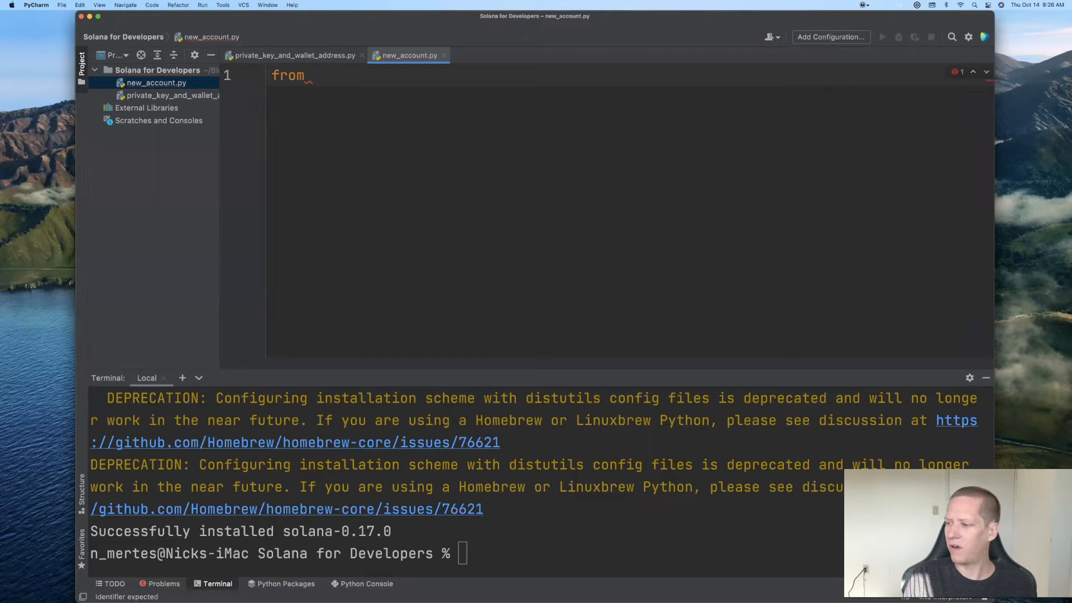
type("solana.acc")
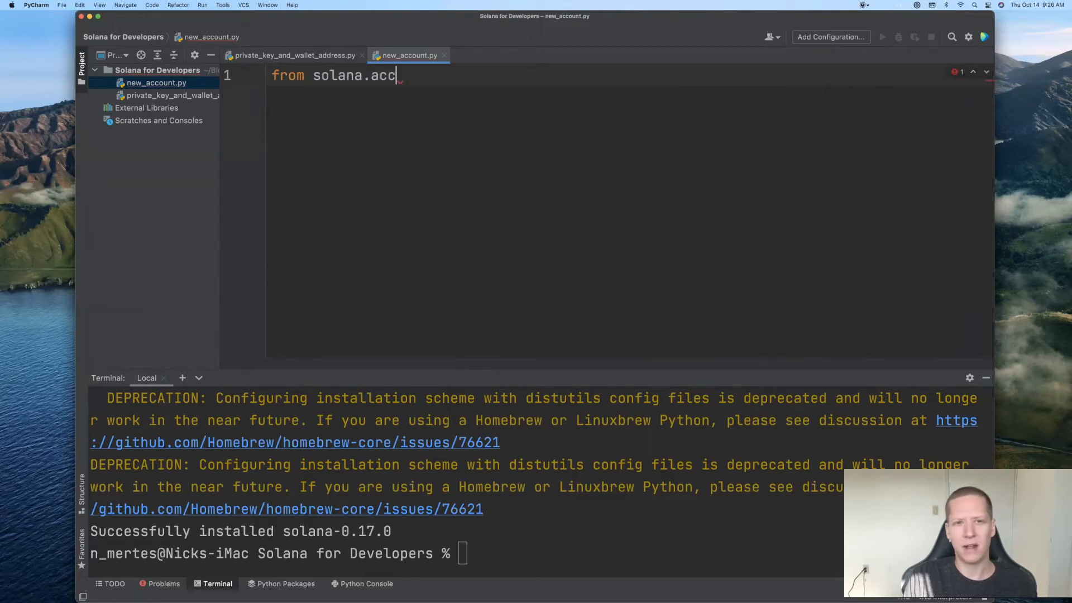
type("ount import A")
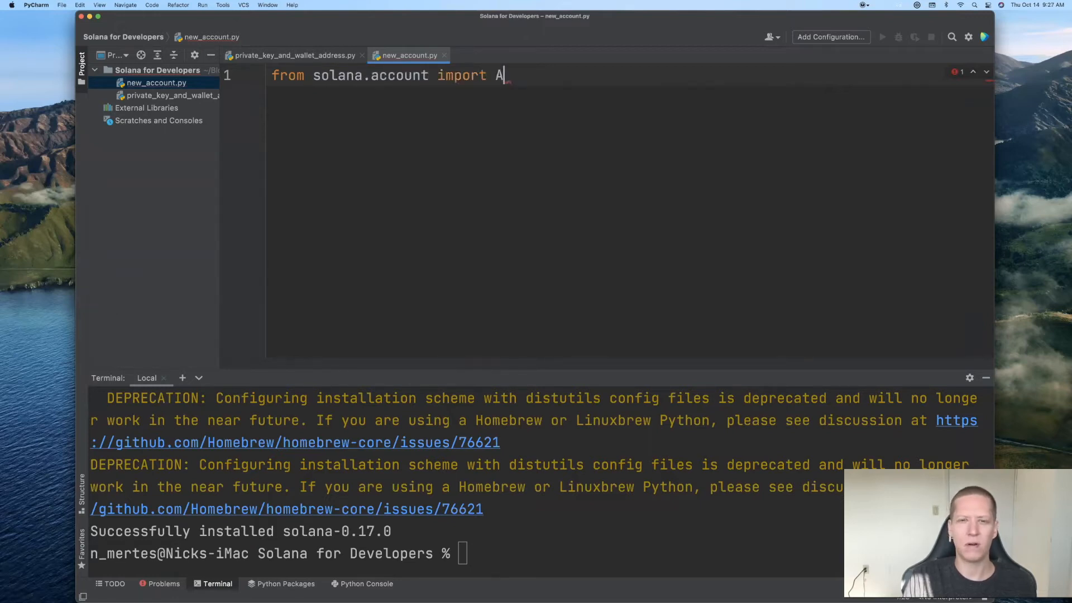
type("ccount")
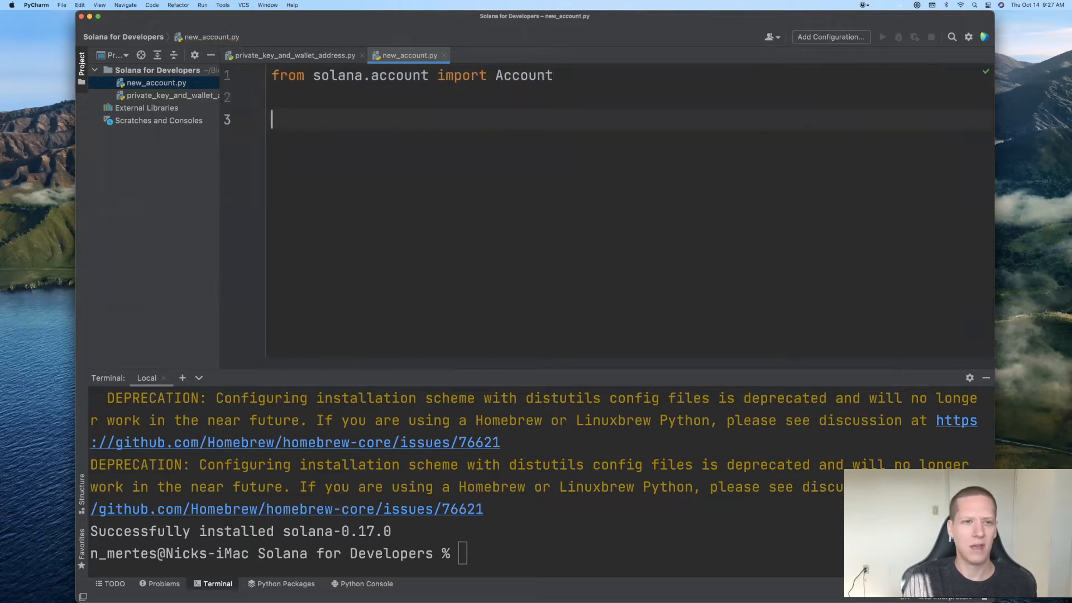
Under a '# generate a new account' comment, add account = Account()
type("#")
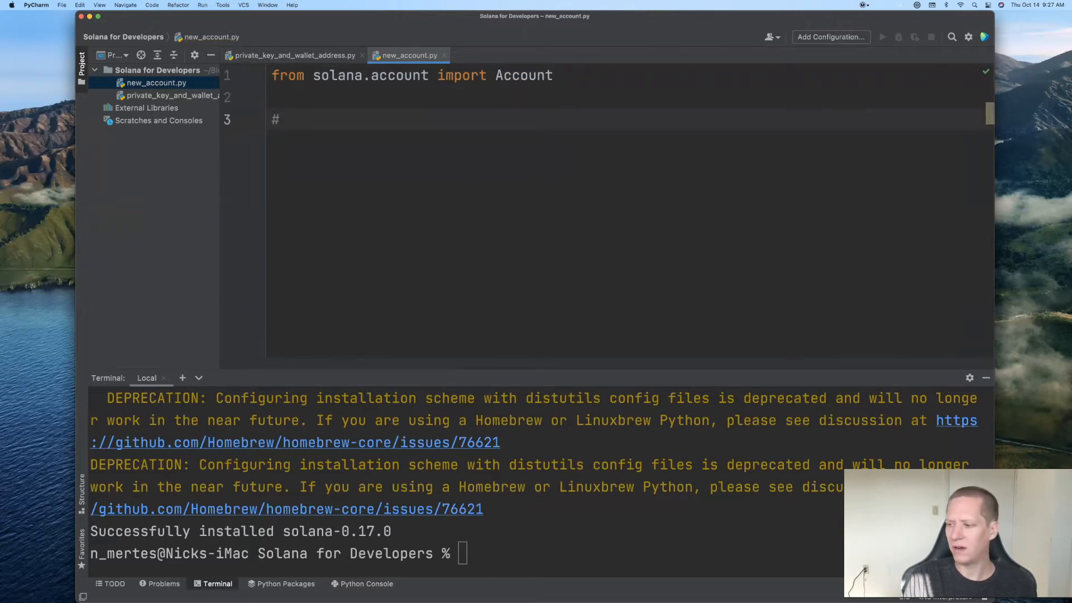
type("generate an")
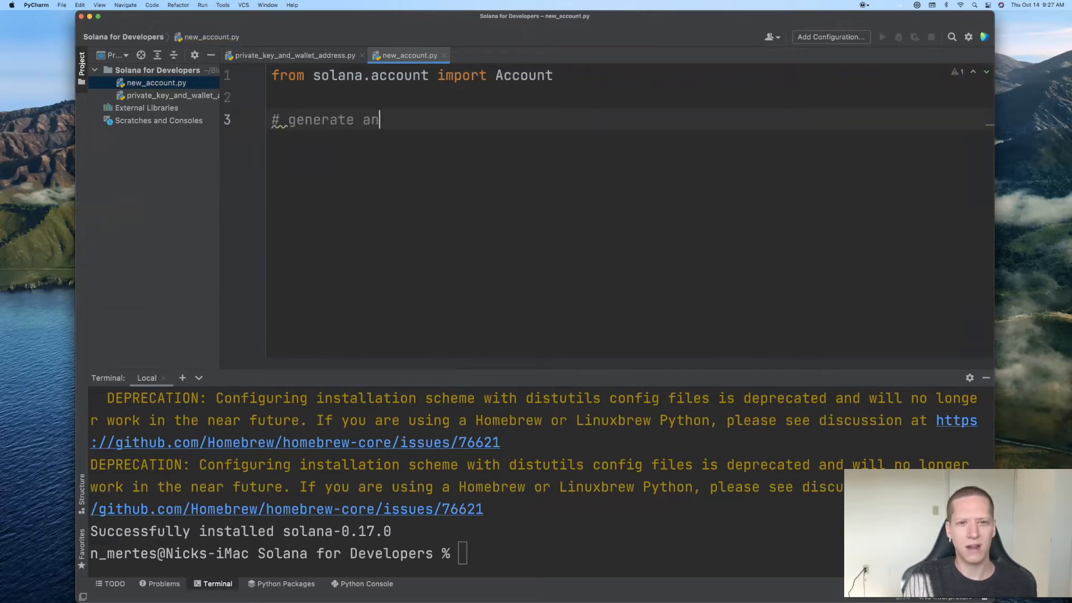
type("a new")
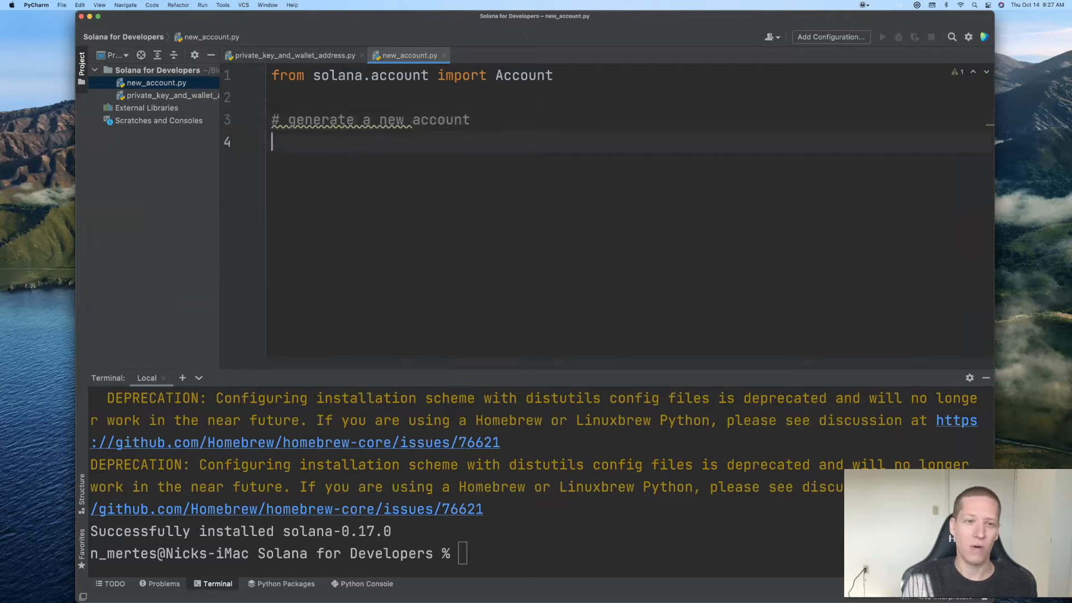
type("a")
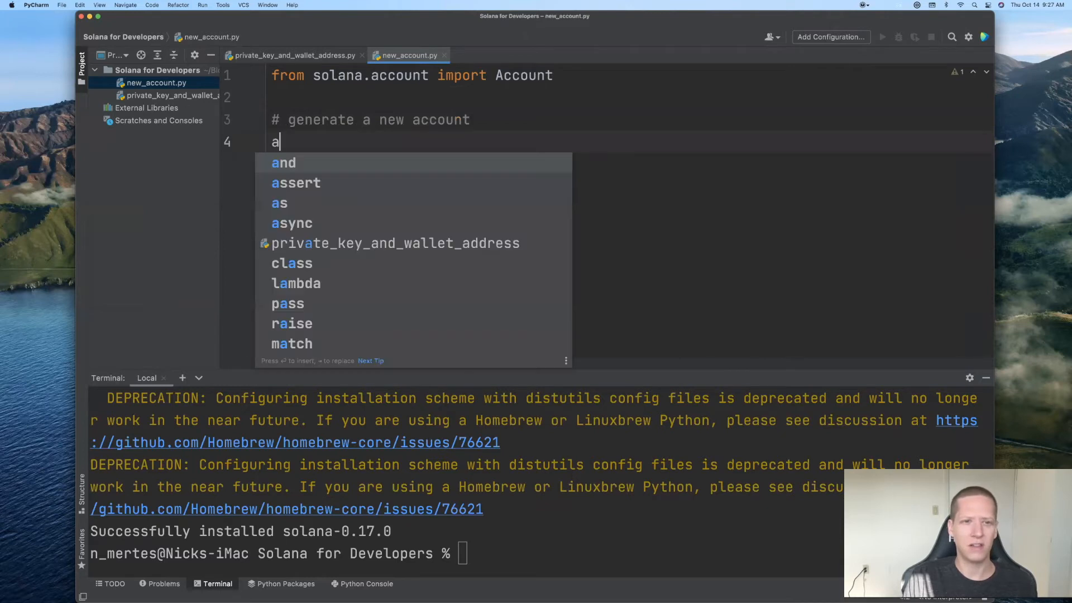
type("ccount = Account(")
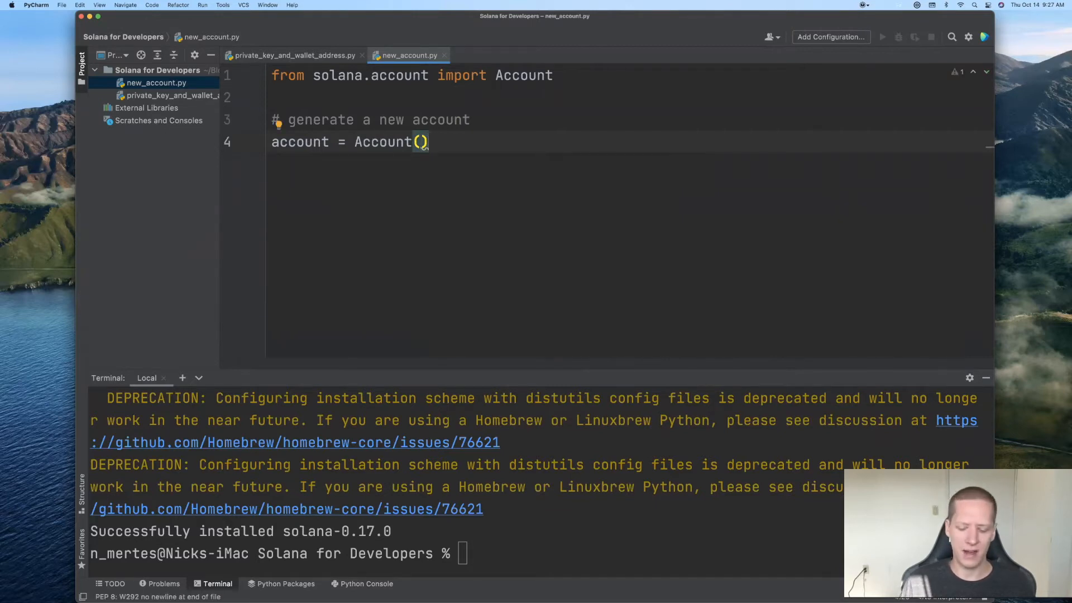
key("Return")
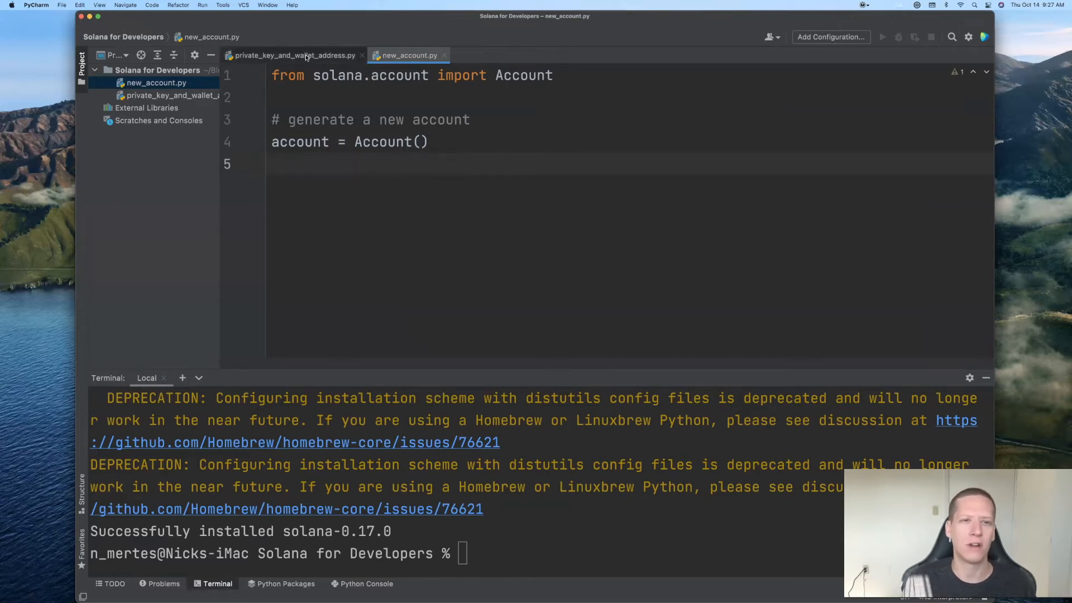
left_click(291, 55)
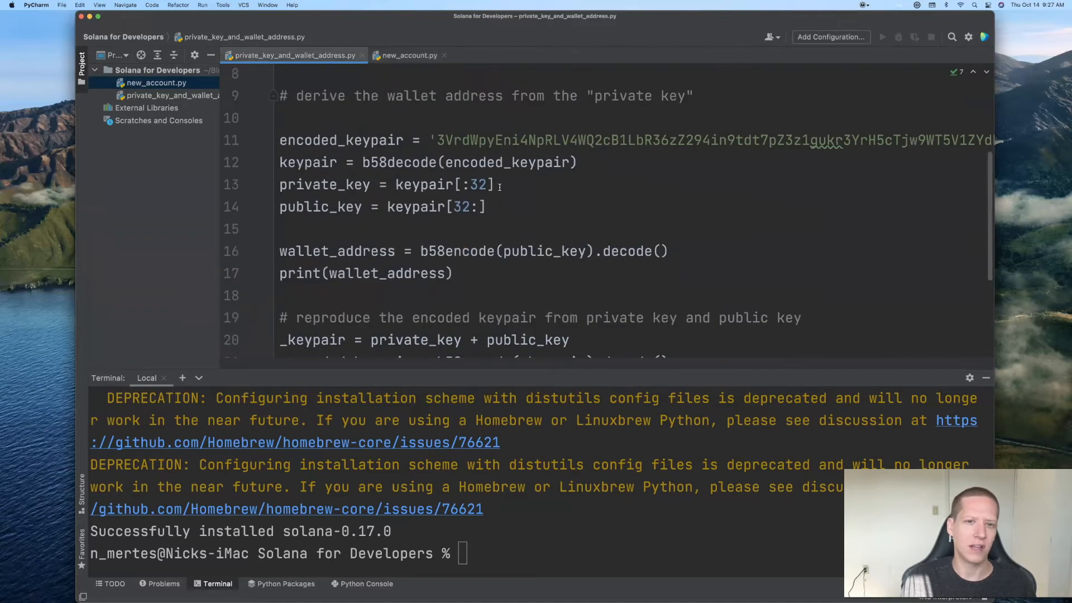
scroll("up", 3)
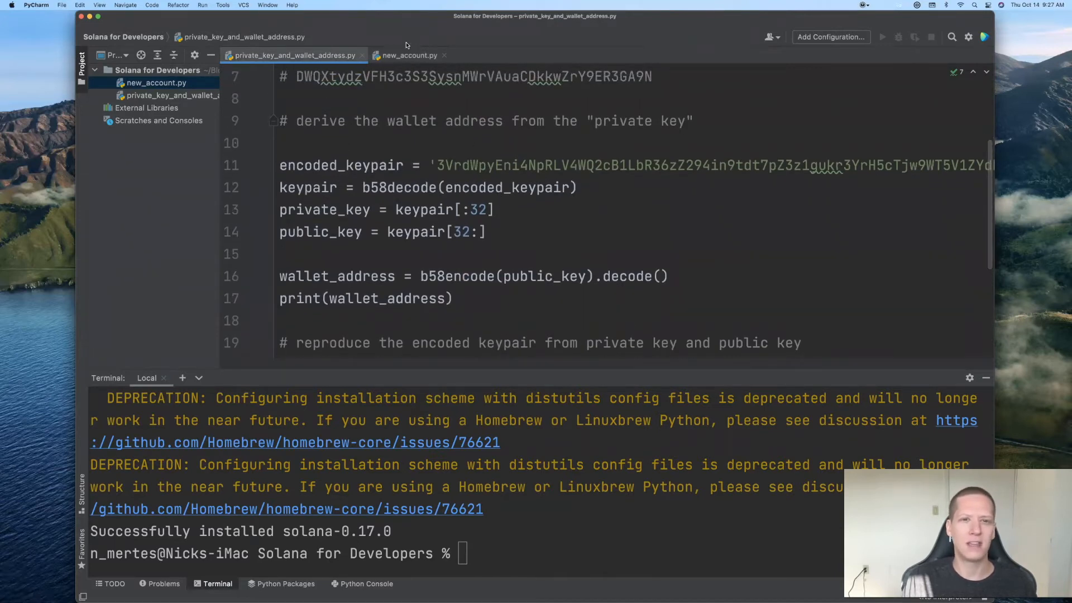
left_click(409, 55)
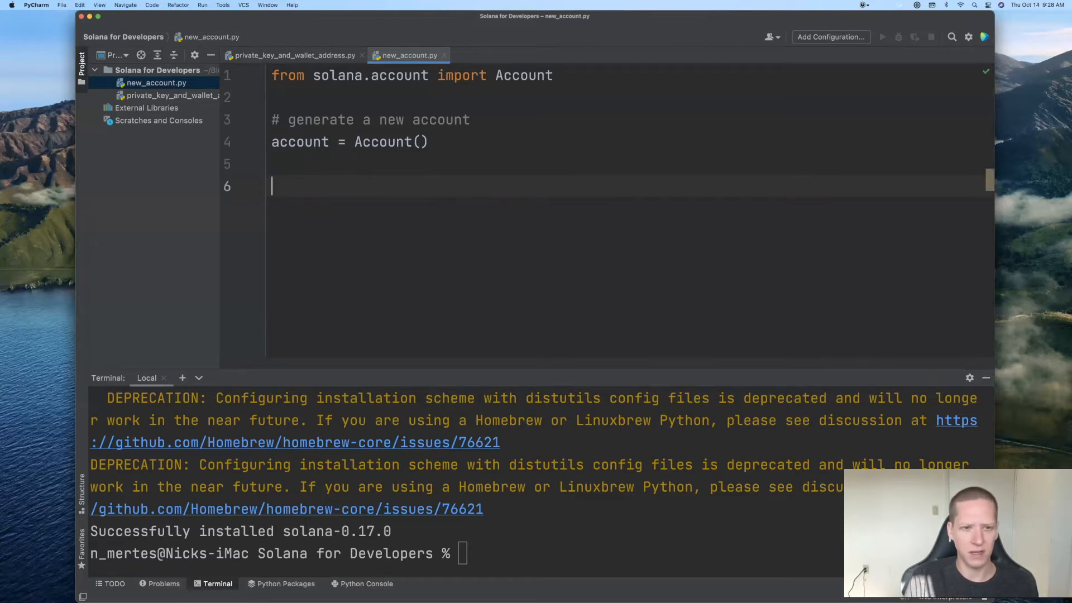
Add a '# get private and public key' comment and private_key = account.secret_key()
type("#")
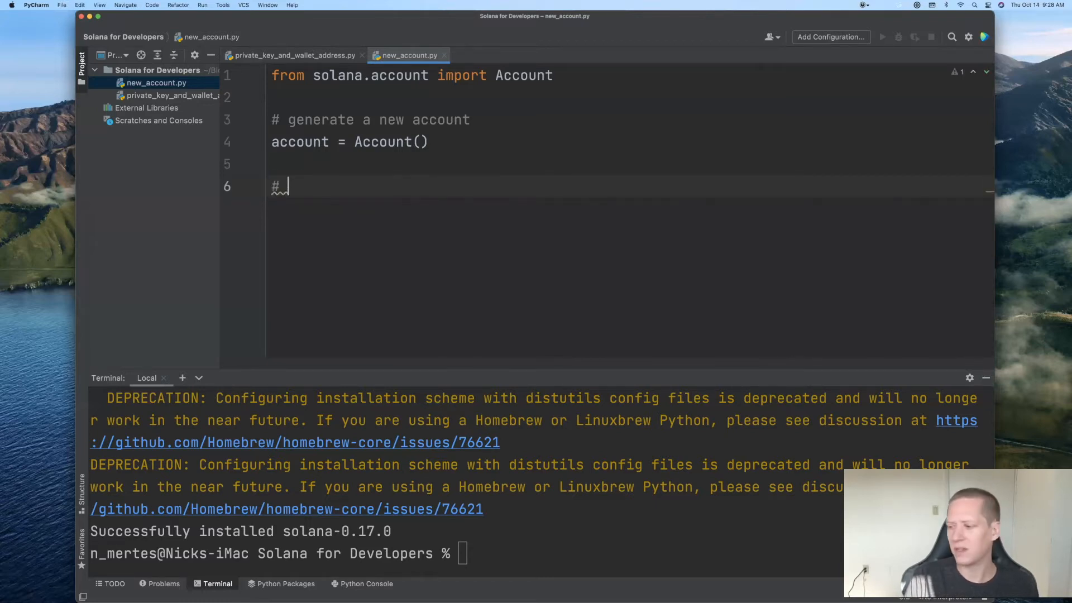
type("get")
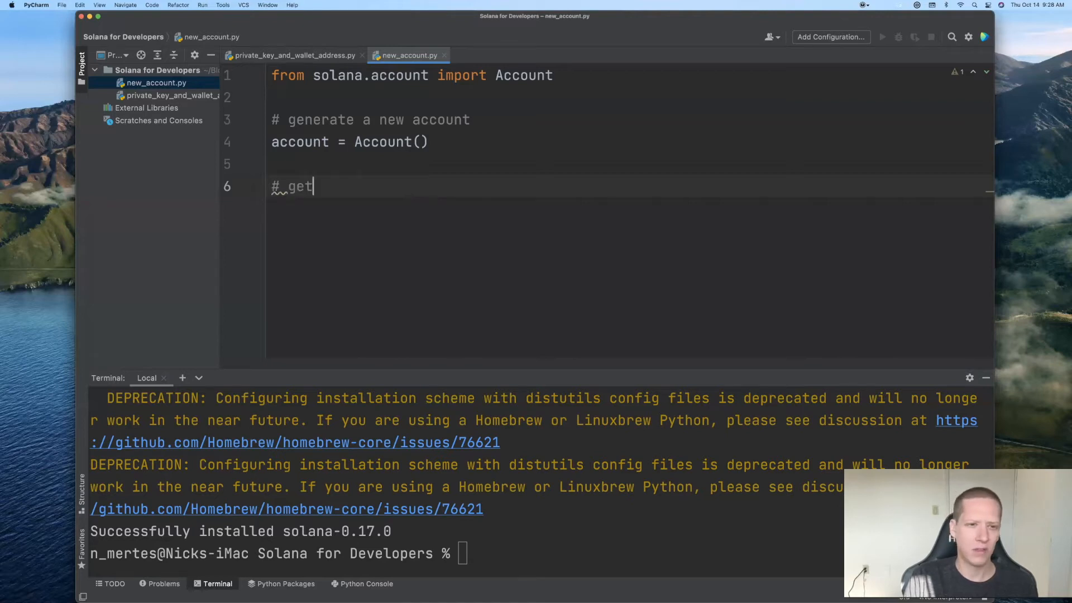
type("priva")
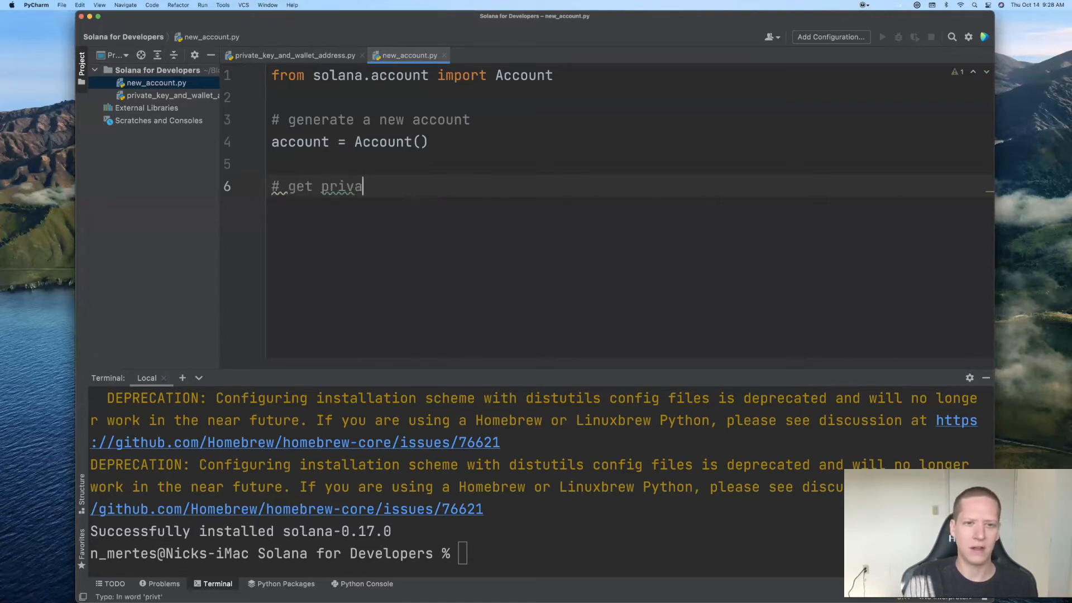
type("te and public key")
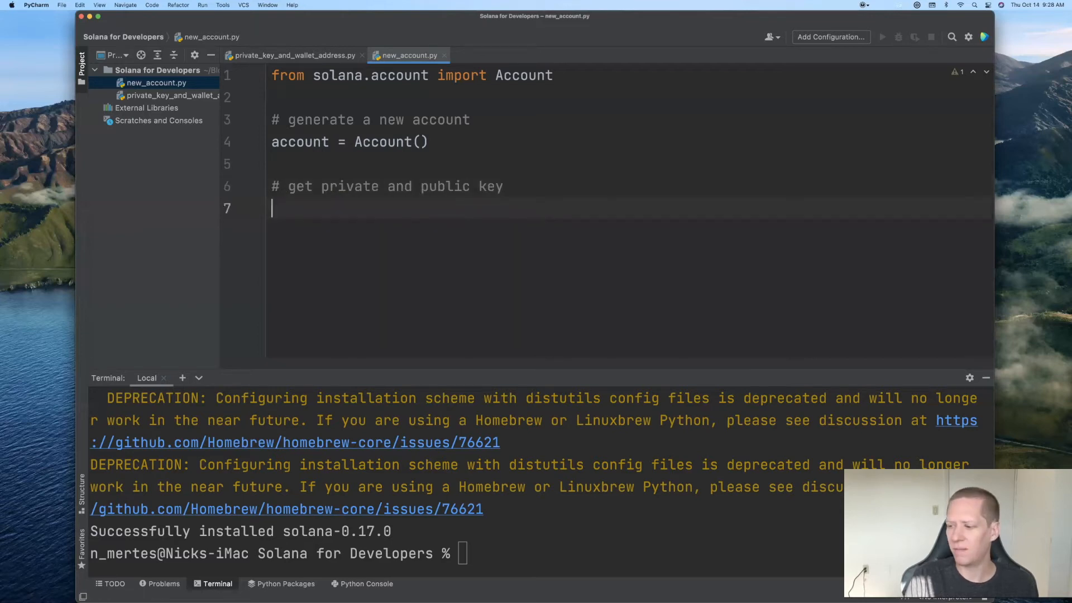
type("private_key = a")
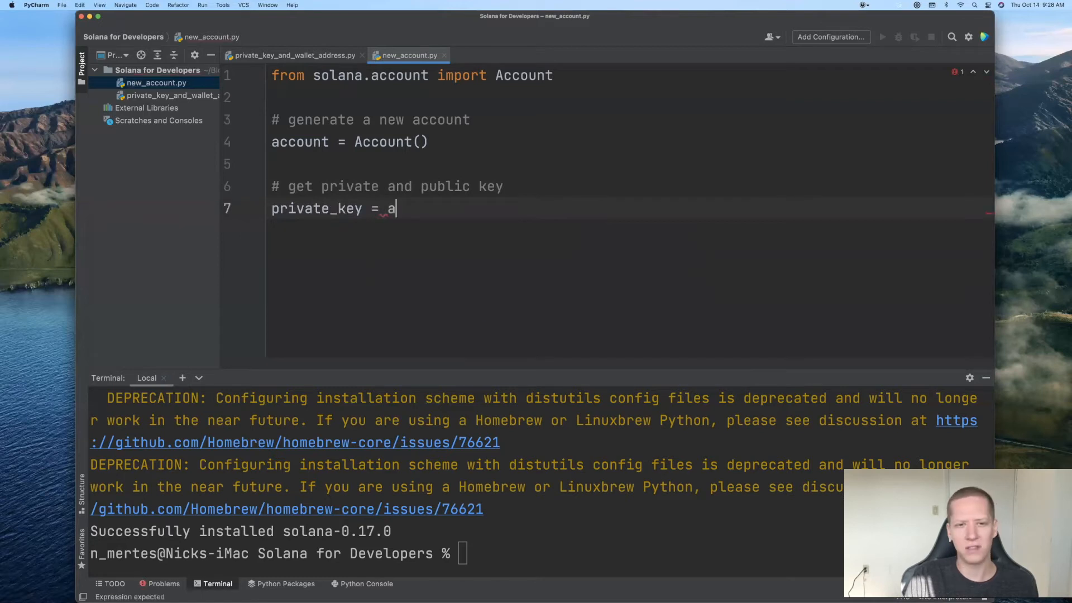
type("ccount.secre")
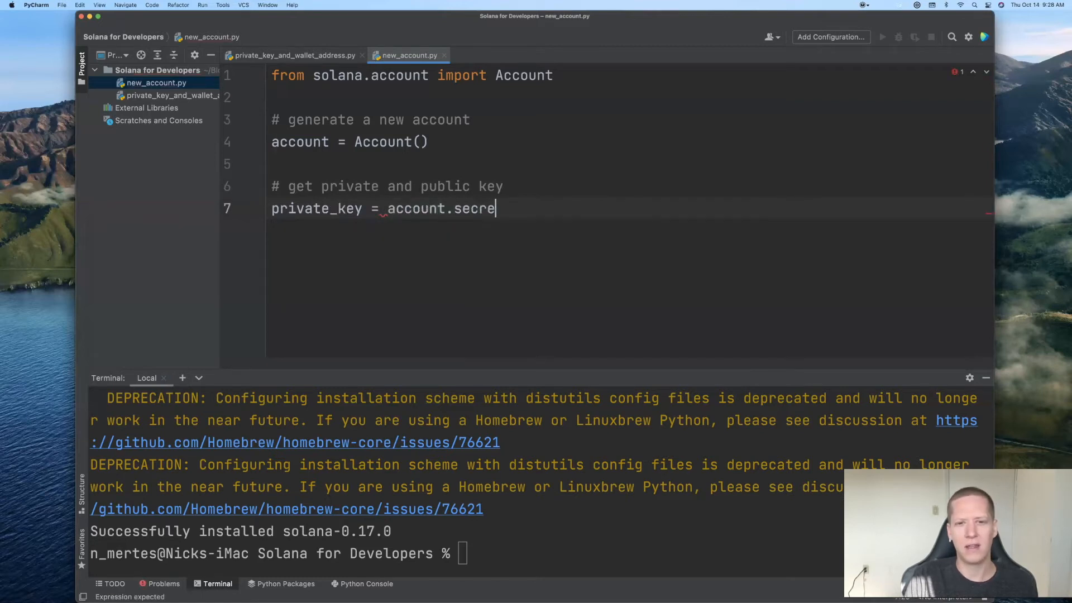
type("t_key()")
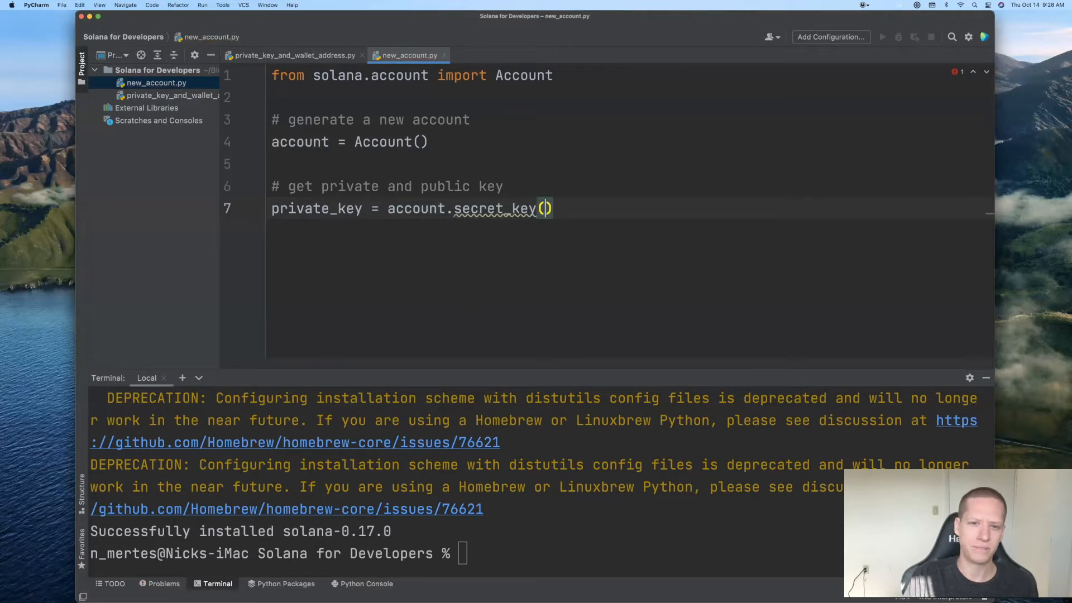
key("Return")
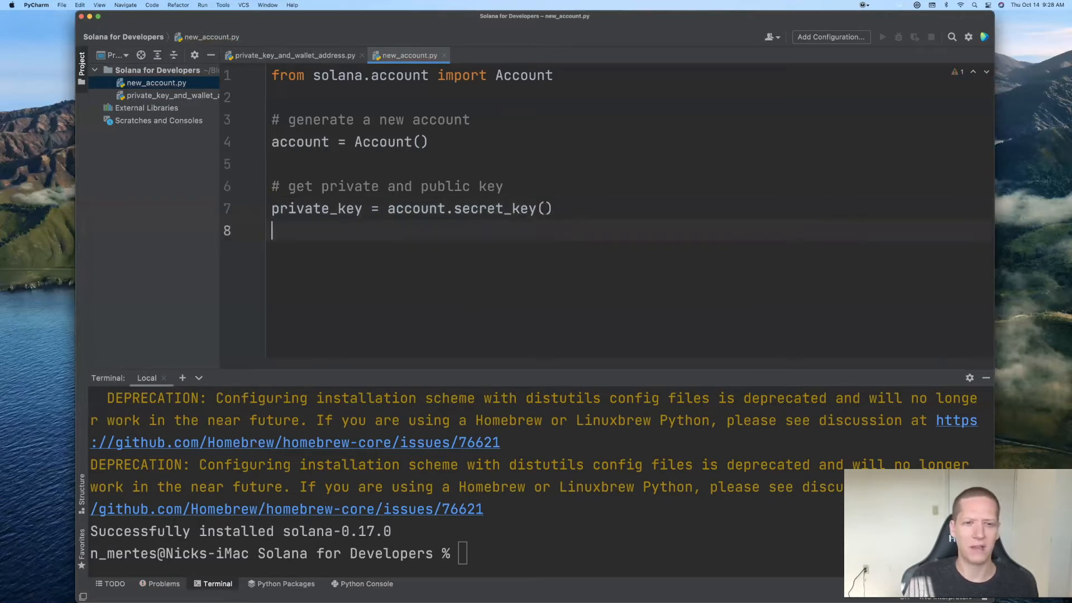
Add public_key = bytes(account.public_key()) on the next line
type("p")
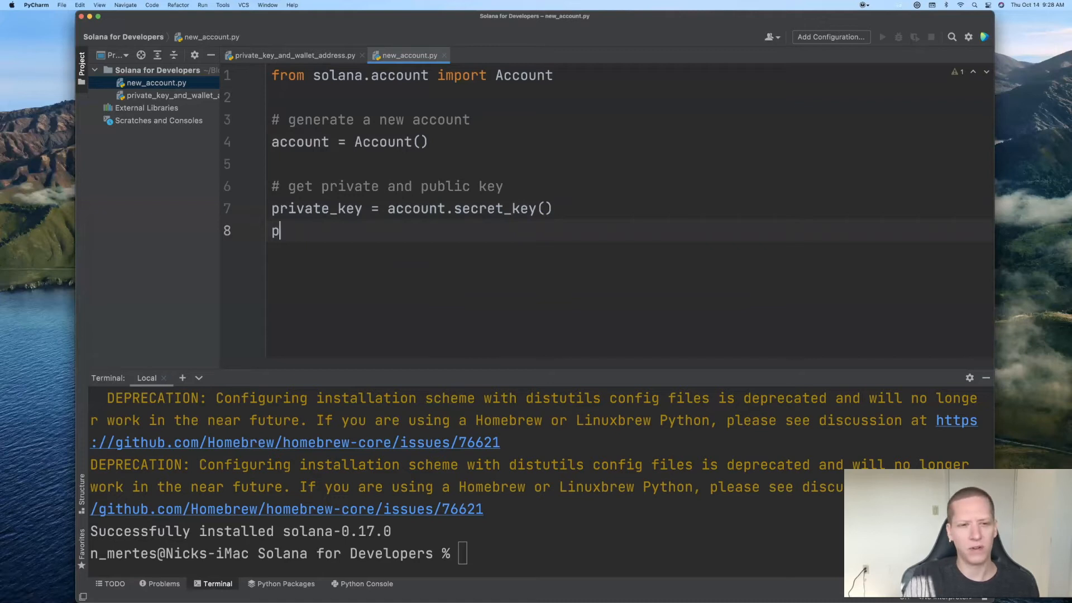
type("ublic_key = bytes(")
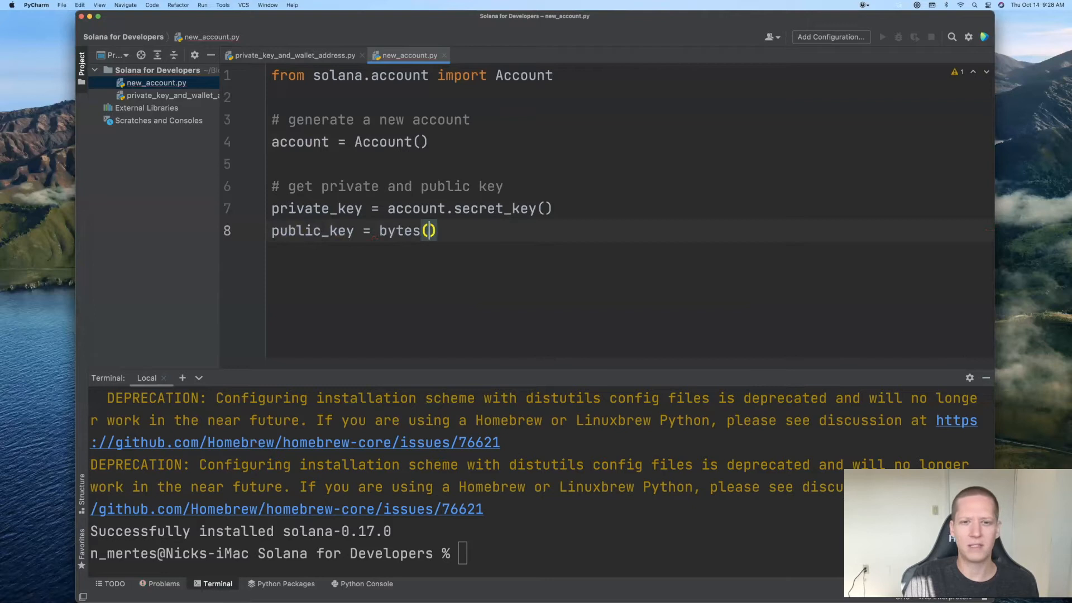
type("account.")
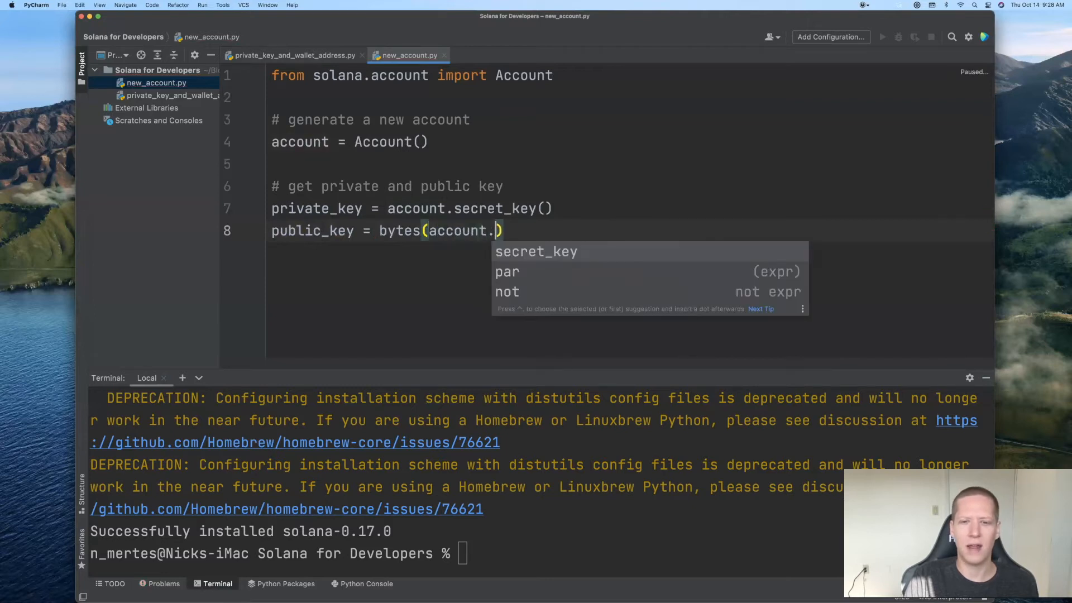
type("public_key")
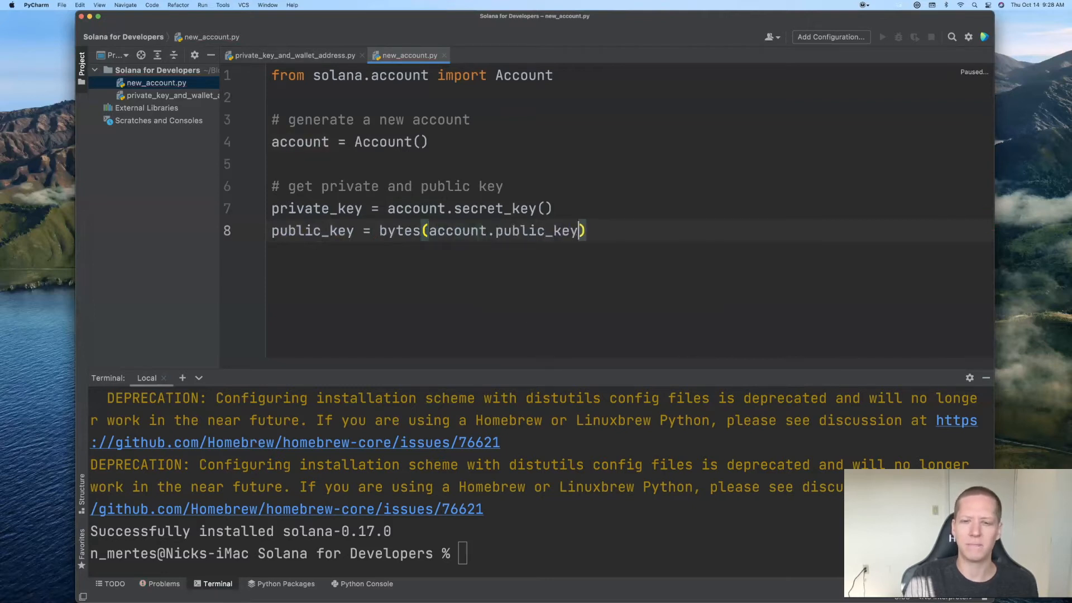
type("()")
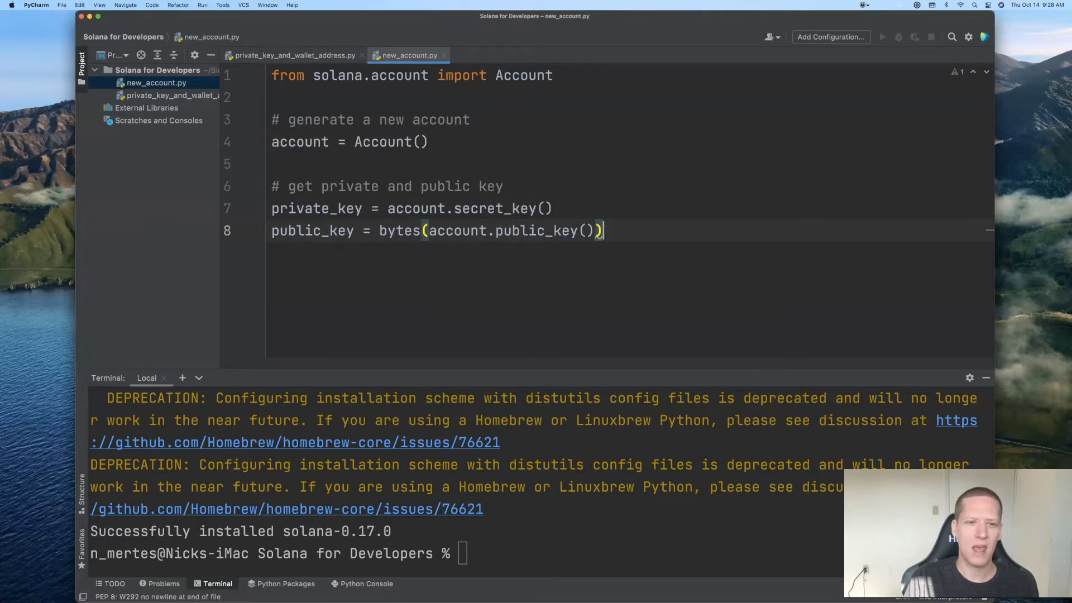
key("Return")
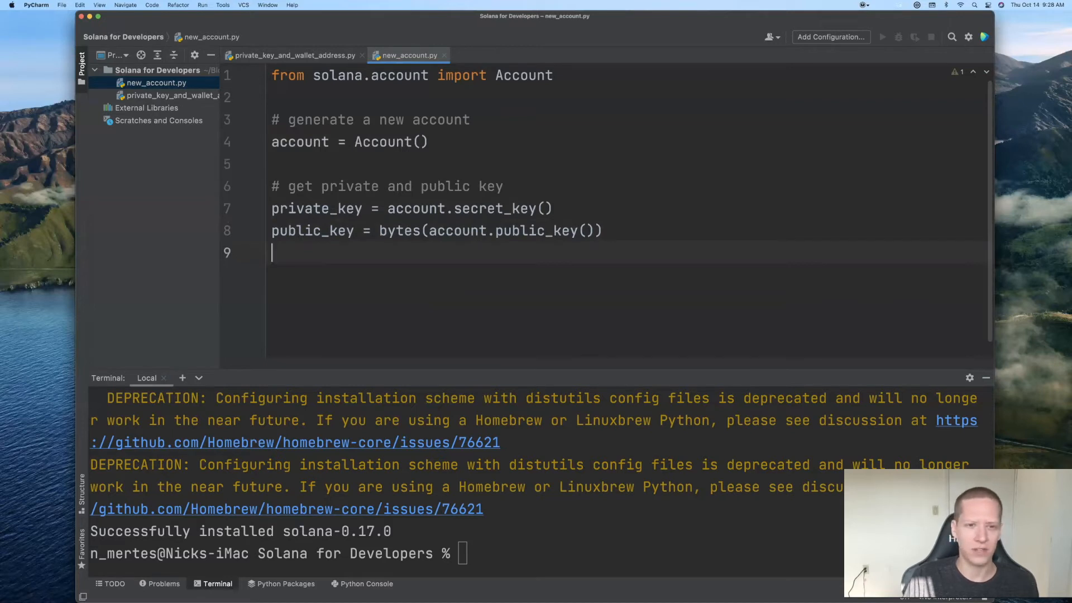
Start wallet_address = and bring the base58 import over from private_key_and_wallet_address.py
type("w")
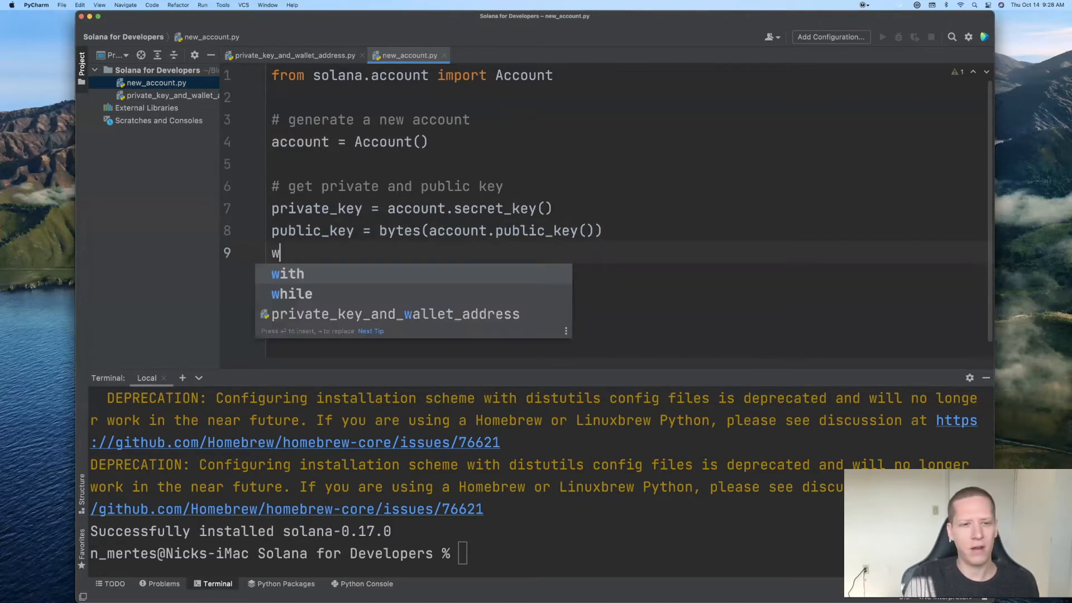
type("allet_")
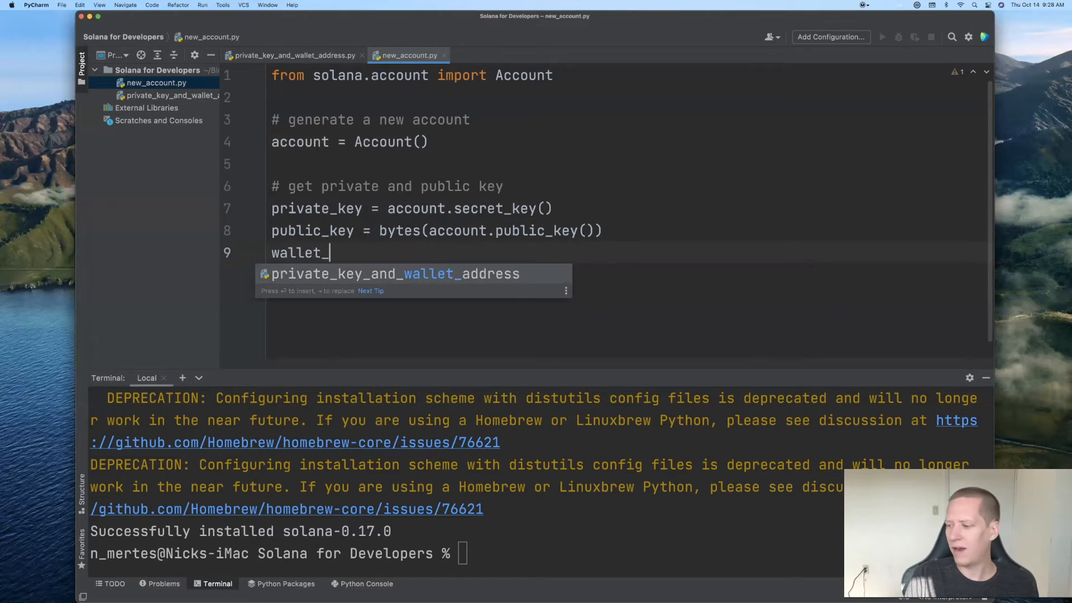
type("address =")
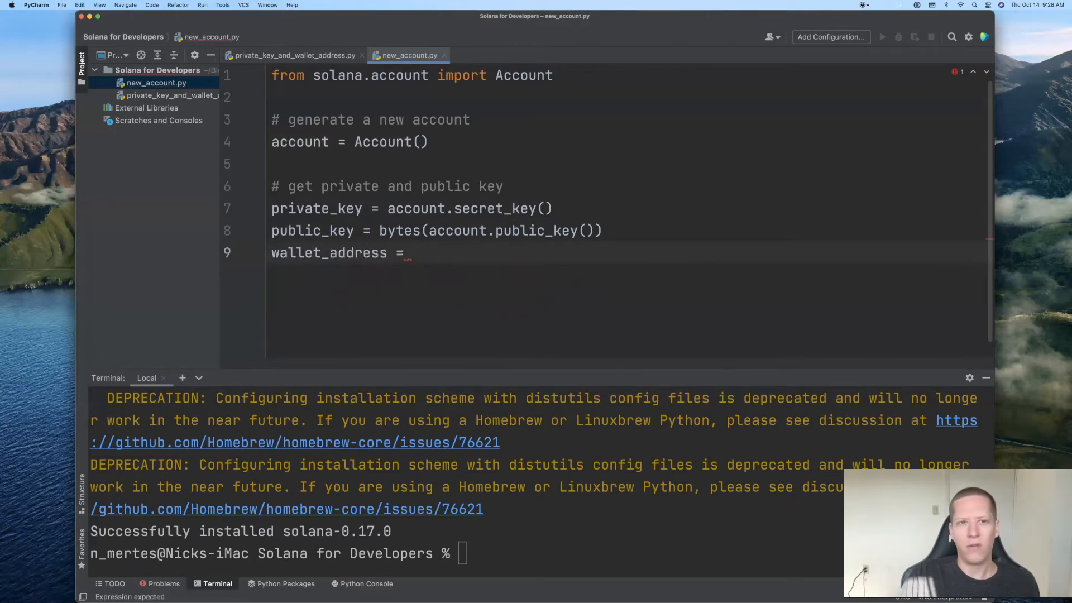
left_click(292, 56)
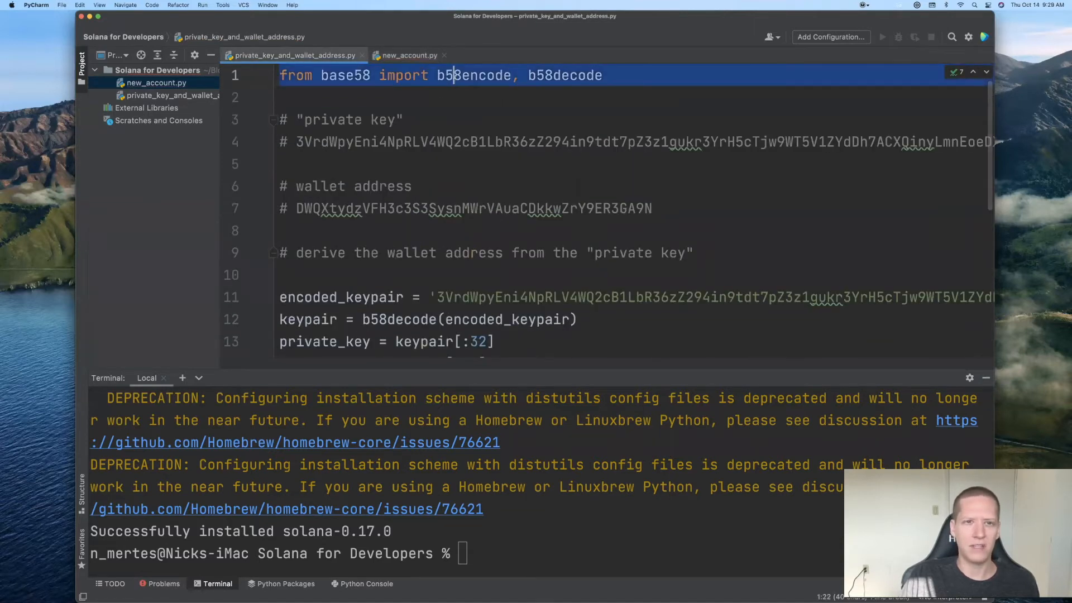
left_click(408, 55)
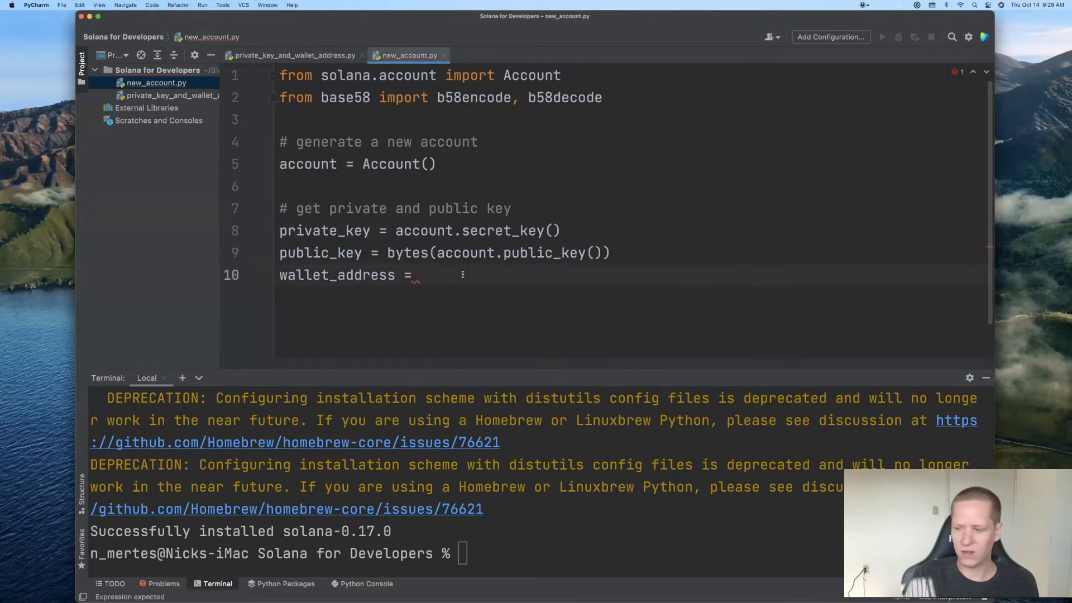
Complete wallet_address = b58encode(public_key).decode() and print(wallet_address)
type("b58encode(public_key")
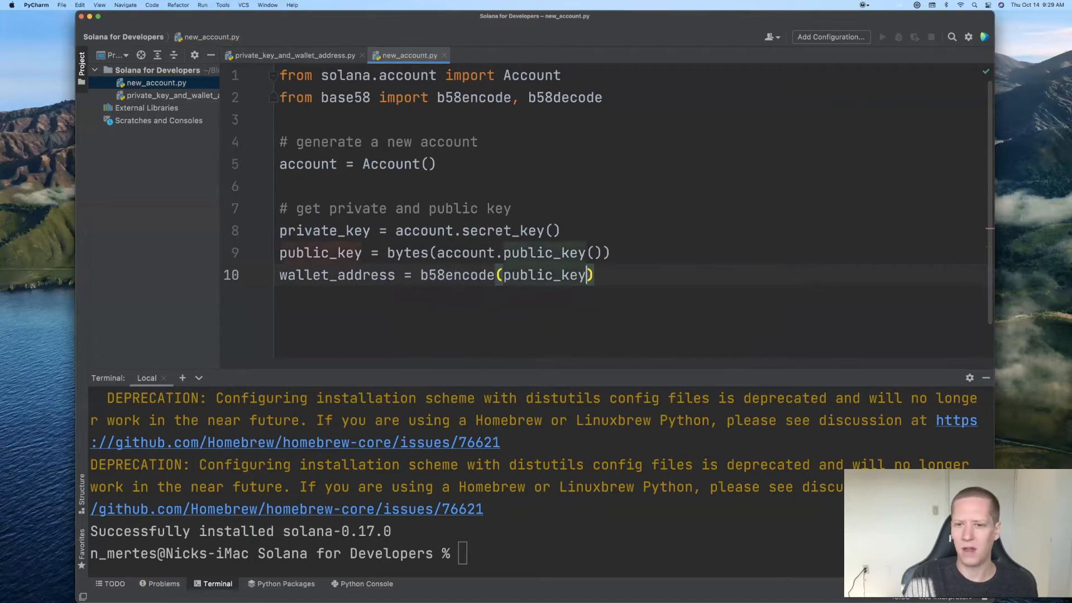
type(".decode")
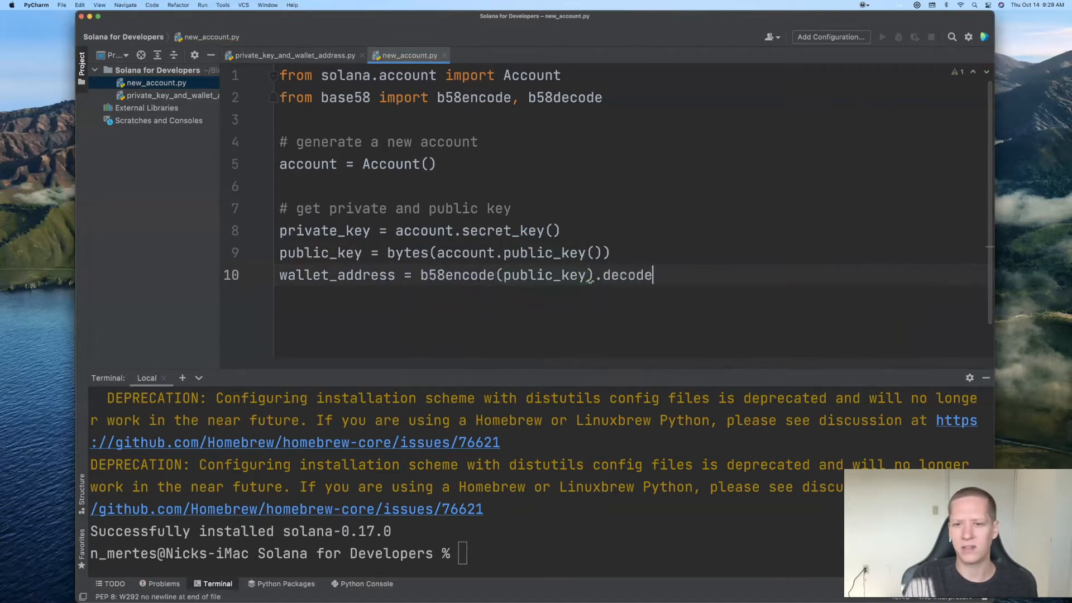
type("()")
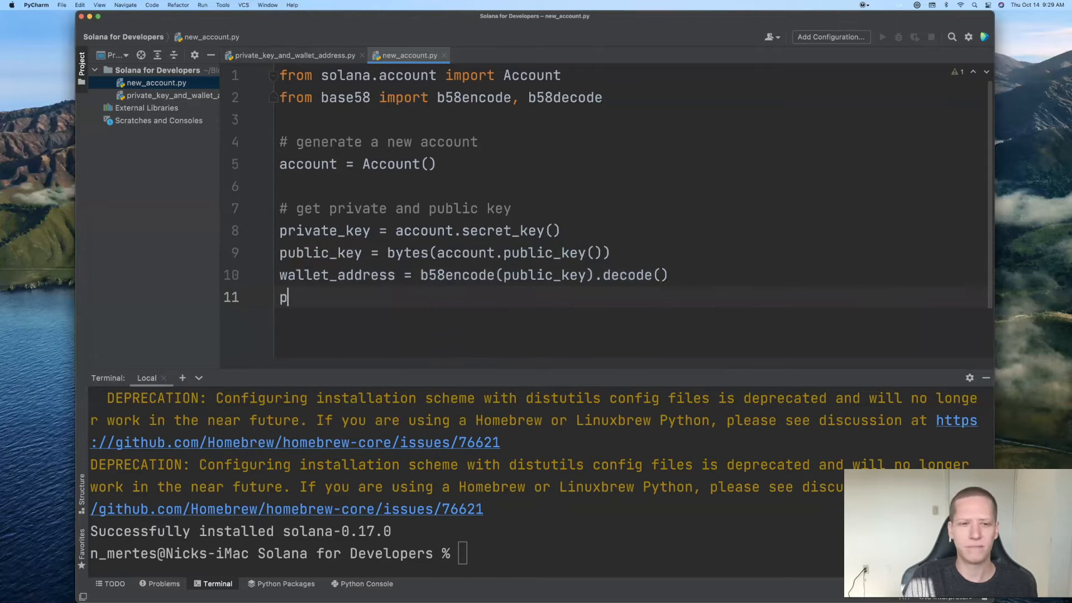
type("rint(wallet_address)")
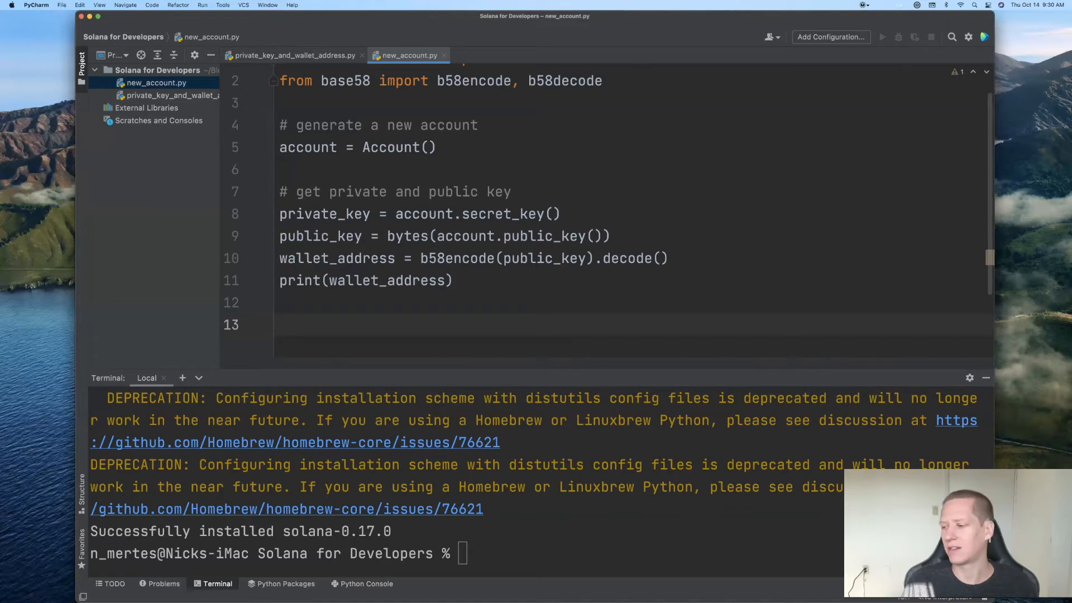
Add a Phantom-import comment and keypair = private_key + public_key
type("# import")
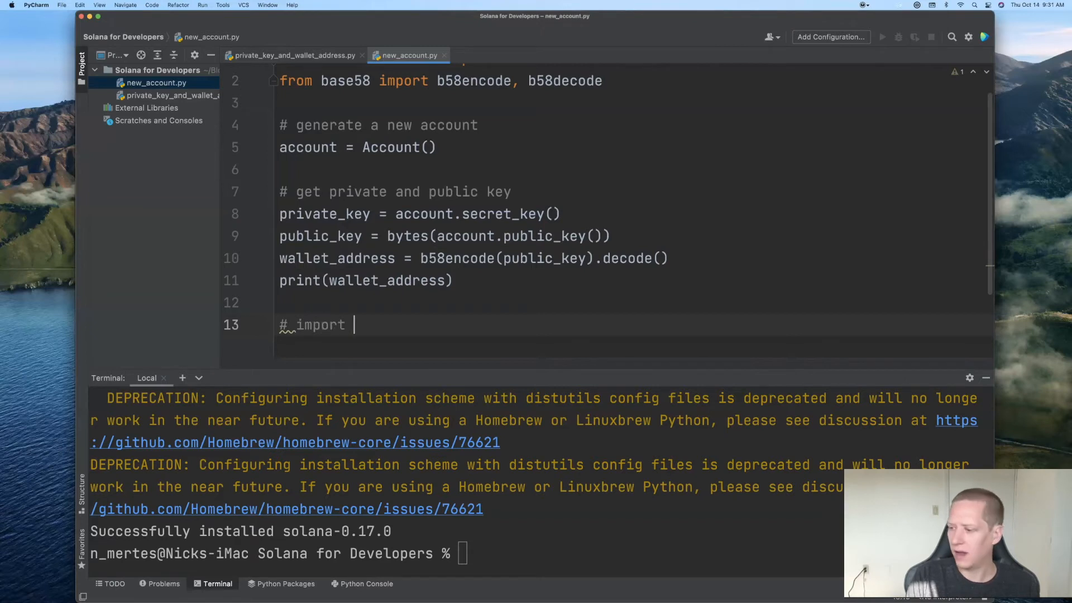
type("new account i")
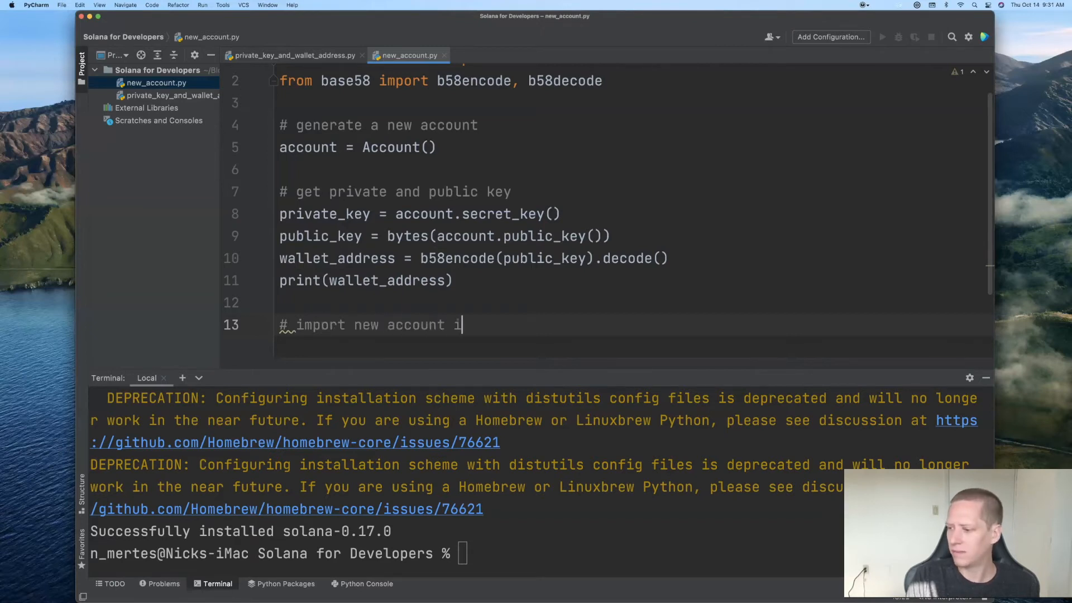
type("nto Phantom wallet")
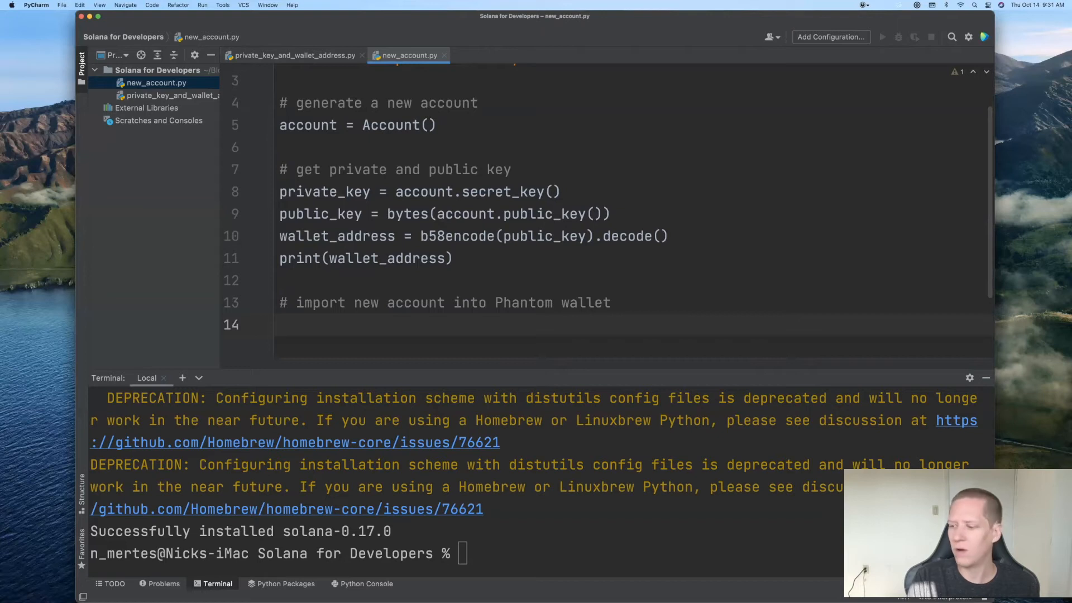
type("keypai")
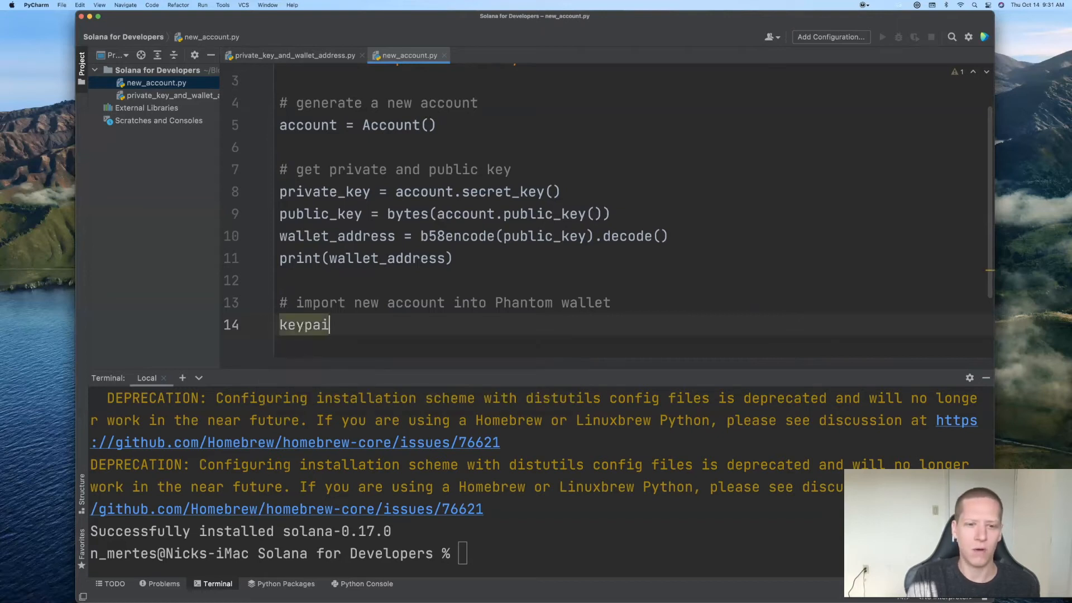
type("r = p")
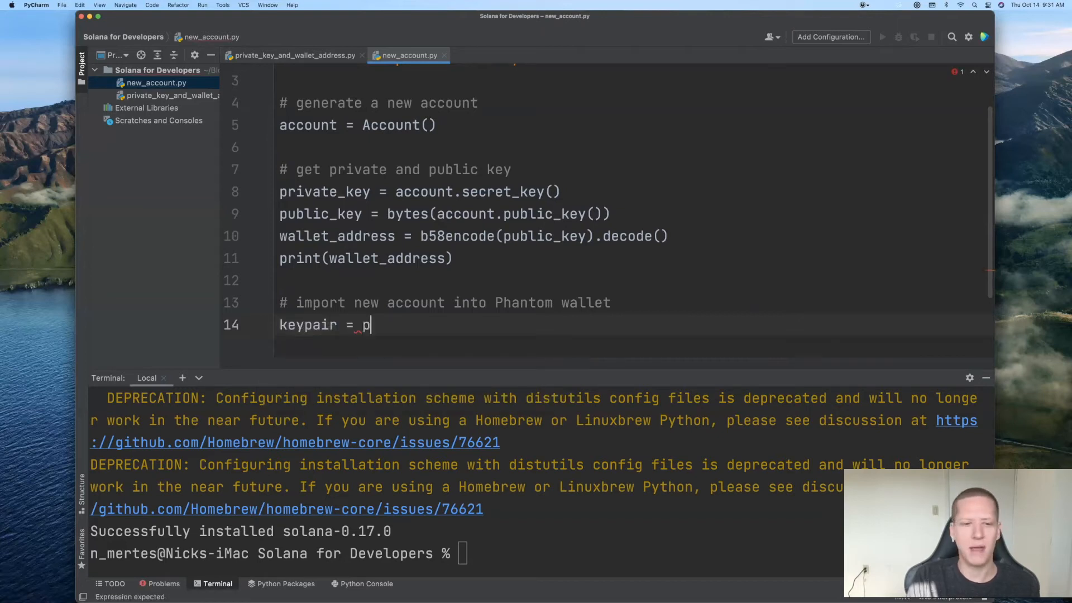
type("rivate_key + public_key")
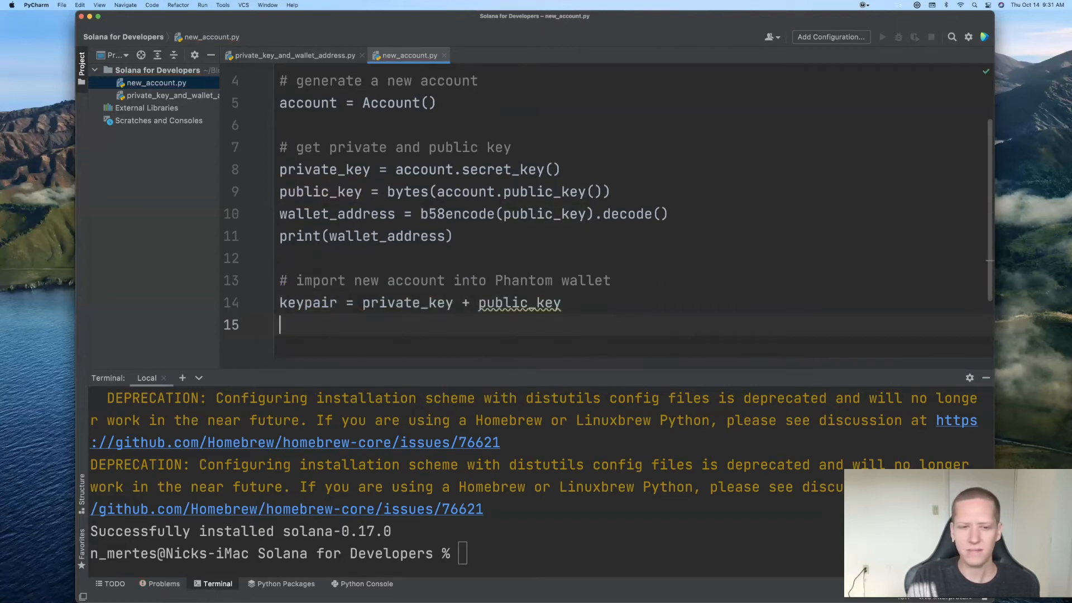
Add encoded_keypair = b58encode(keypair).decode() and print(encoded_keypair)
type("encoded_keypa")
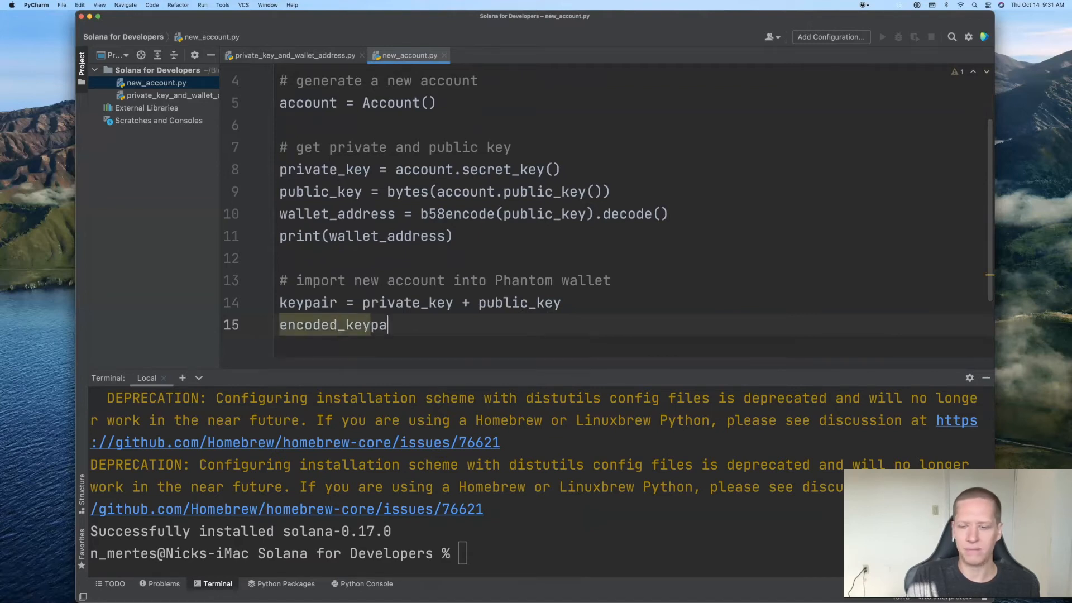
type("ir = b58encode")
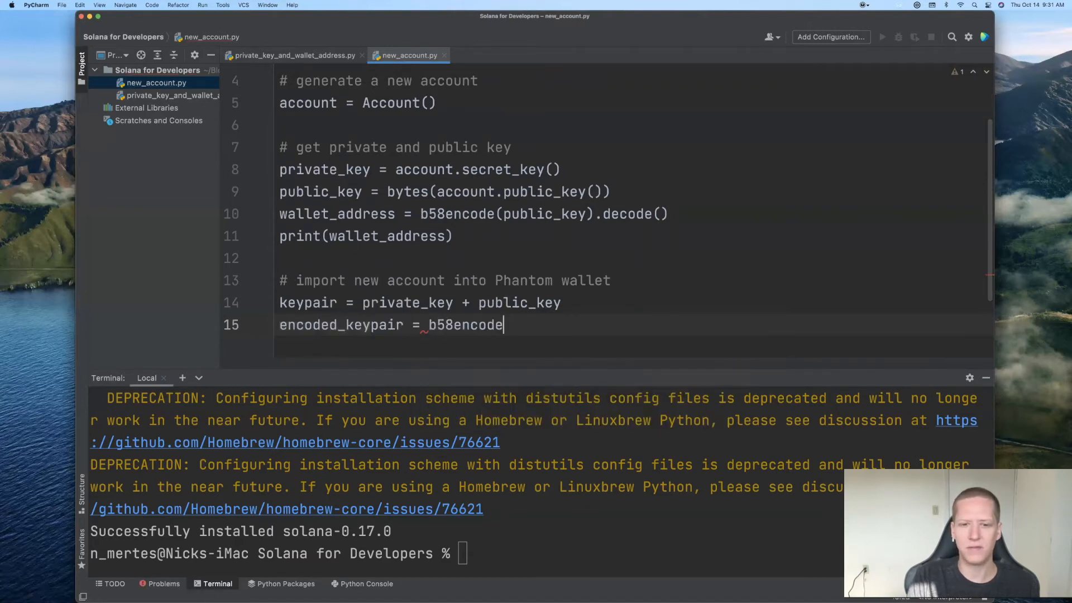
type("(keypair).")
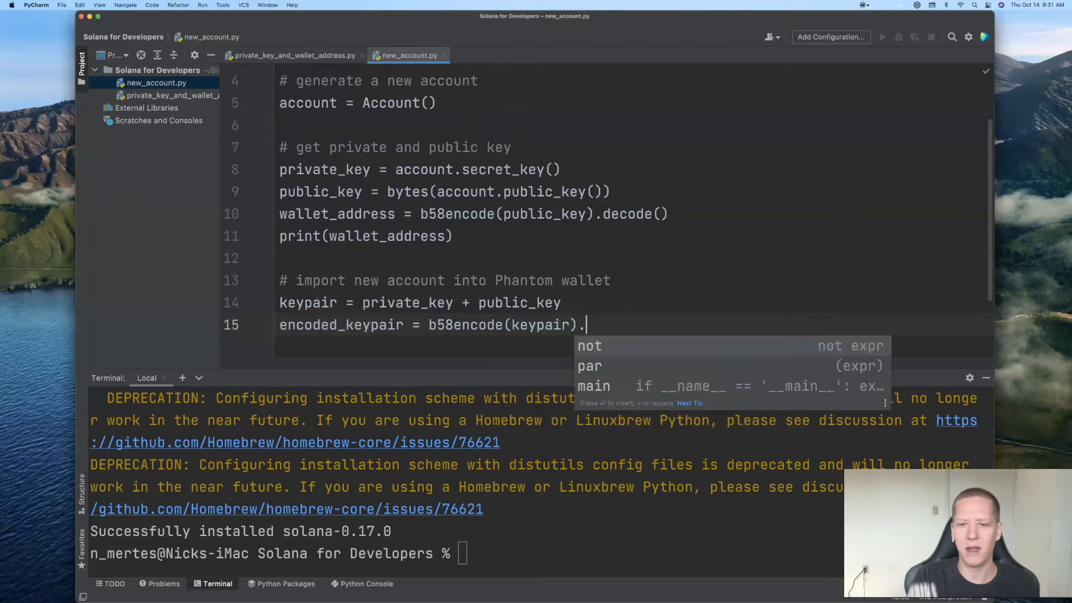
type("decode")
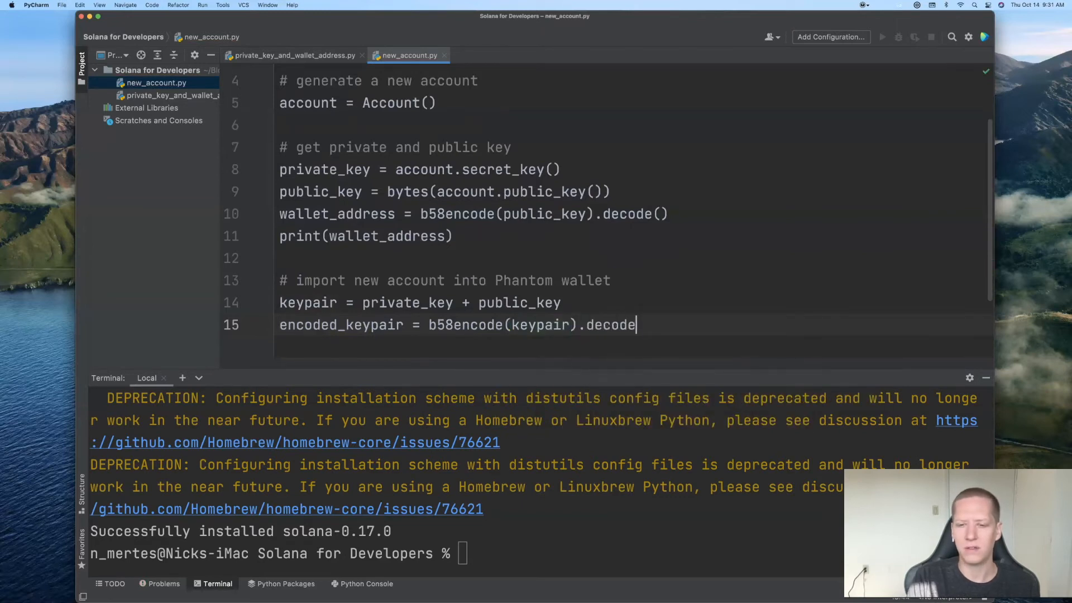
type("()")
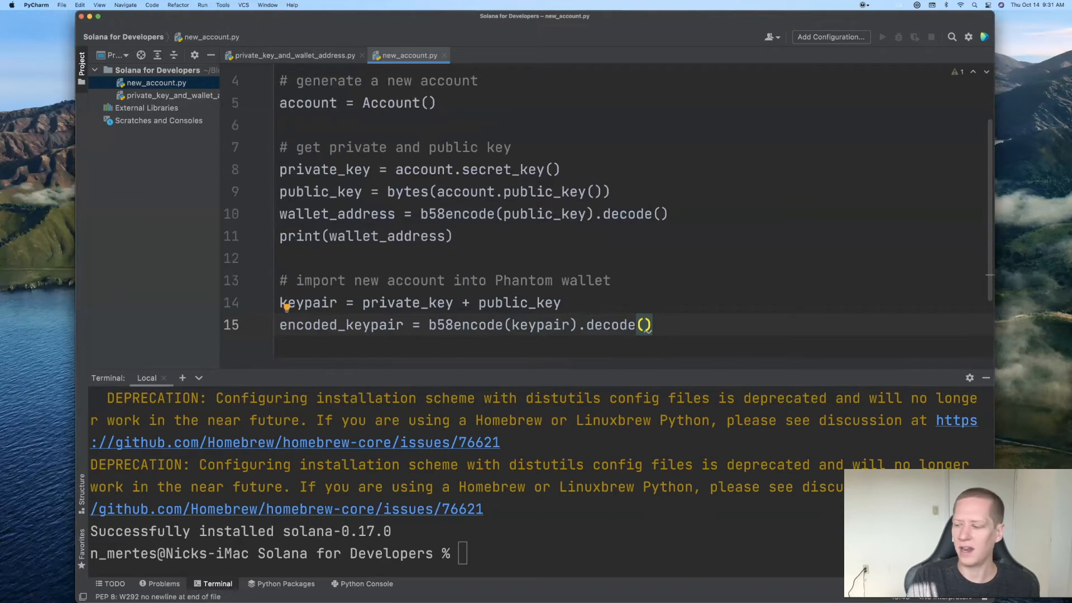
type("print")
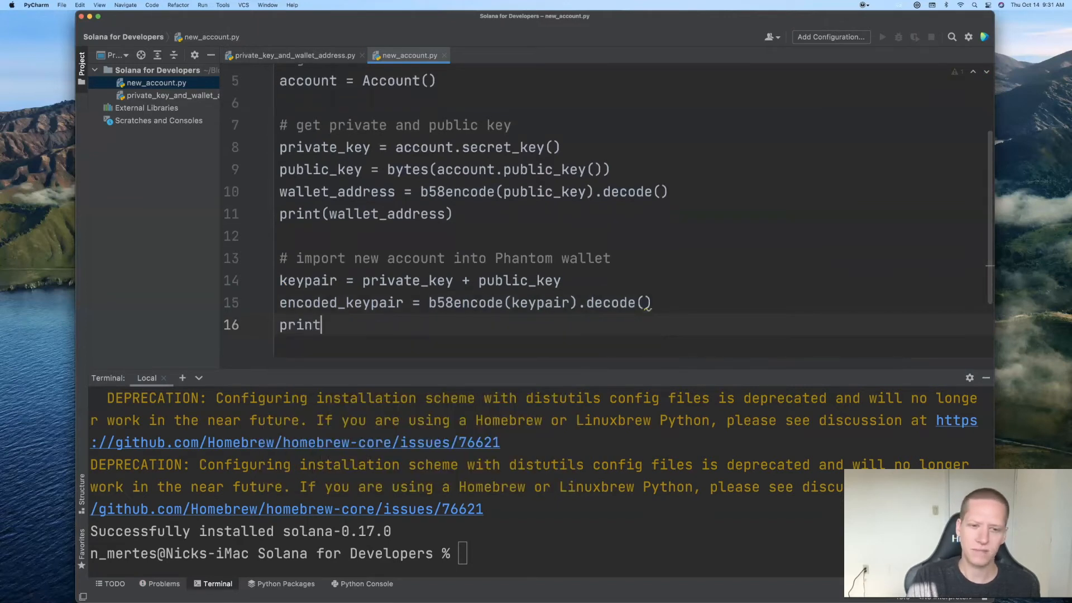
type("(encoded_keypair)")
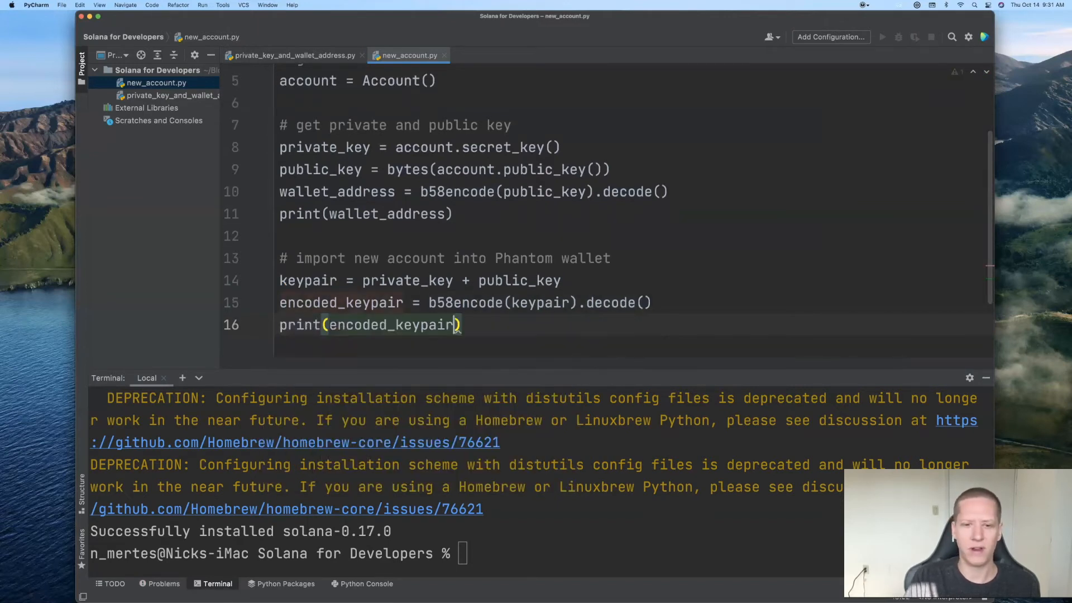
key("Return")
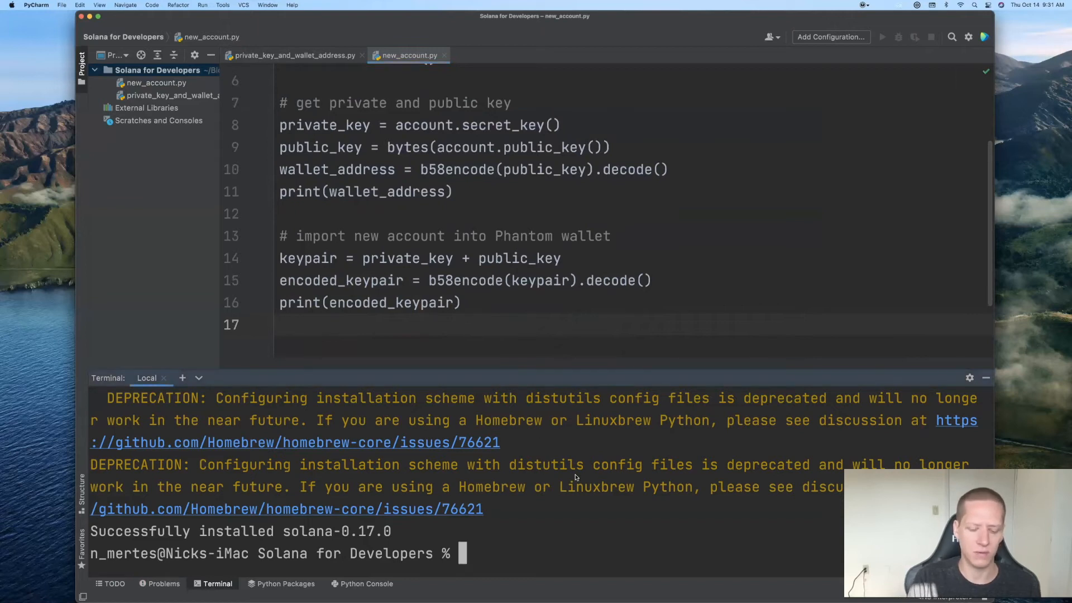
Run python3 new_account.py to print the wallet address and encoded keypair
type("python3")
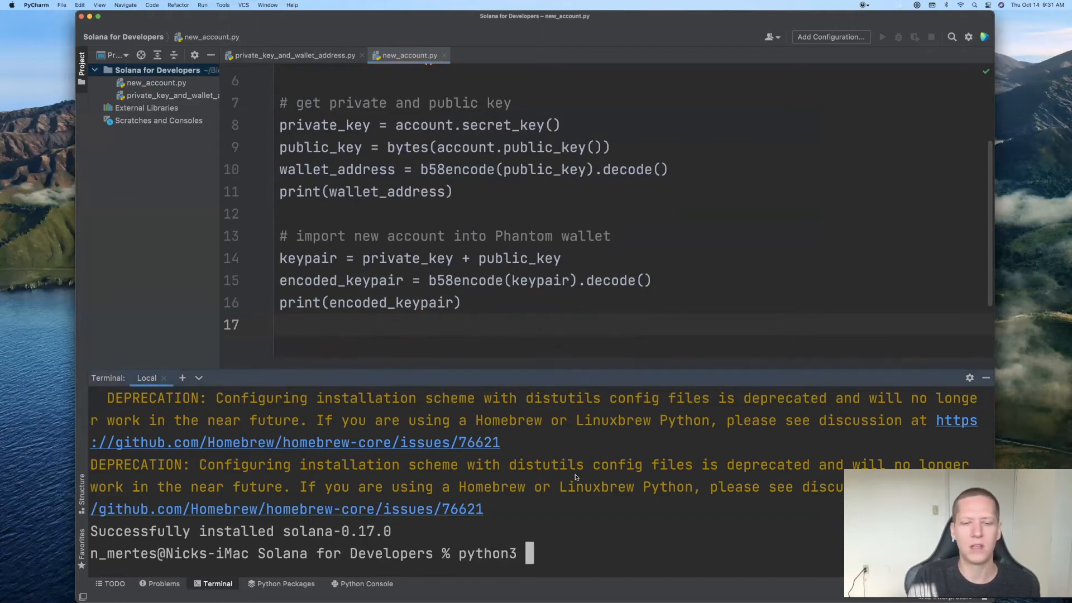
type("new_account.py")
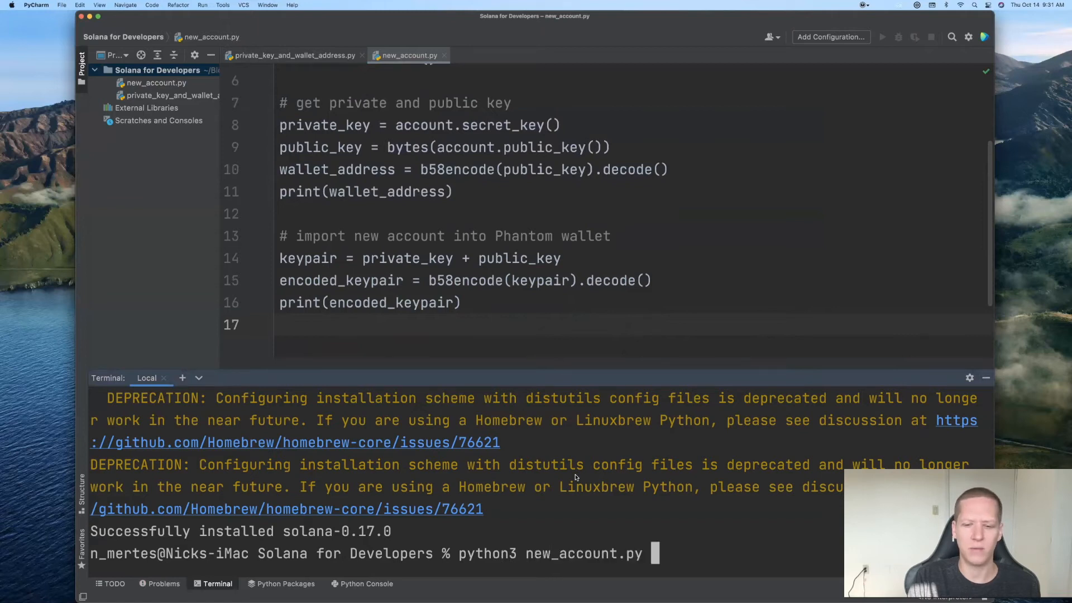
key("Return")
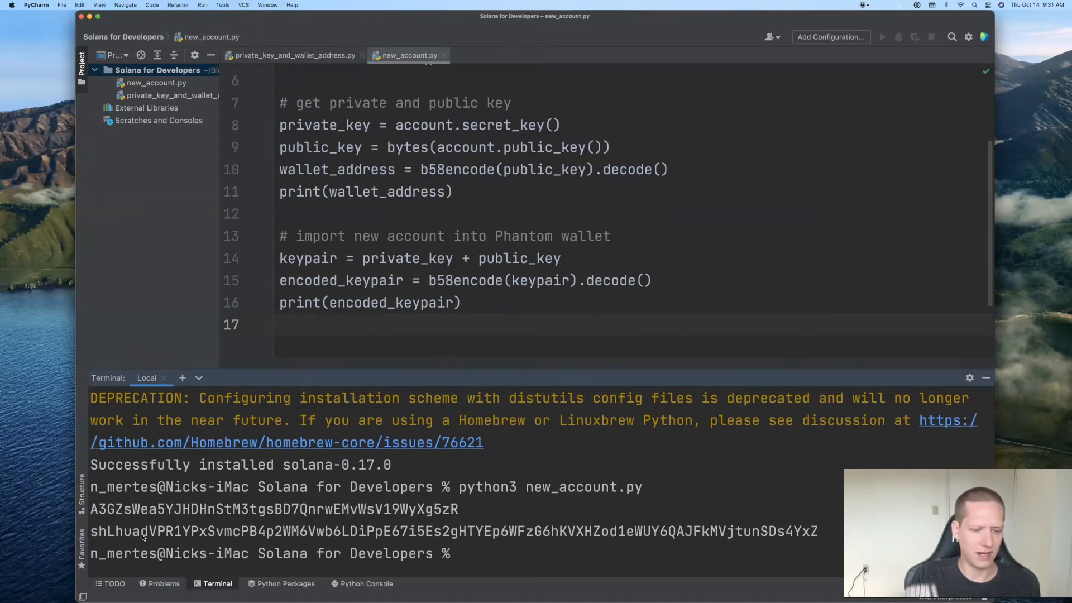
mouse_move(173, 535)
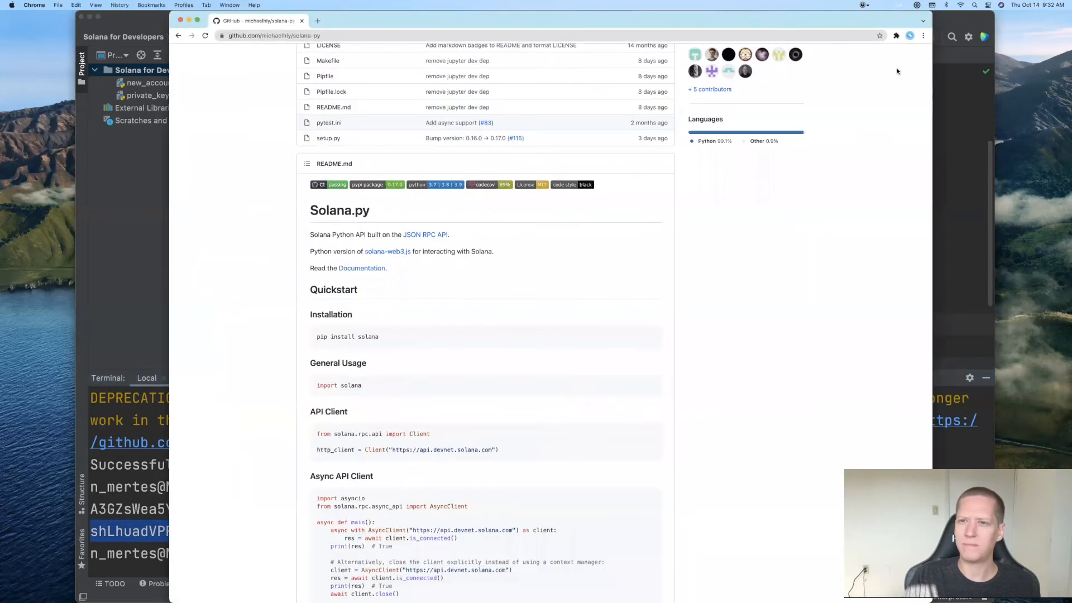
mouse_move(811, 121)
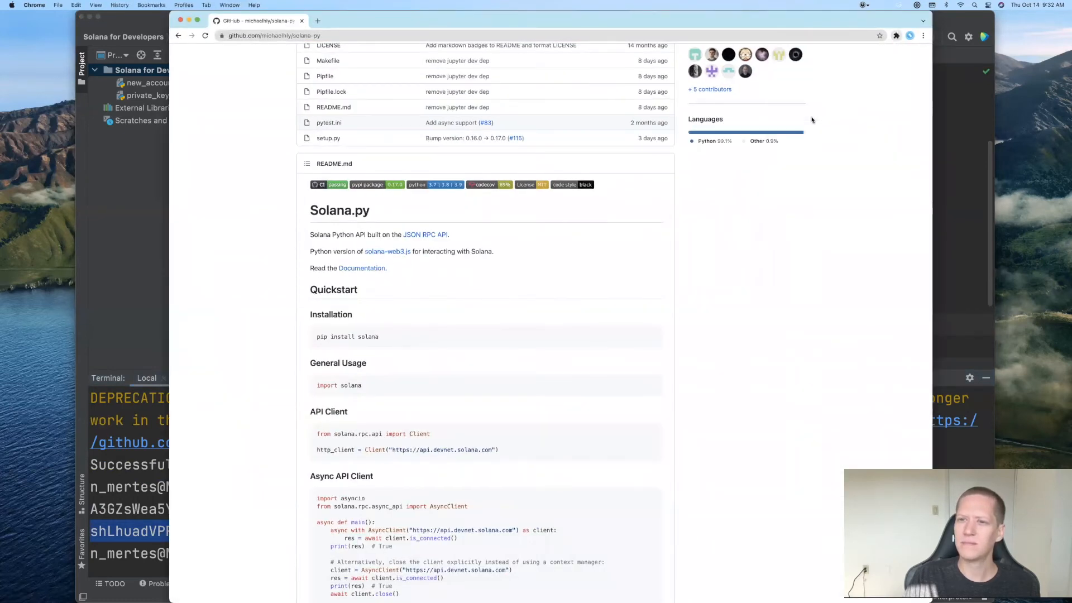
Import the printed keypair into Phantom as Wallet 3 via Import private key, then copy its address
left_click(910, 35)
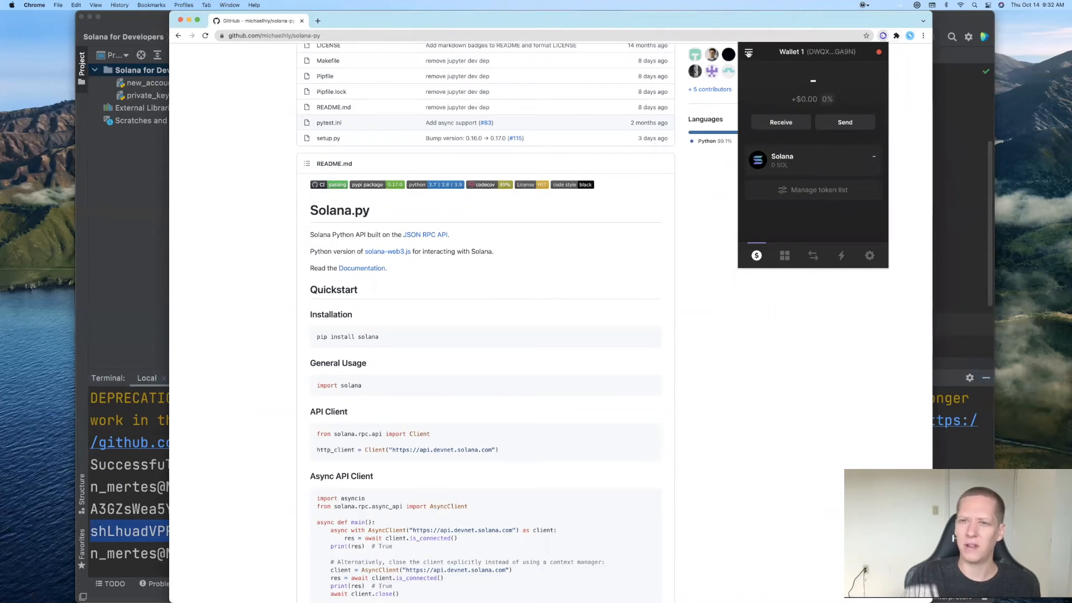
left_click(748, 52)
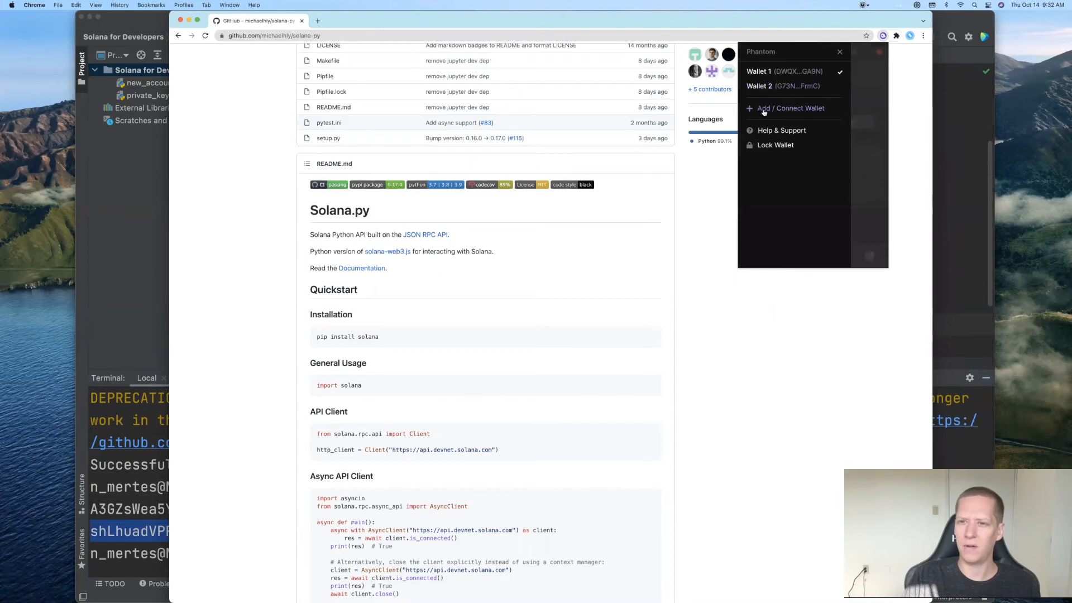
left_click(790, 108)
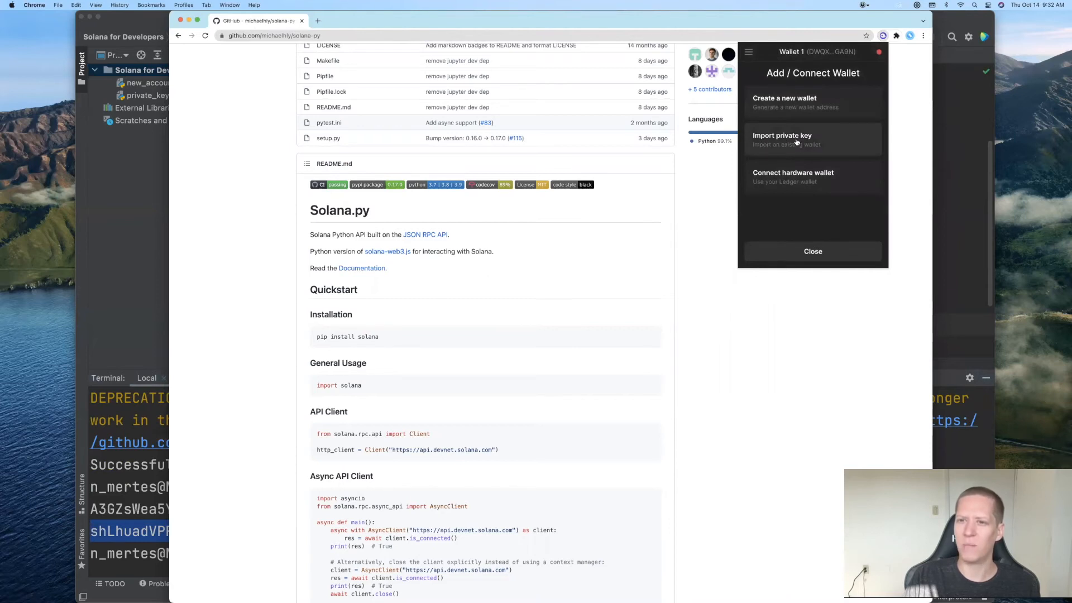
left_click(781, 135)
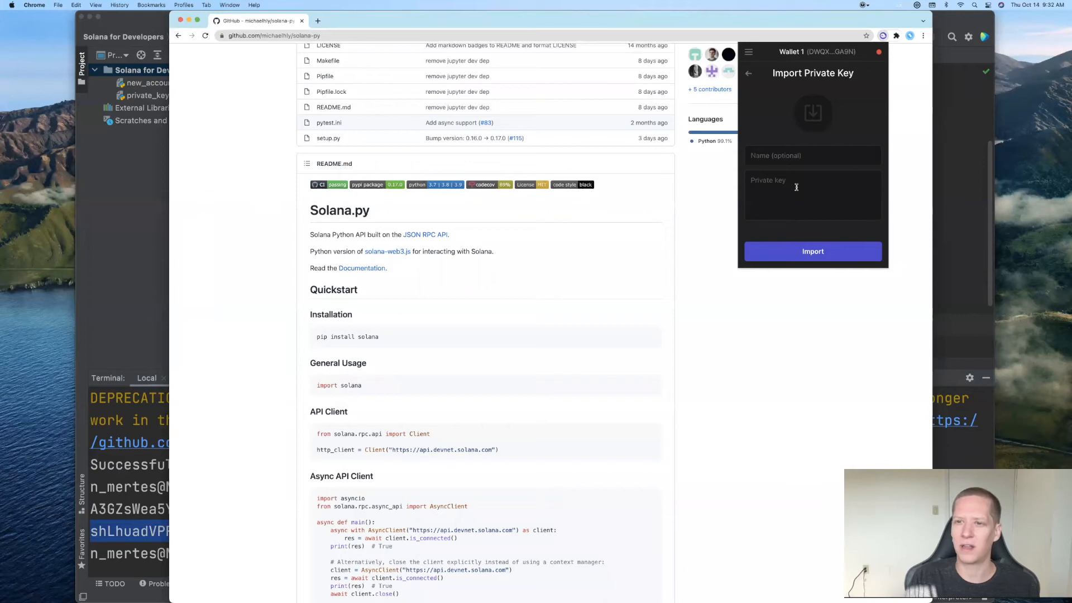
type("[private key]")
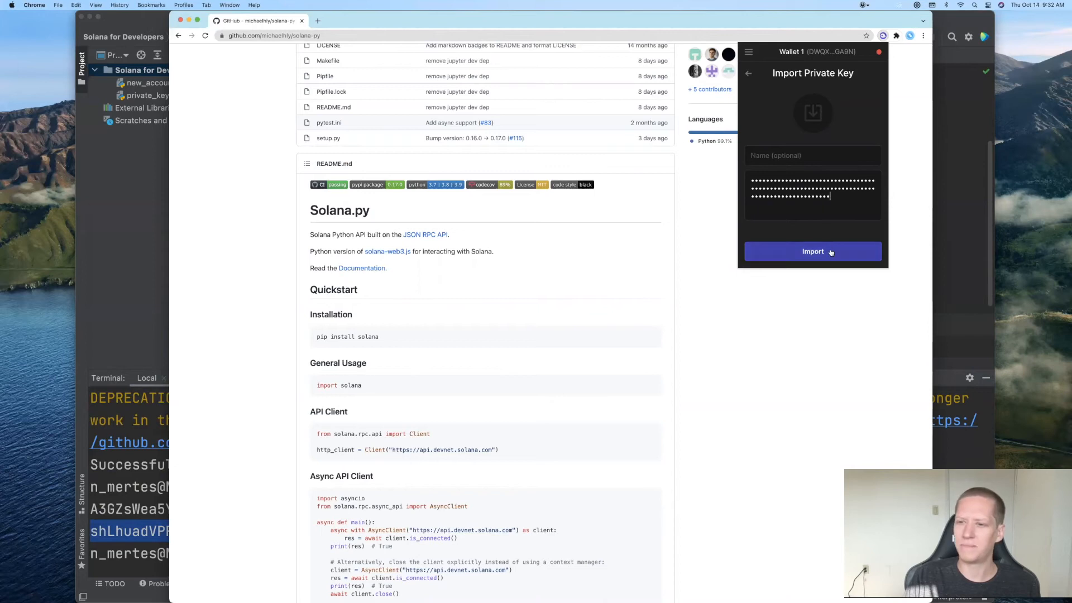
left_click(812, 251)
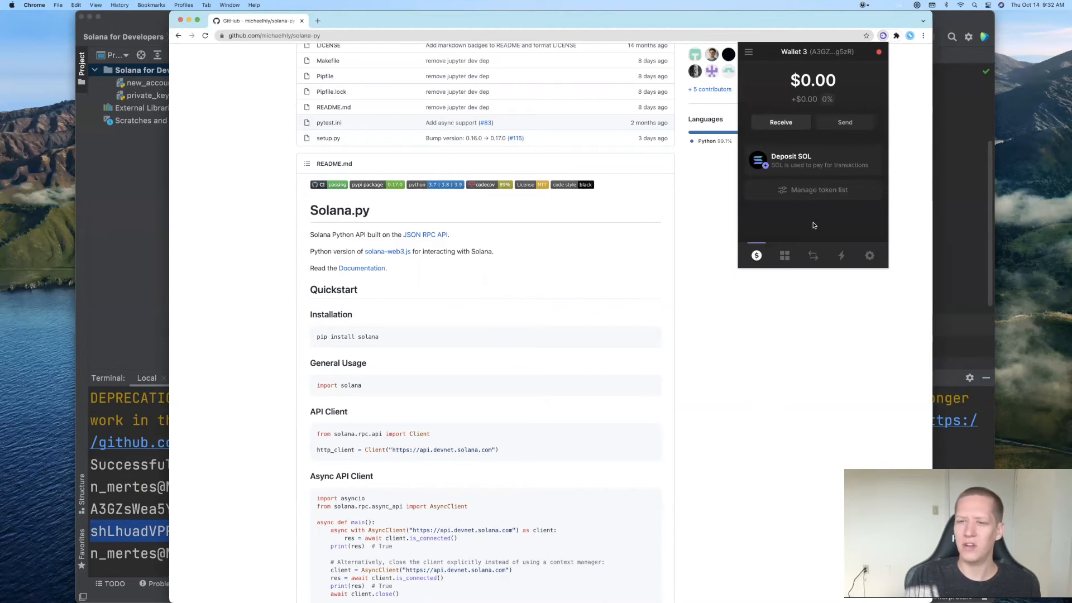
mouse_move(838, 55)
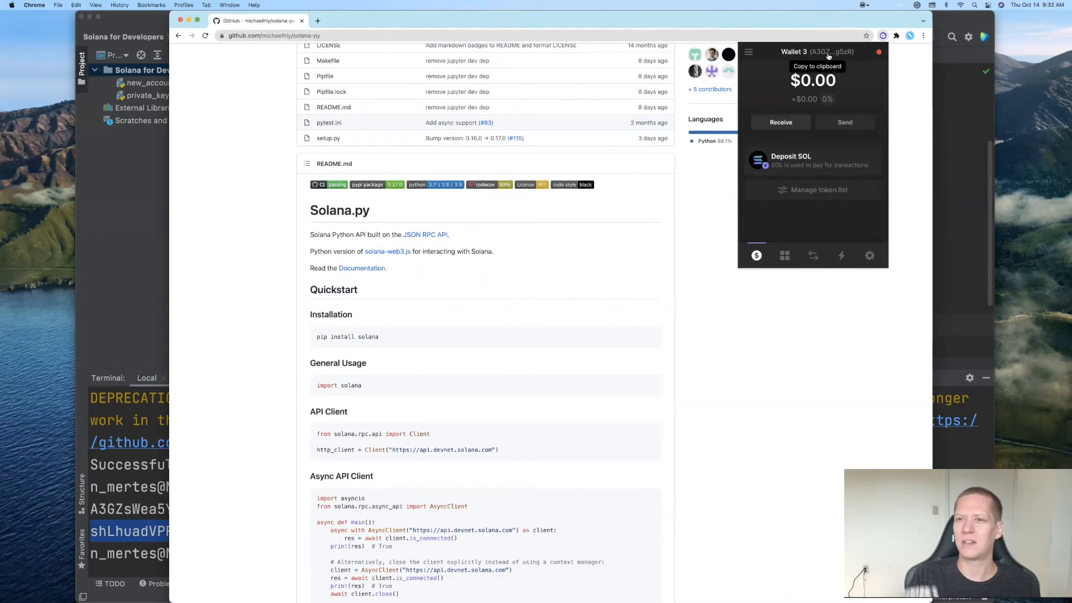
left_click(814, 51)
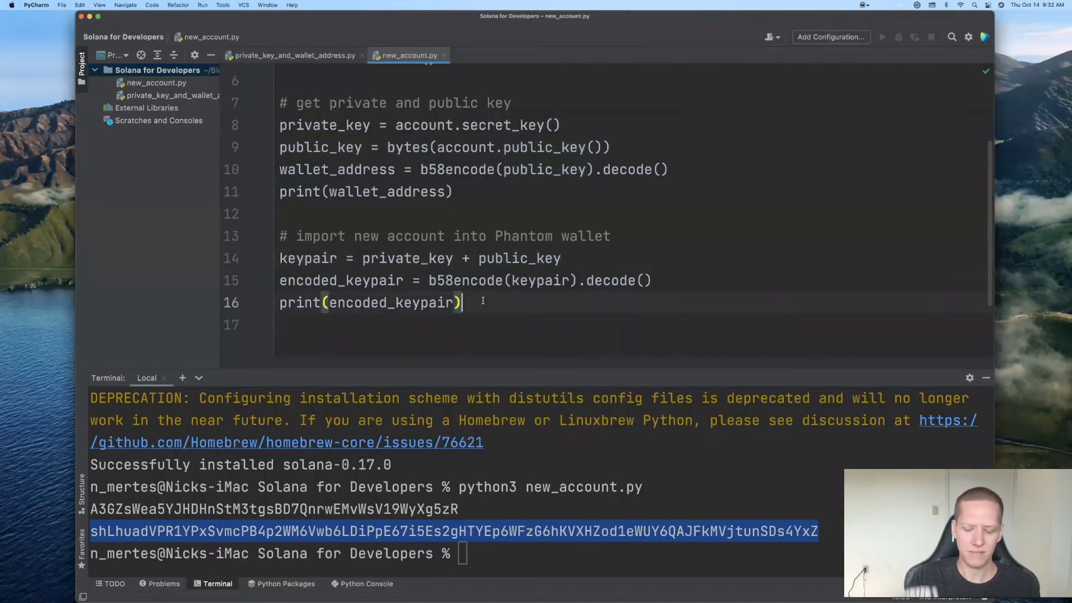
type("# A3GZsWea5YJHDHnStM3tgsBD7QnrwEMvWsV19WyXg5zR")
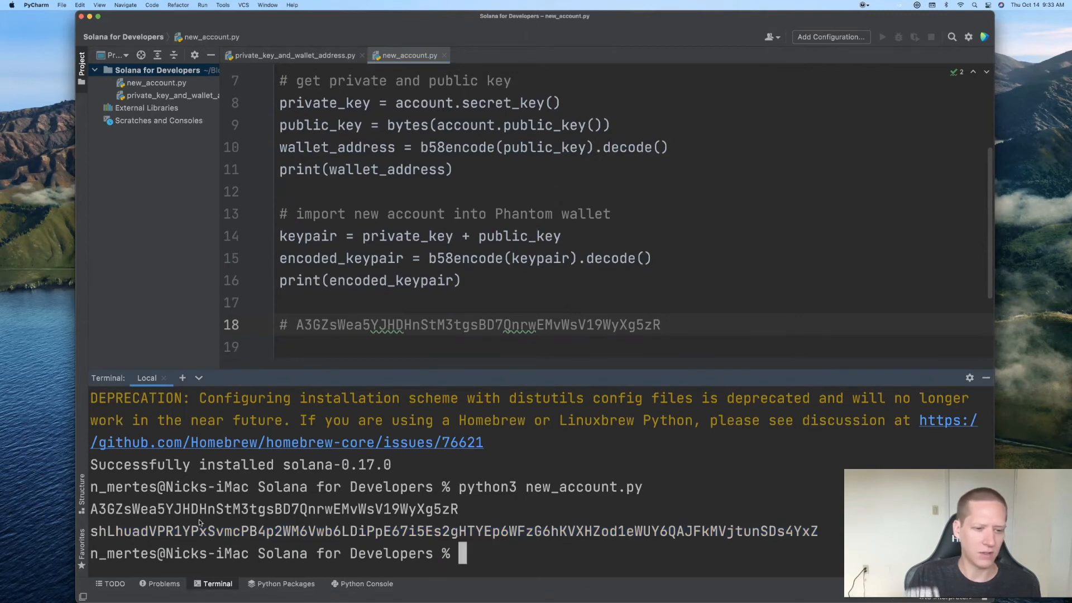
mouse_move(445, 521)
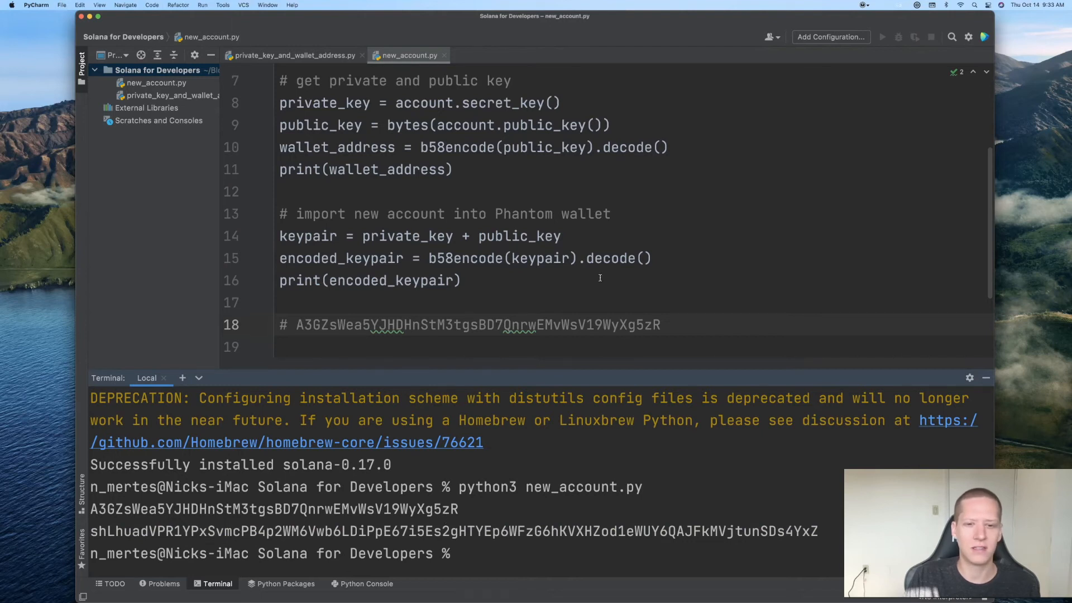
scroll("down", 3)
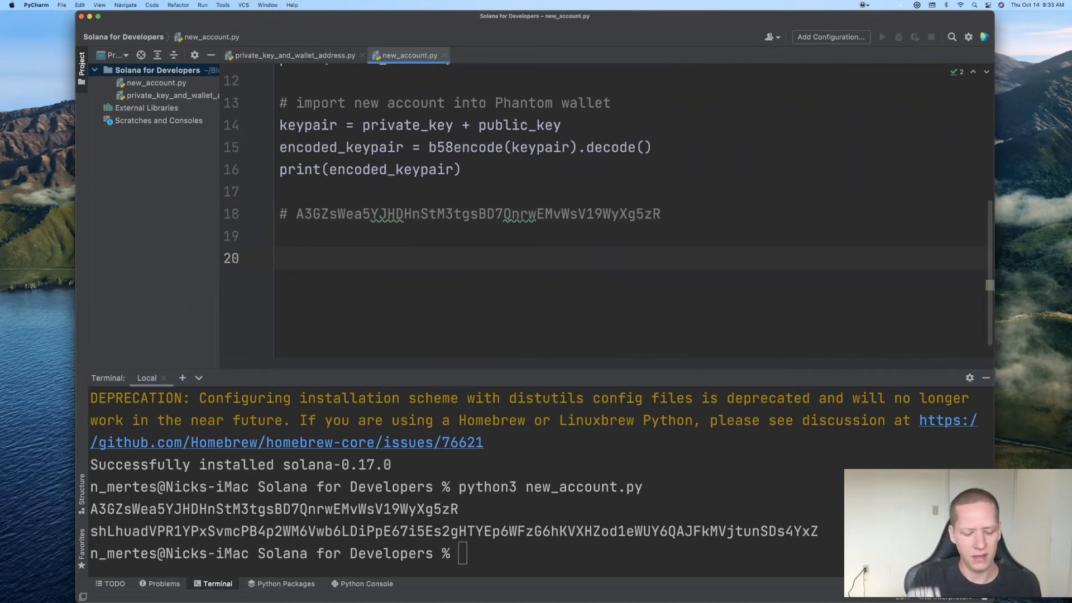
scroll("up", 3)
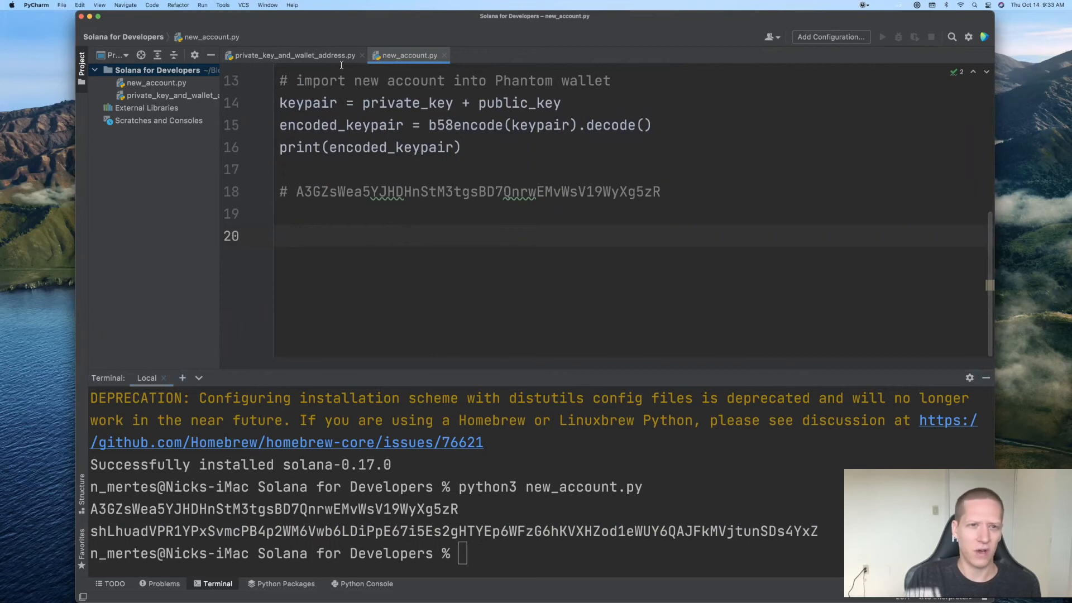
Copy the keypair-decoding lines from private_key_and_wallet_address.py and return to new_account.py
left_click(293, 55)
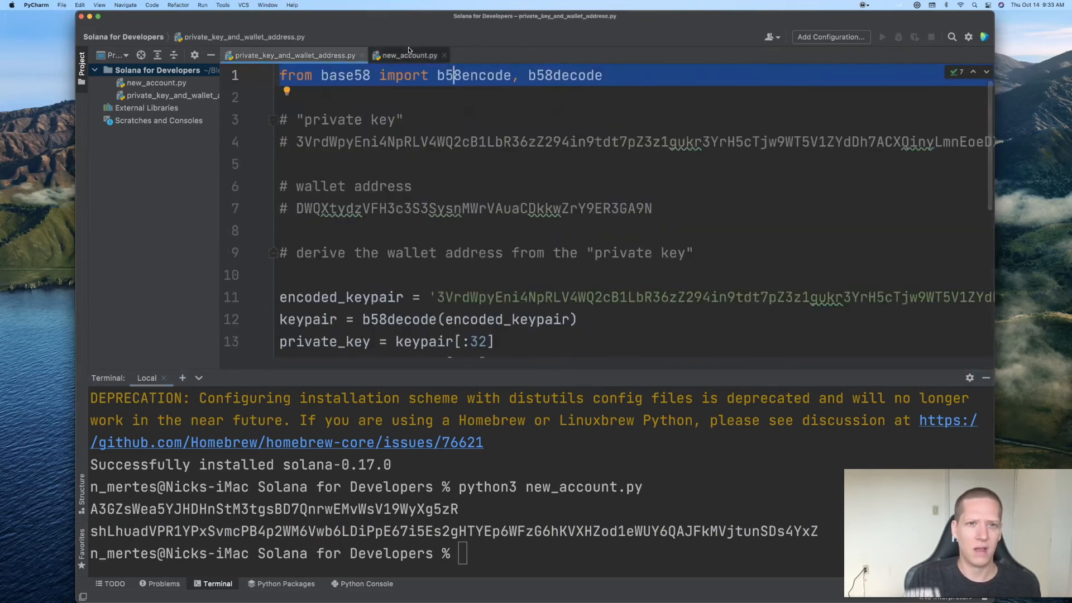
scroll("down", 3)
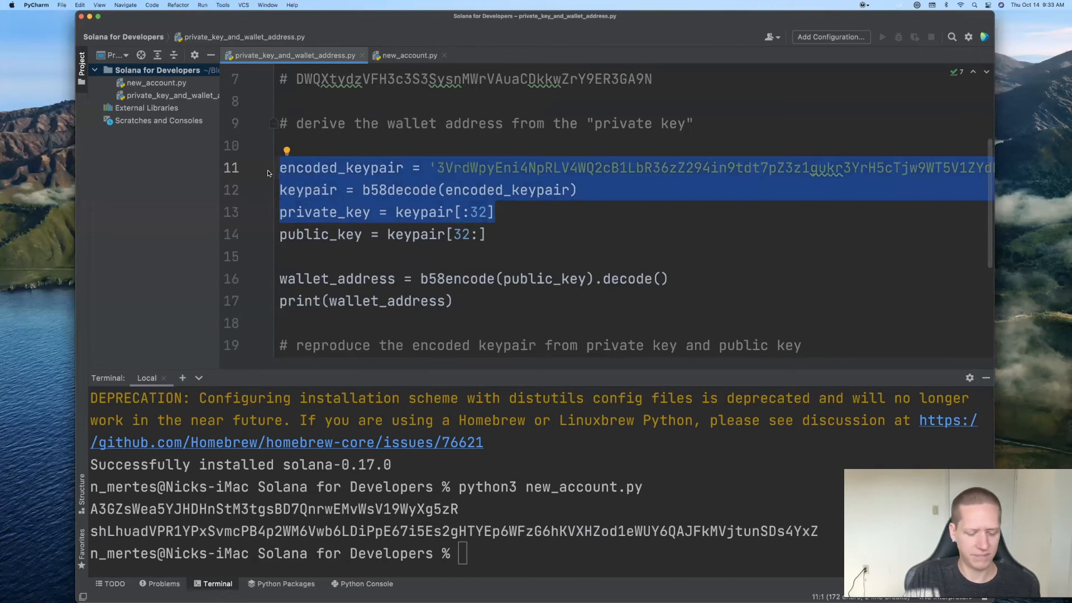
left_click(280, 145)
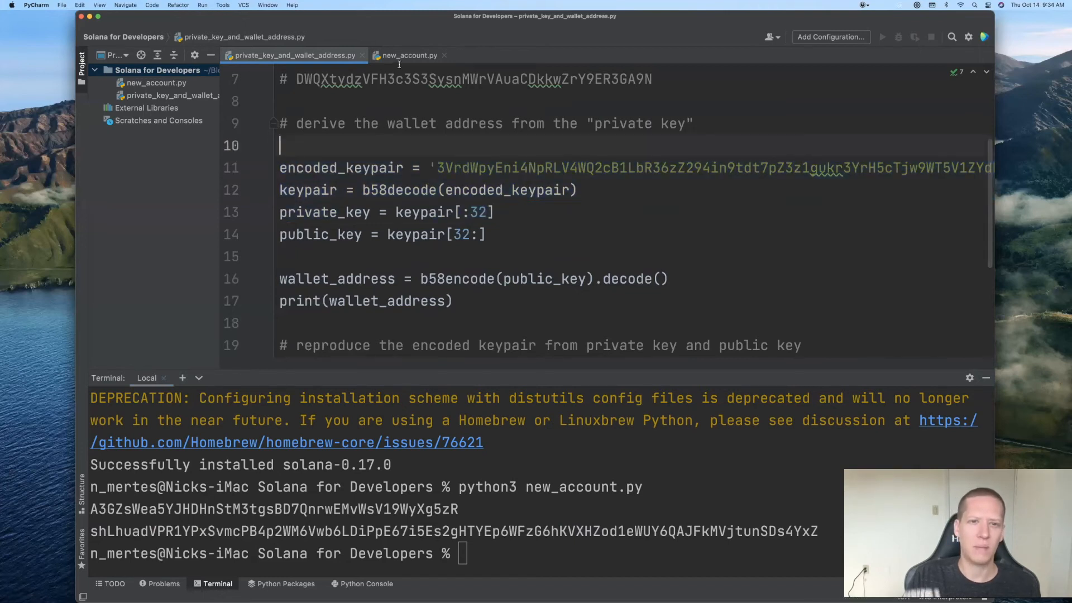
left_click(406, 55)
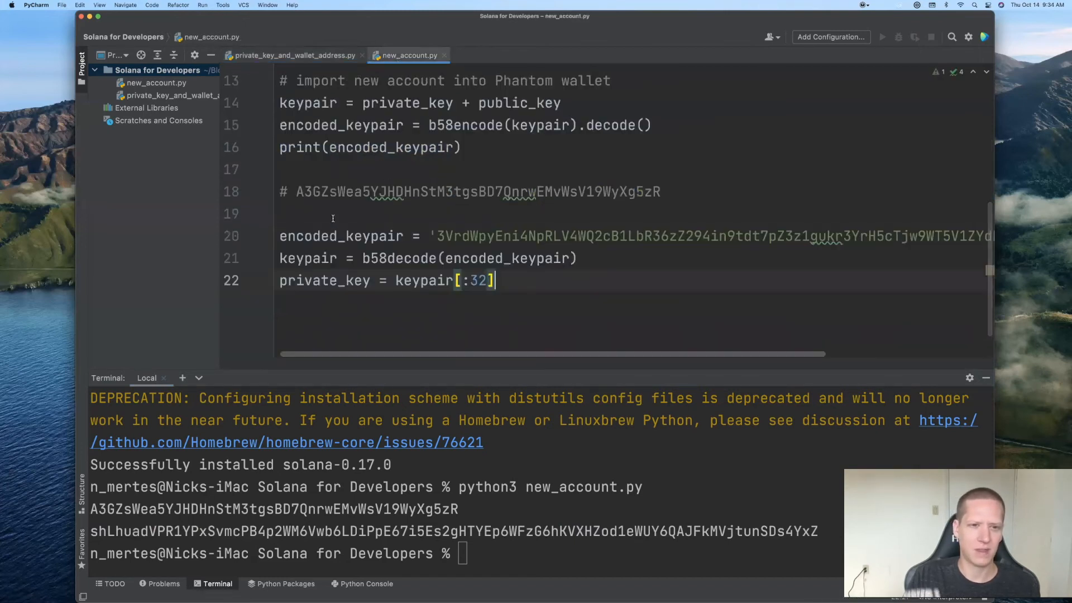
Under '# define account from existing private key', paste the decode lines, add account = Account(private_key) and print its public key
type("#")
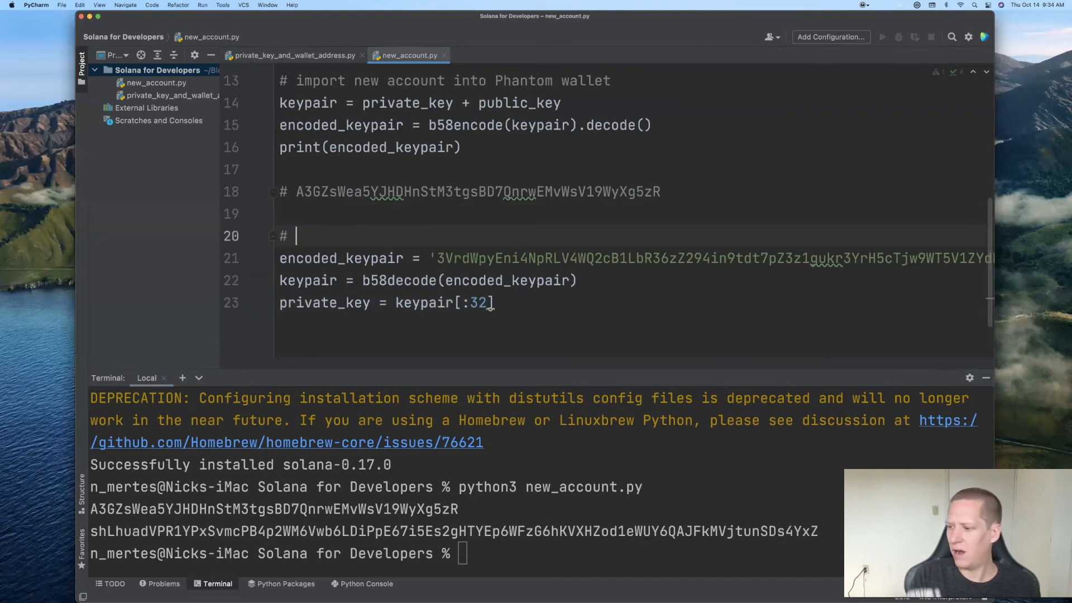
type("define account")
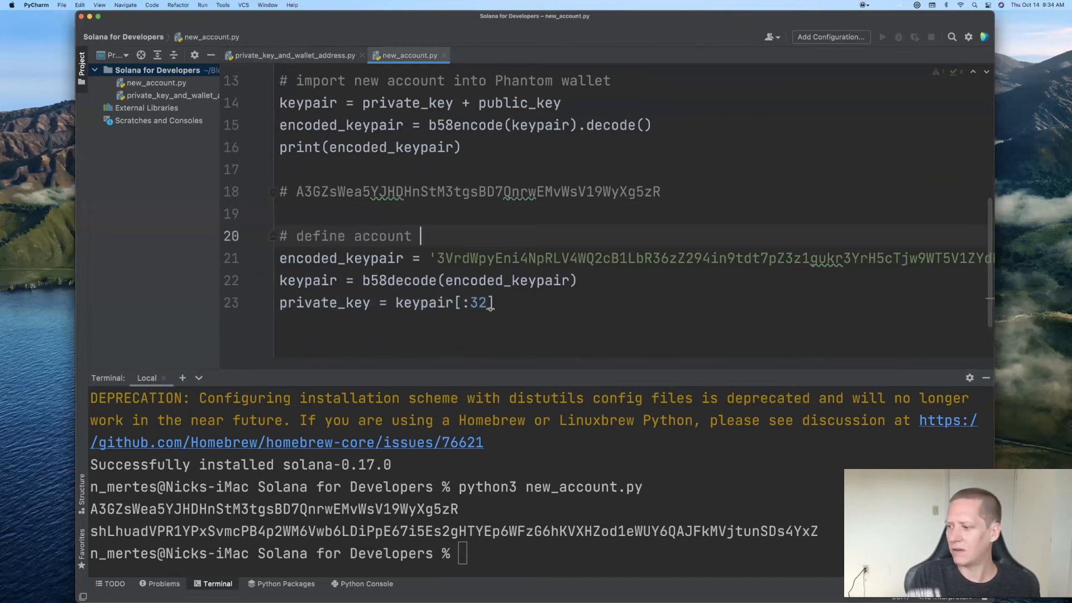
type("from existing")
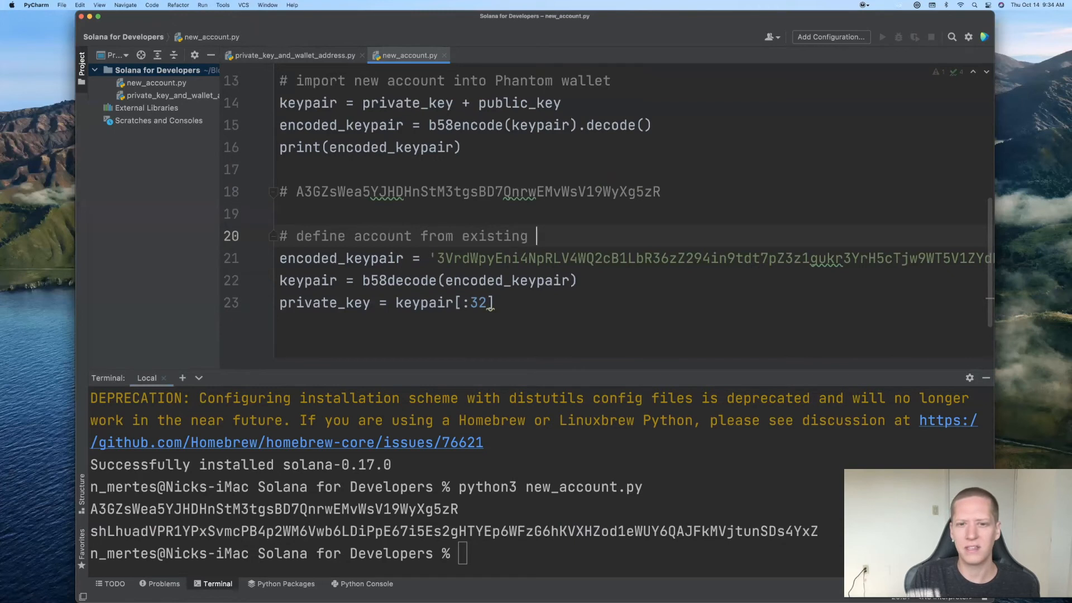
type("private key")
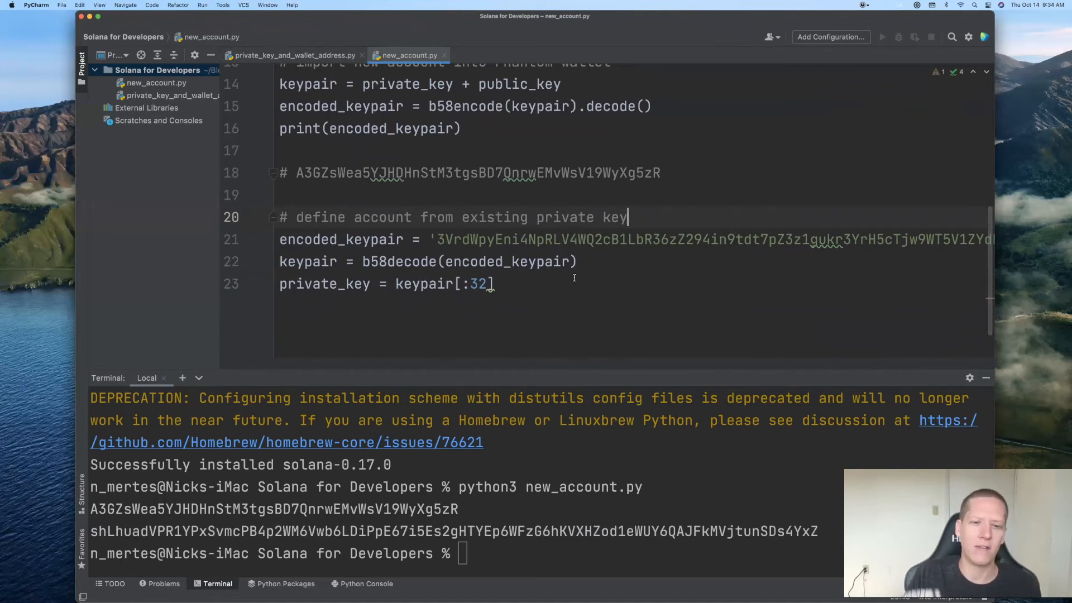
left_click(482, 284)
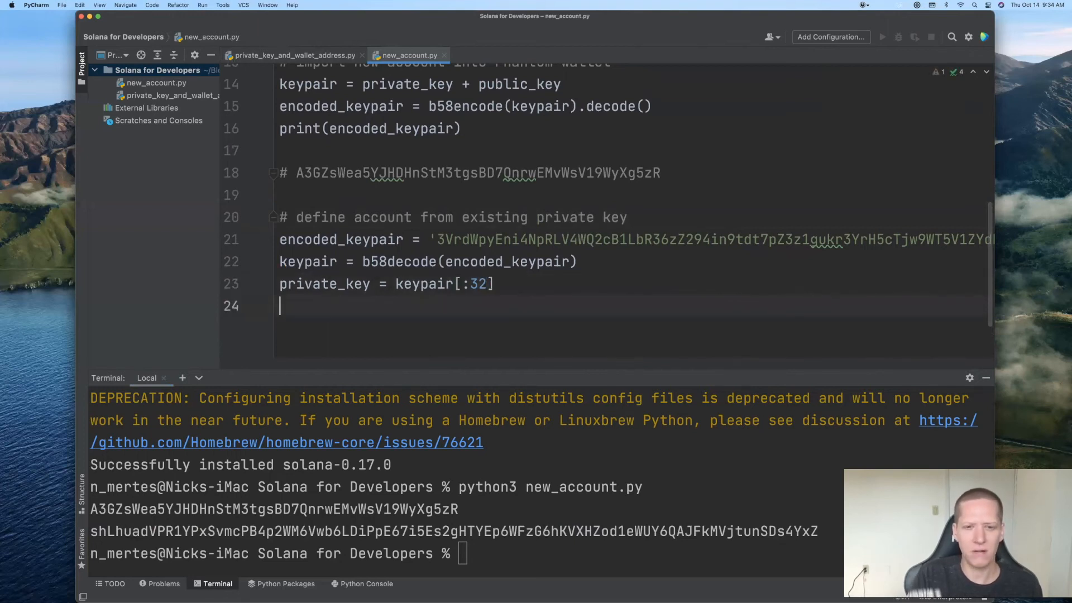
type("account = Accout")
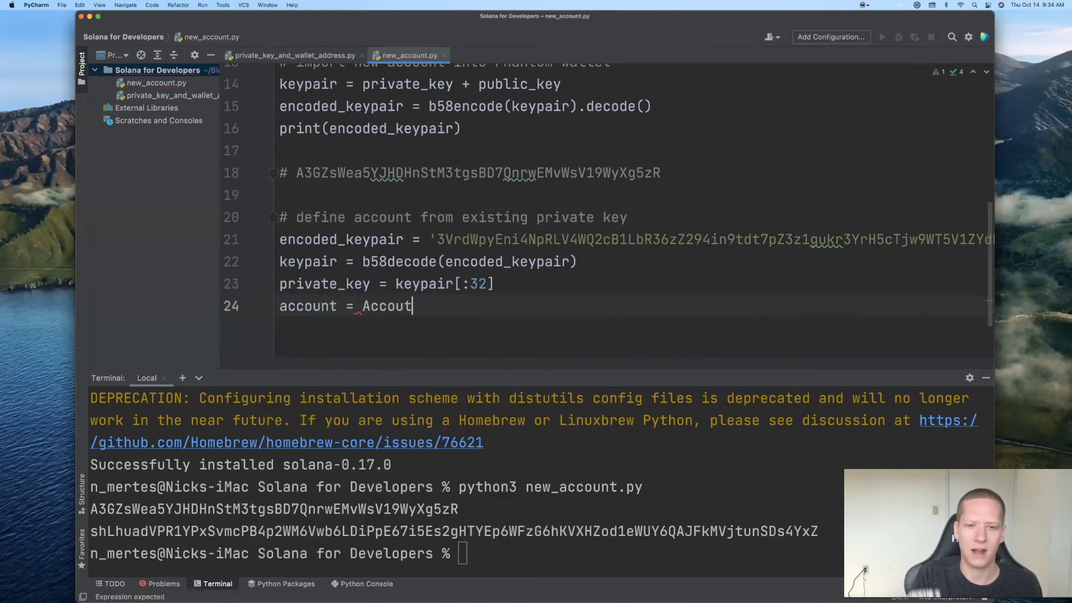
type("(private_key)")
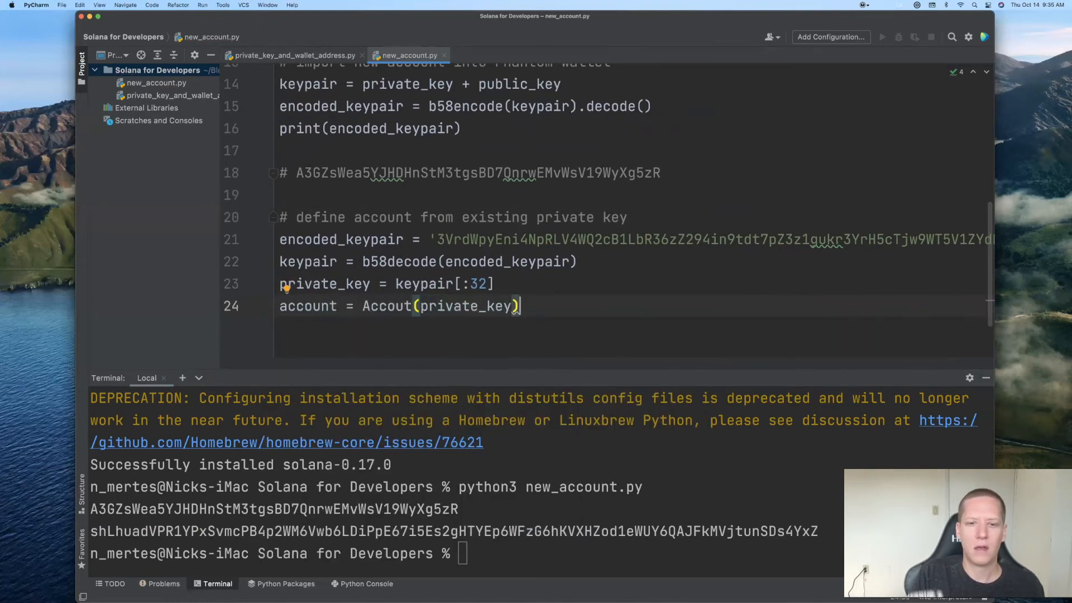
left_click(451, 306)
type("n")
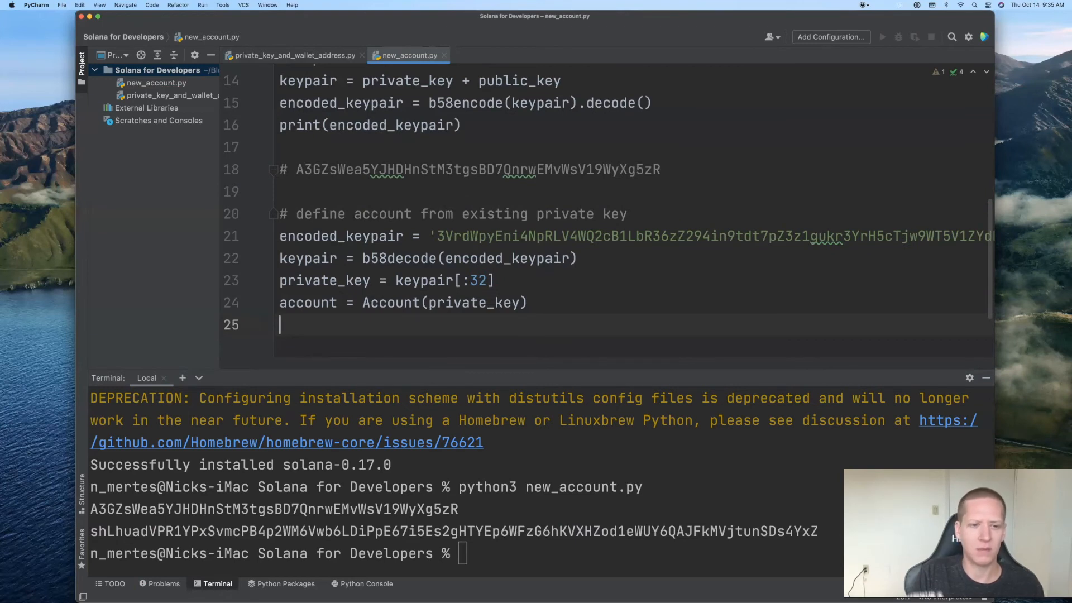
type("print(account.public_key(")
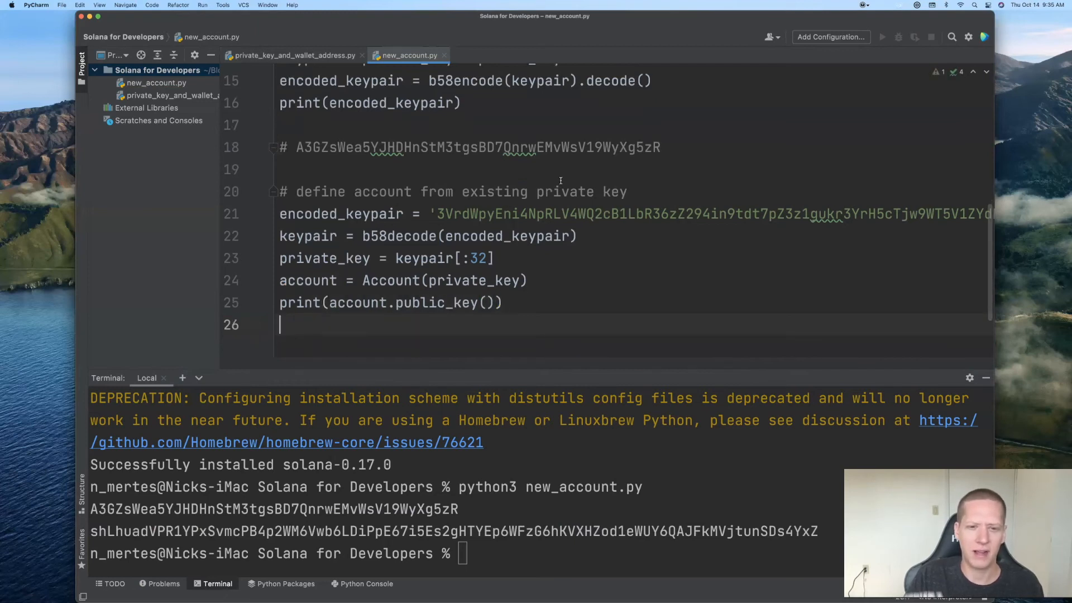
scroll("up", 3)
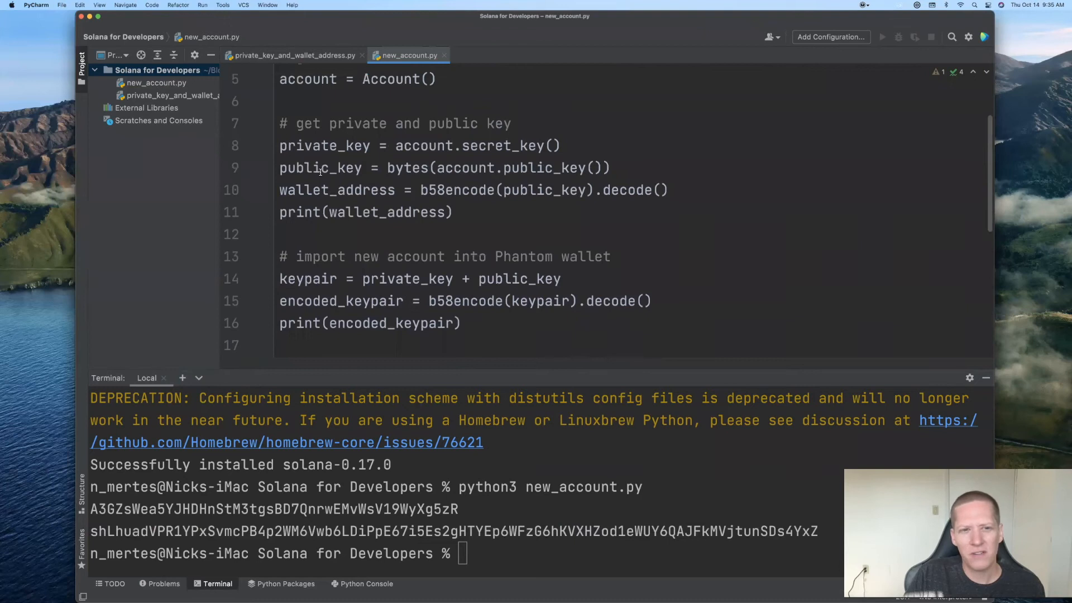
mouse_move(517, 215)
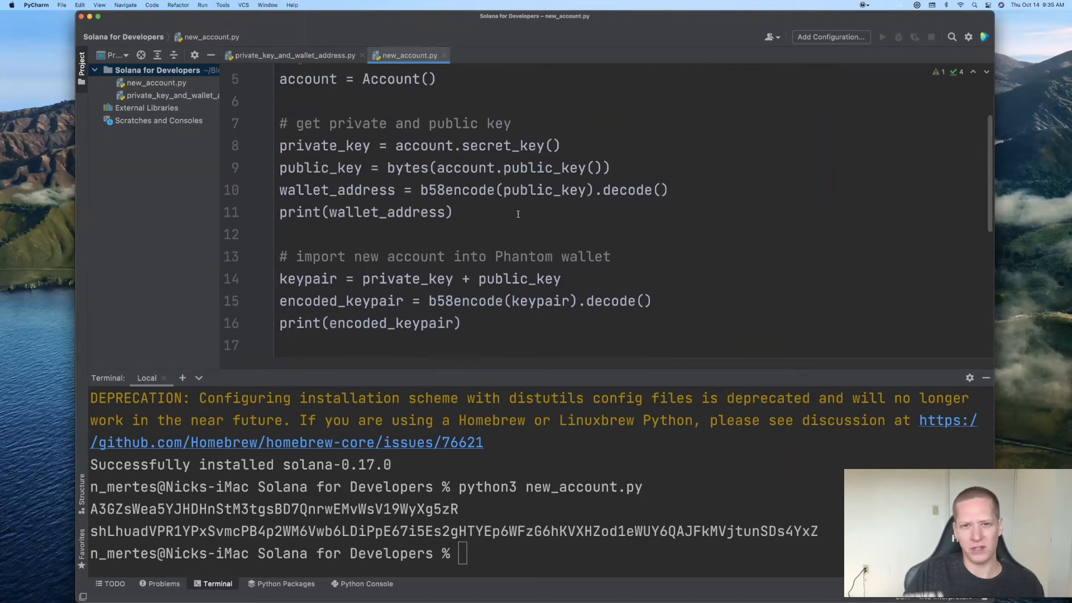
scroll("down", 3)
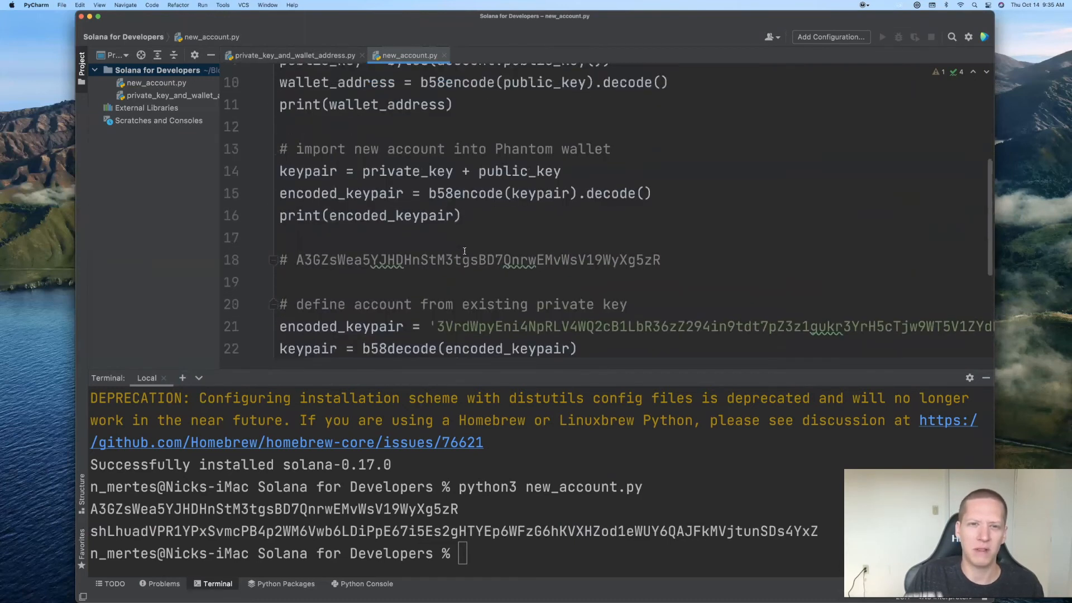
scroll("up", 3)
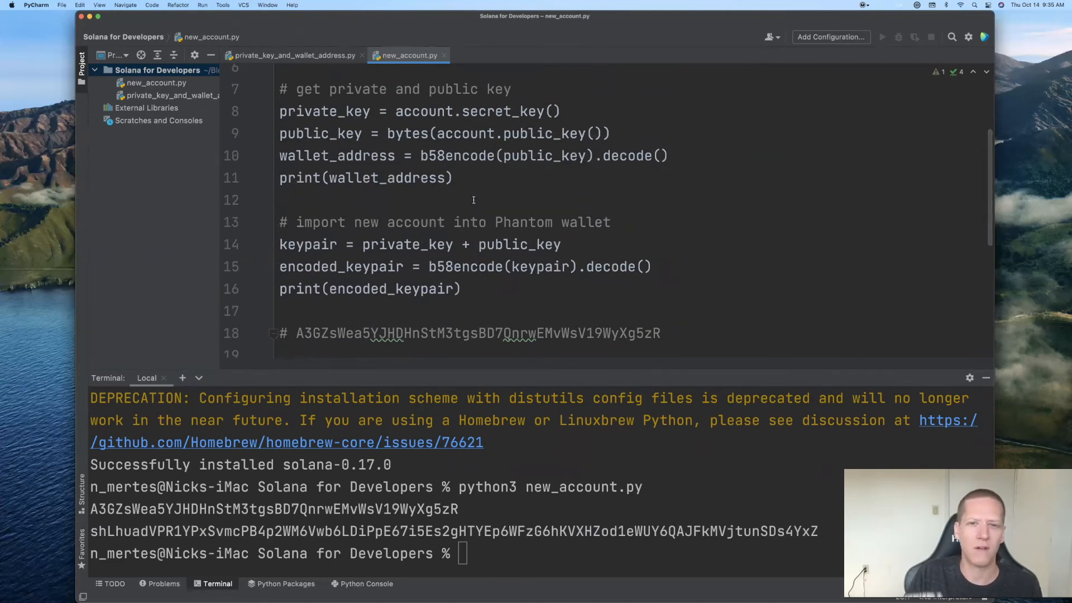
scroll("down", 3)
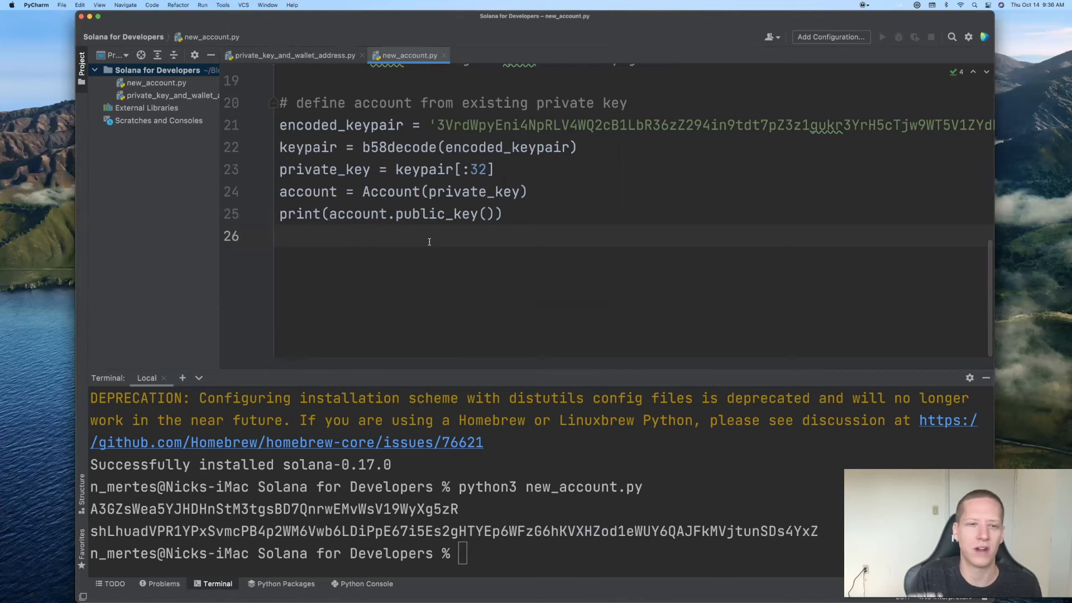
Add print(type(account.public_key())) and rerun new_account.py, showing a solana.publickey.PublicKey class
type("print(")
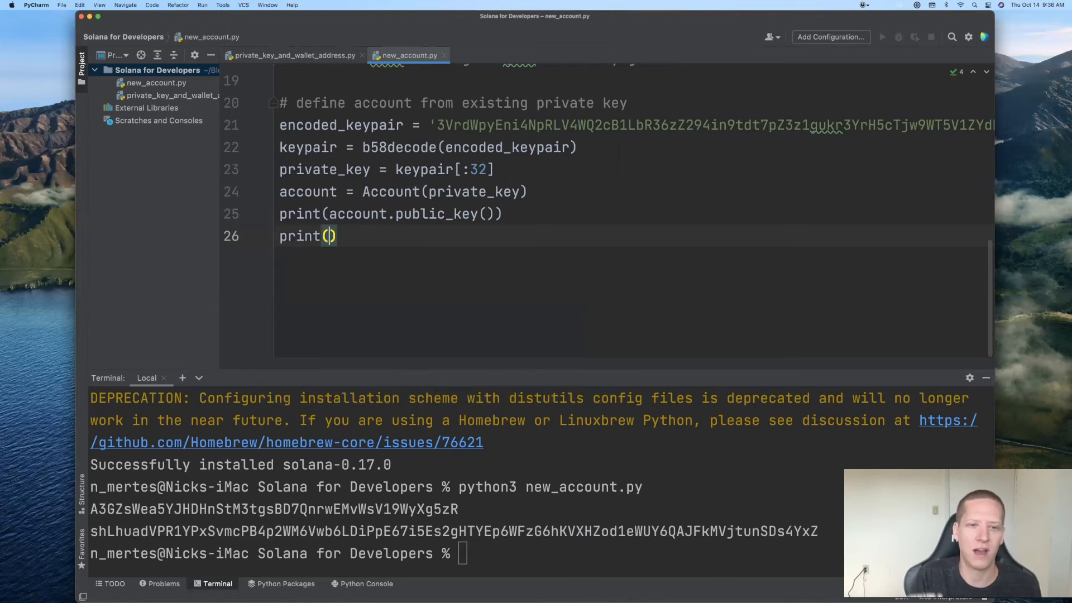
type("type(account")
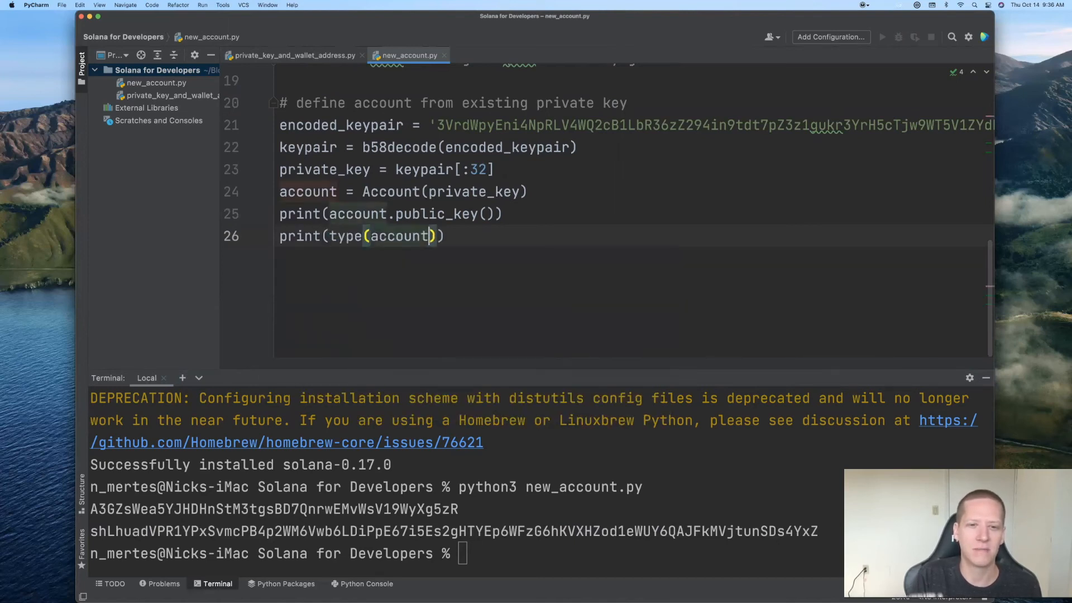
type(".public_key(")
left_click(648, 553)
type("python3 new_account.py")
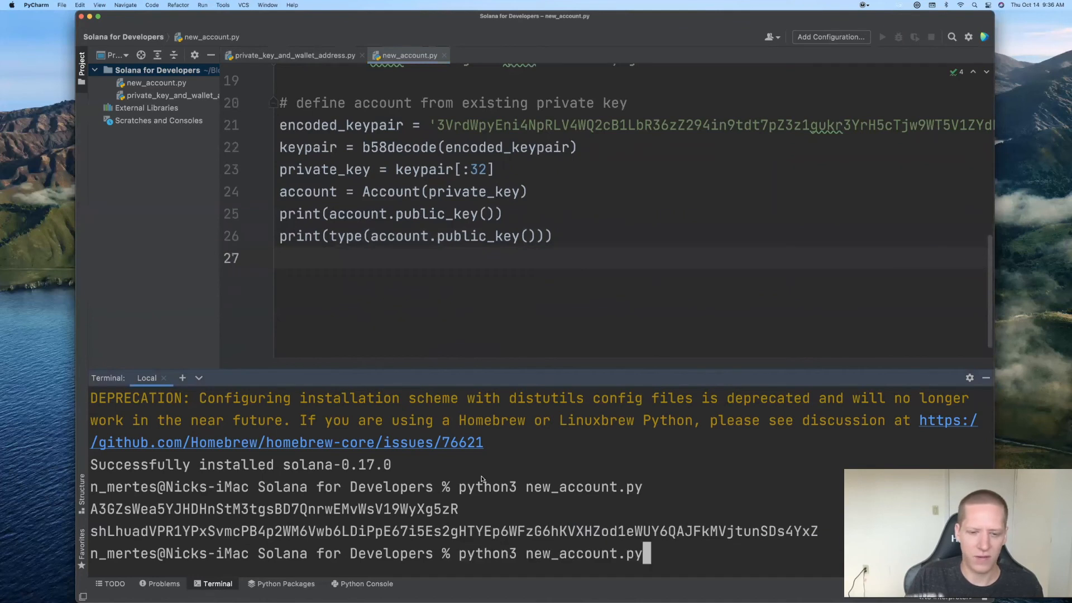
key("Return")
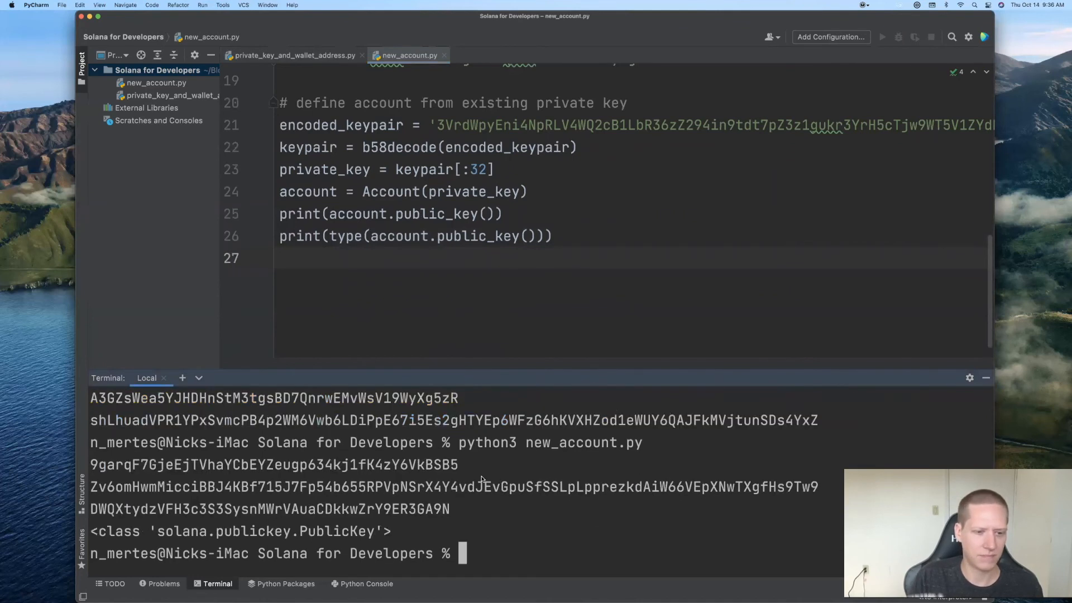
scroll("up", 3)
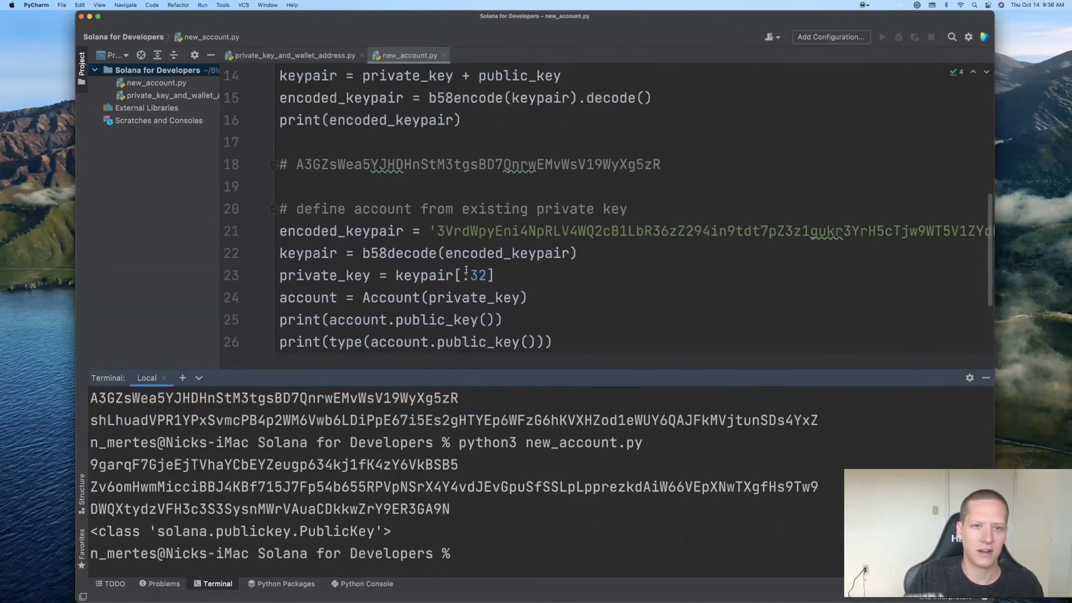
scroll("up", 3)
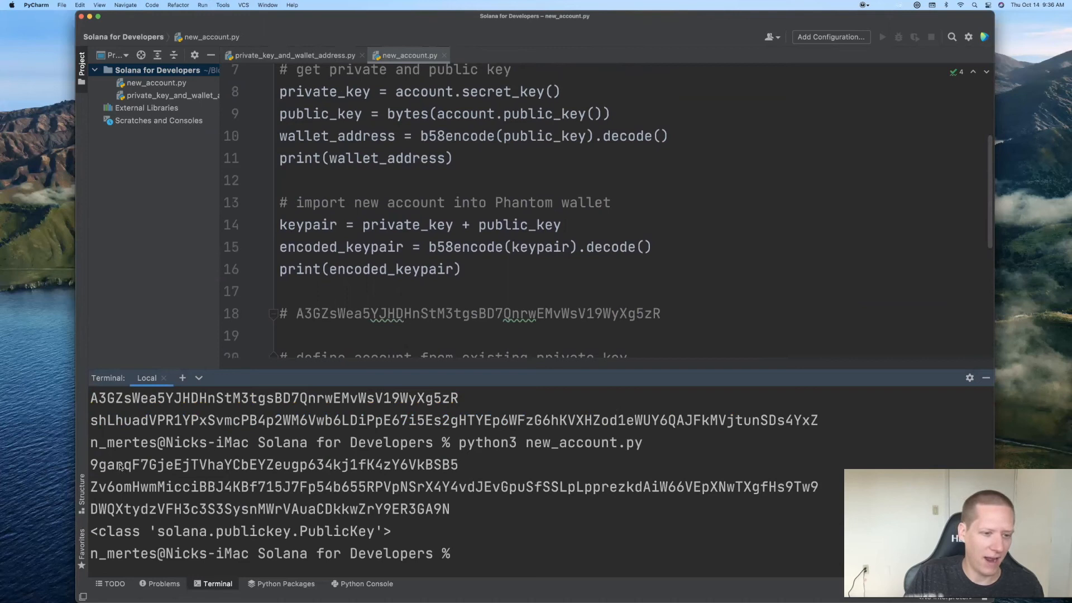
scroll("up", 3)
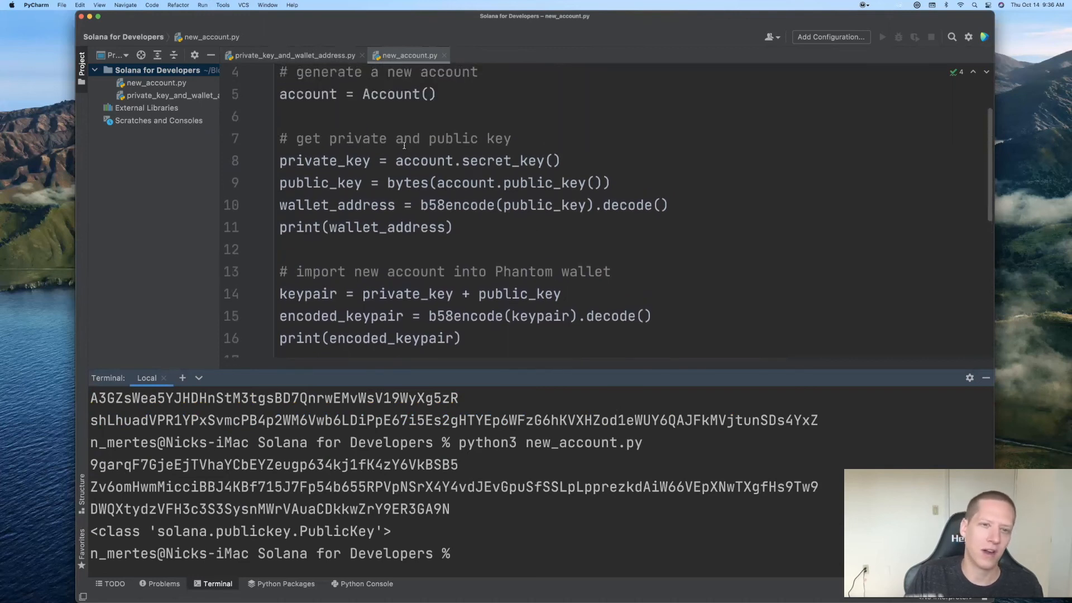
scroll("up", 3)
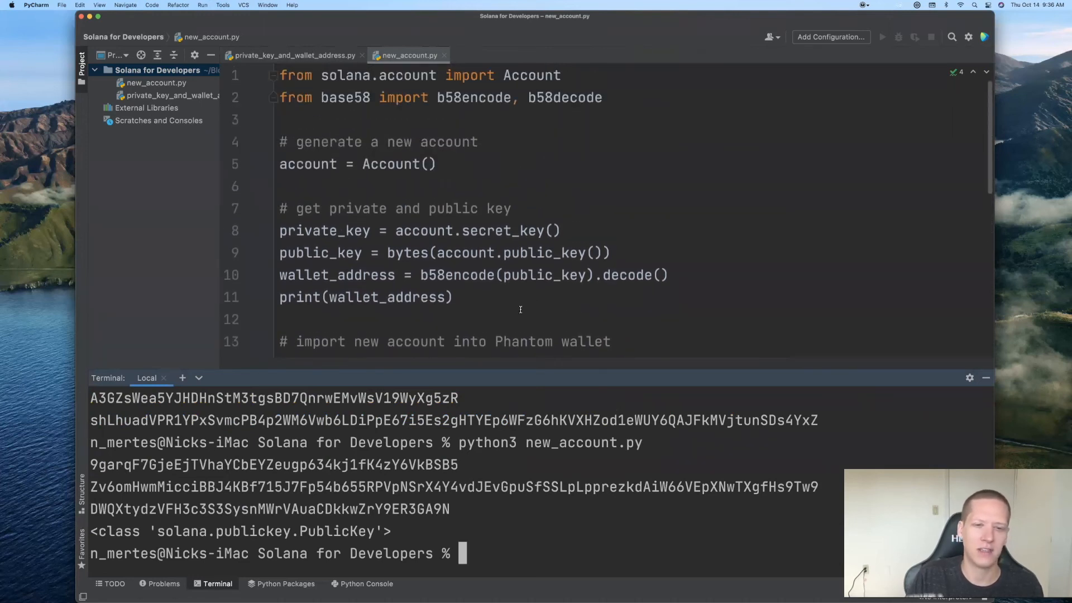
scroll("down", 3)
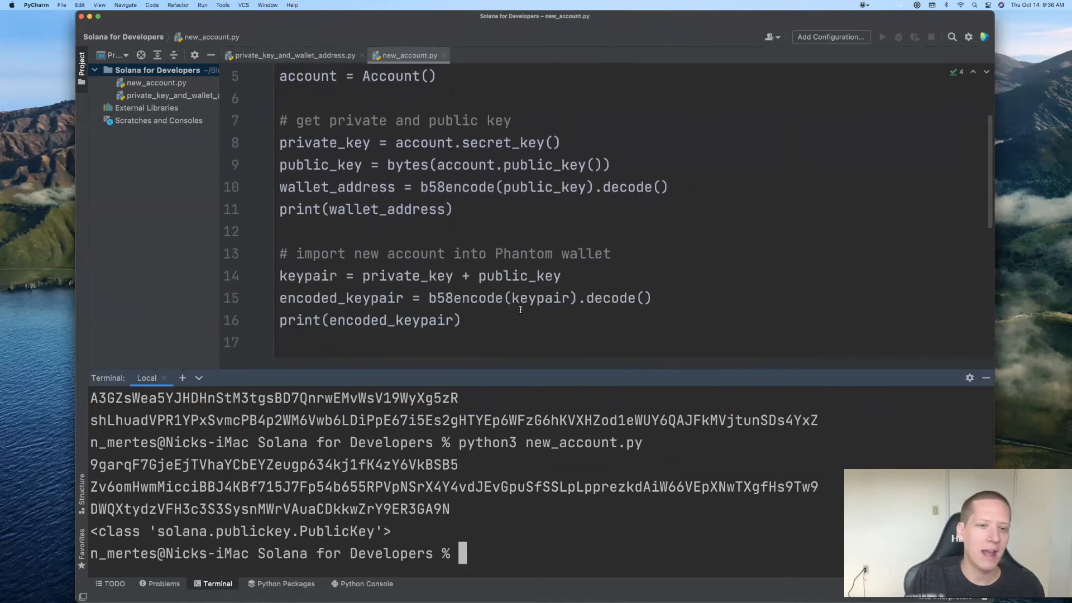
scroll("down", 3)
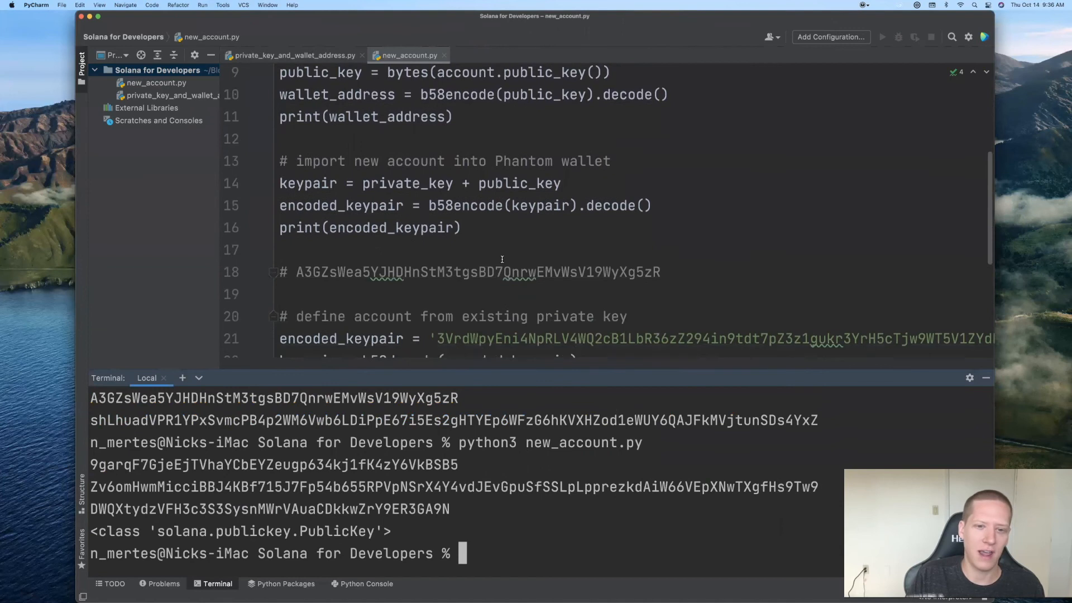
scroll("down", 3)
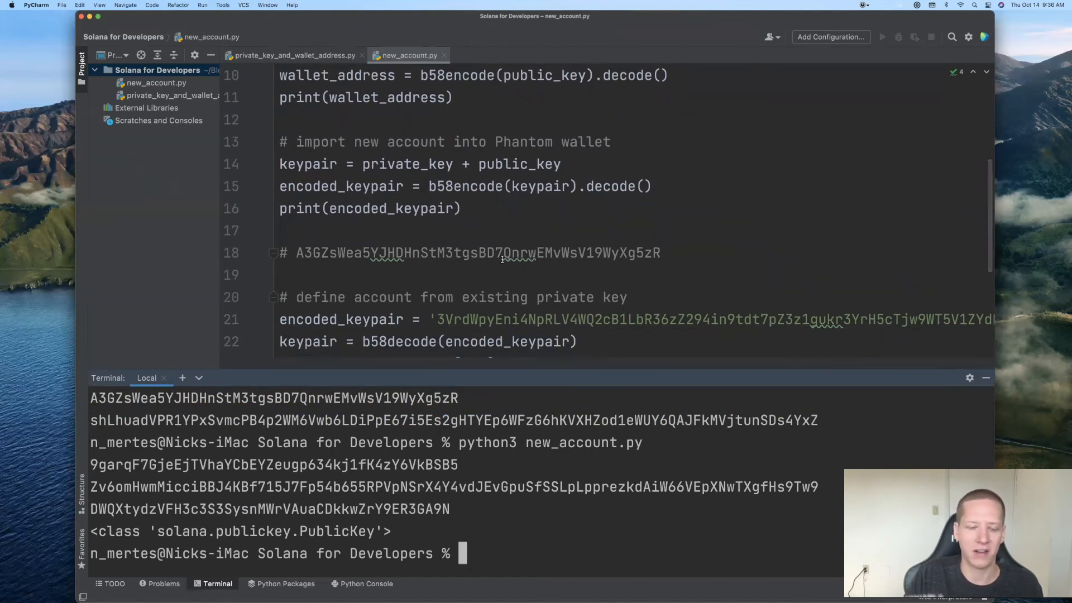
scroll("down", 3)
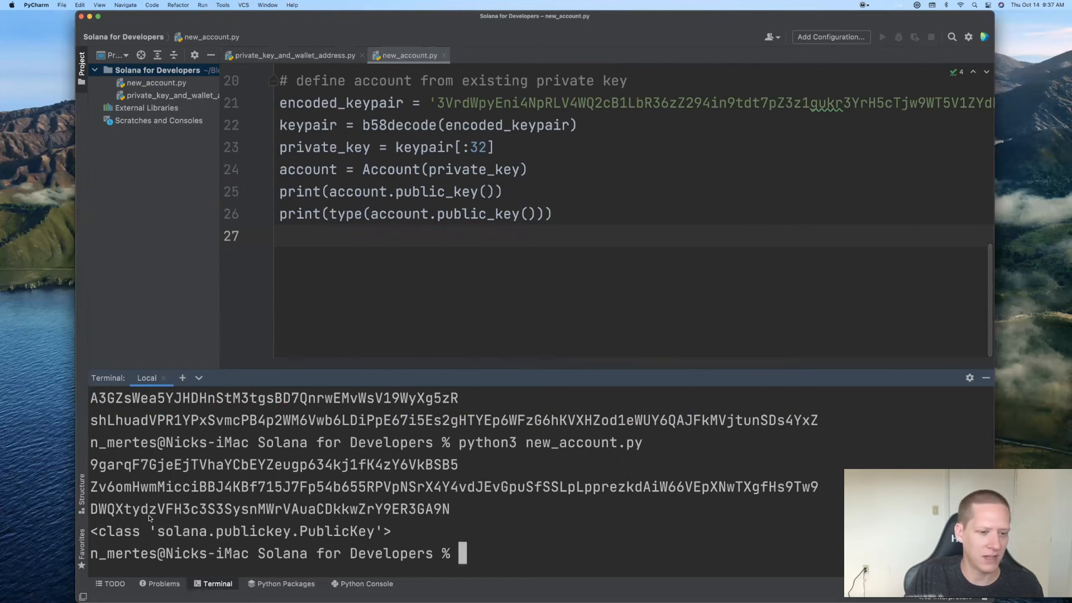
mouse_move(338, 121)
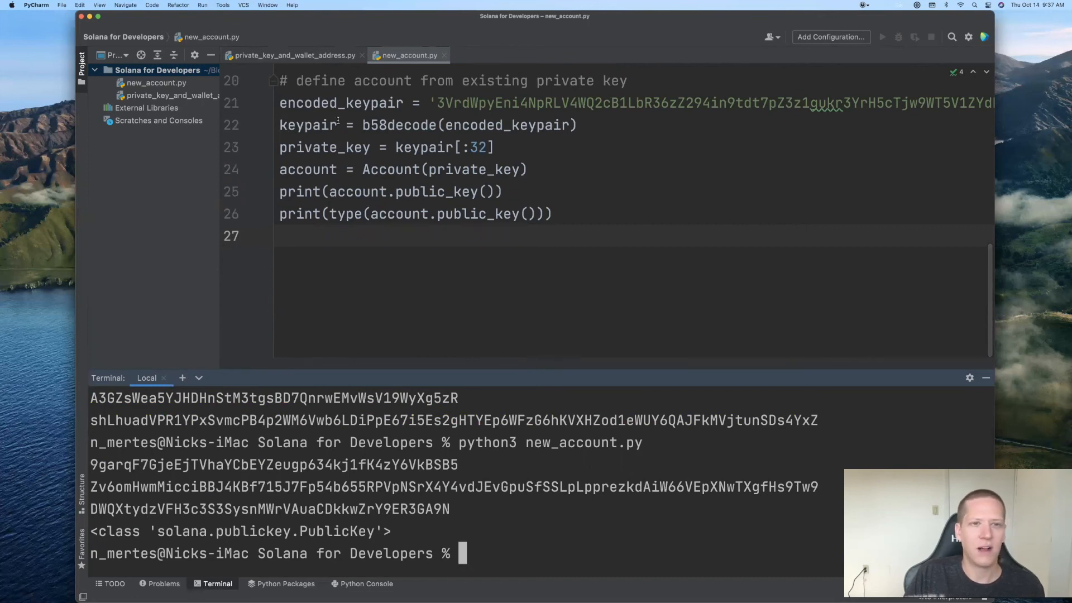
left_click(292, 56)
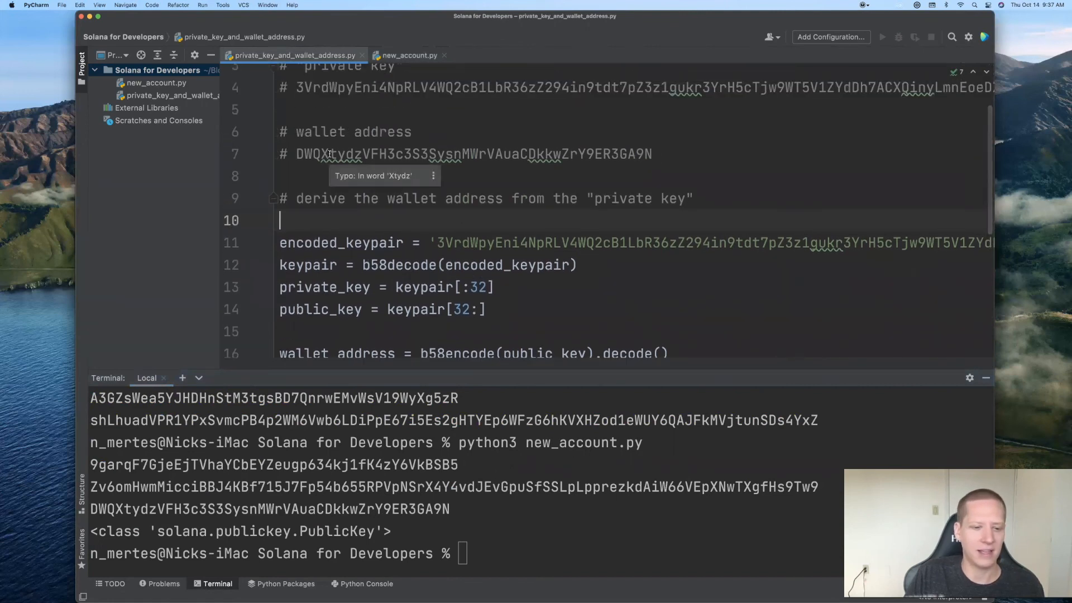
left_click(406, 55)
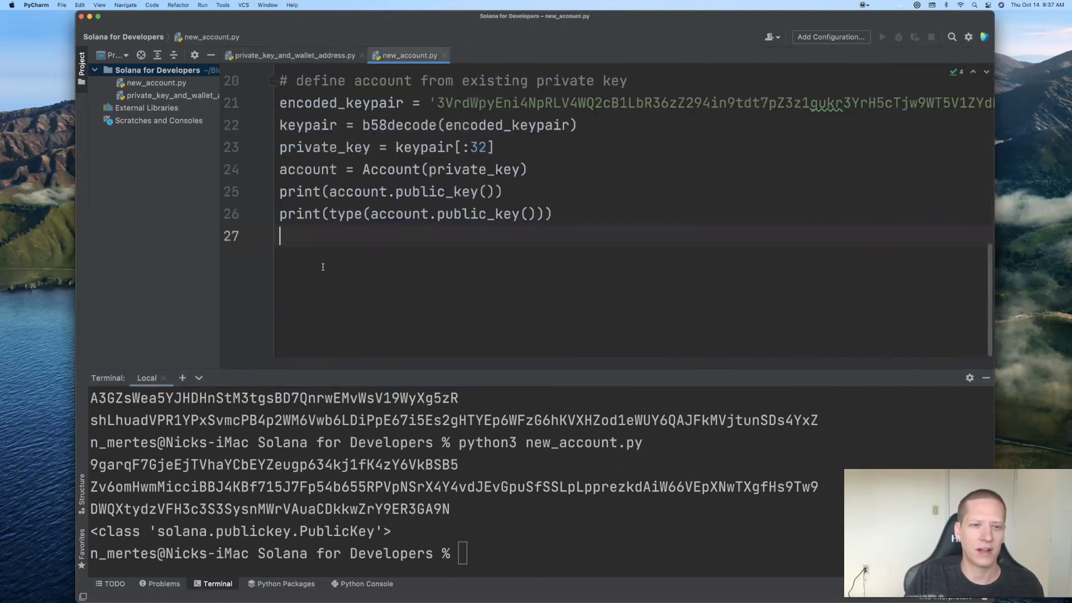
mouse_move(144, 525)
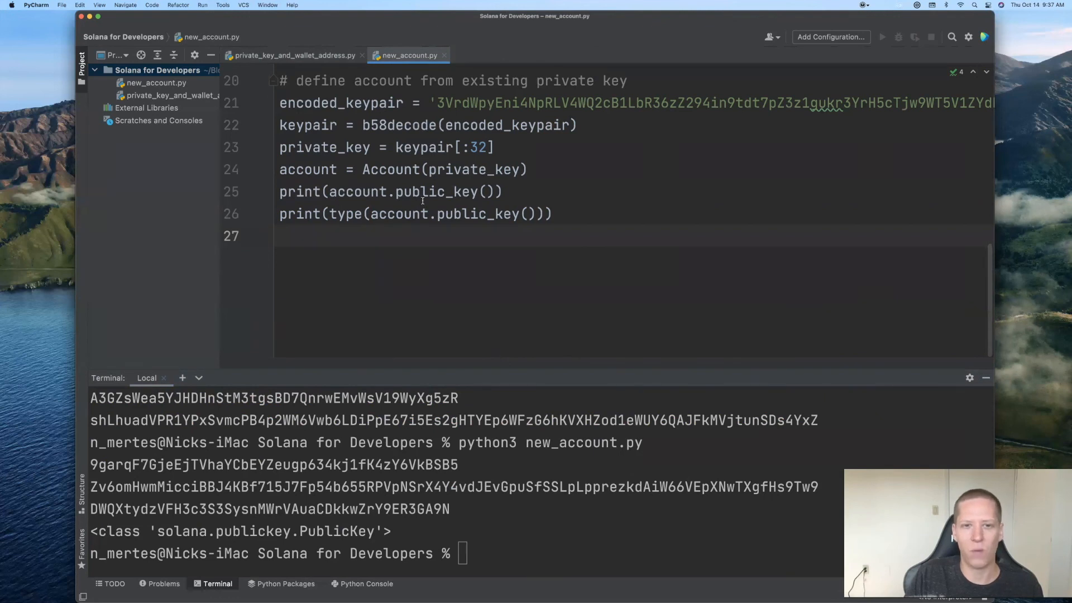
mouse_move(126, 540)
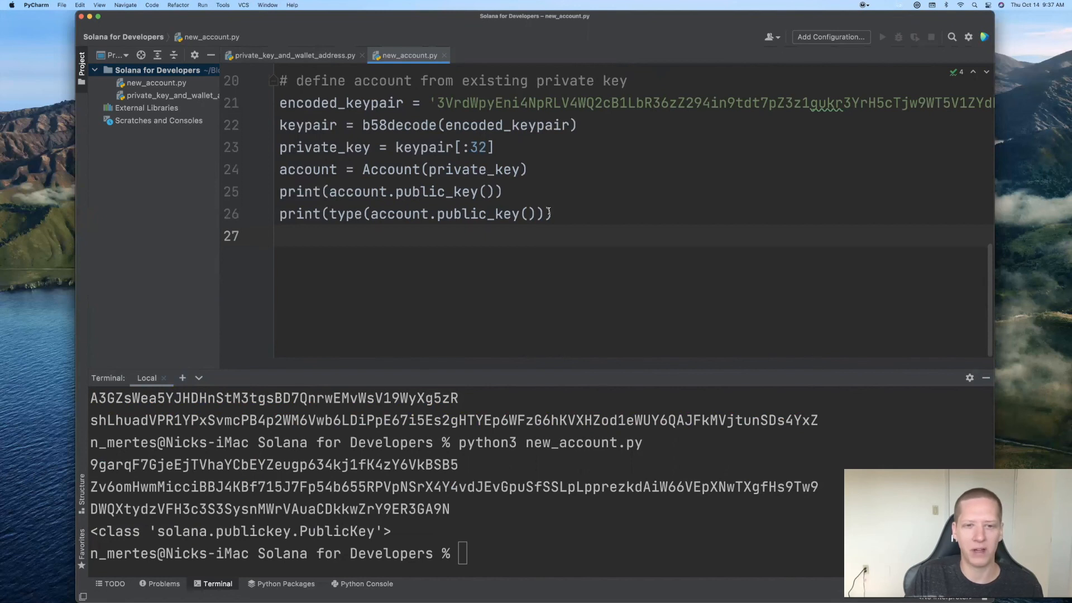
scroll("up", 3)
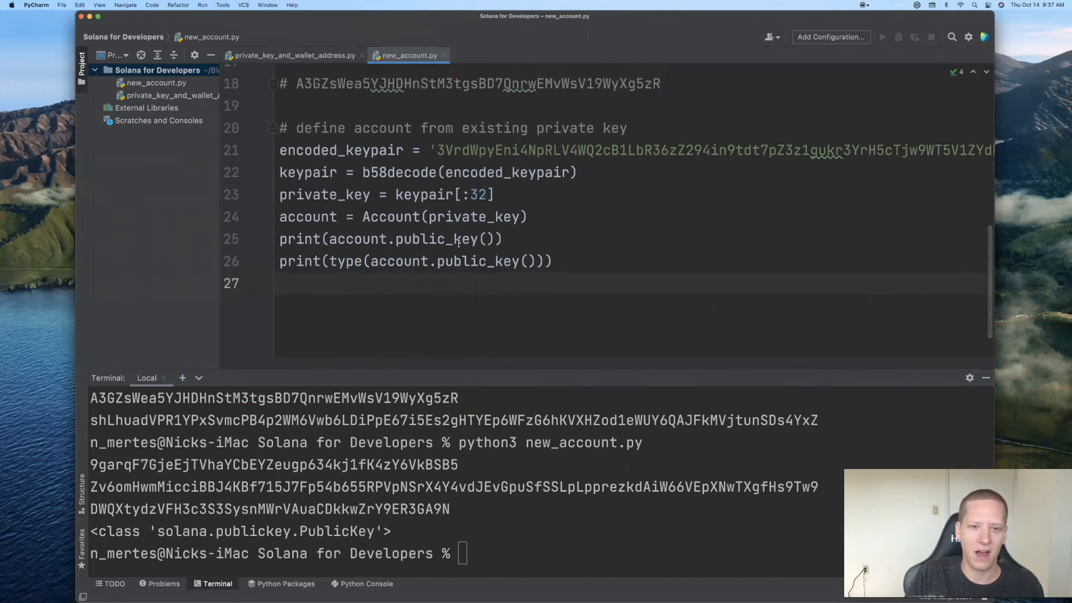
scroll("up", 3)
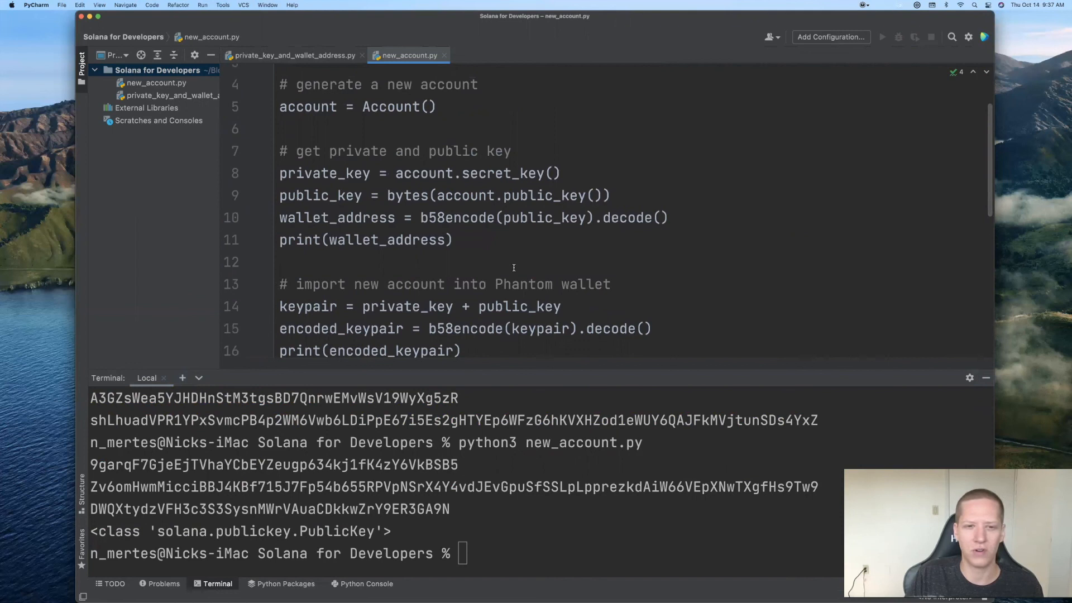
scroll("down", 3)
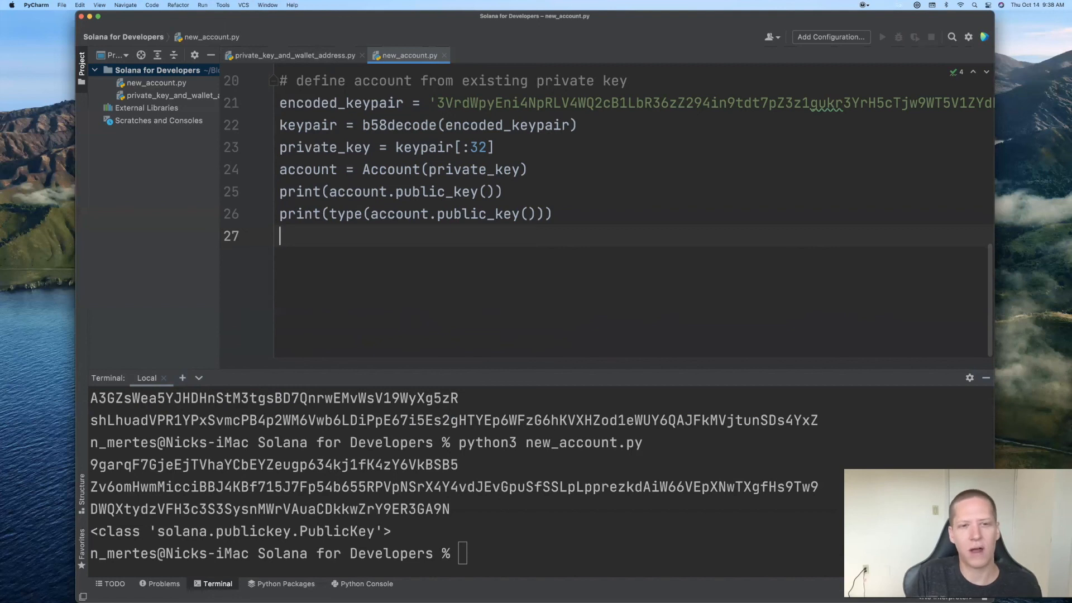
Add print(str(account.public_key())) so the wallet address prints as plain text
type("print")
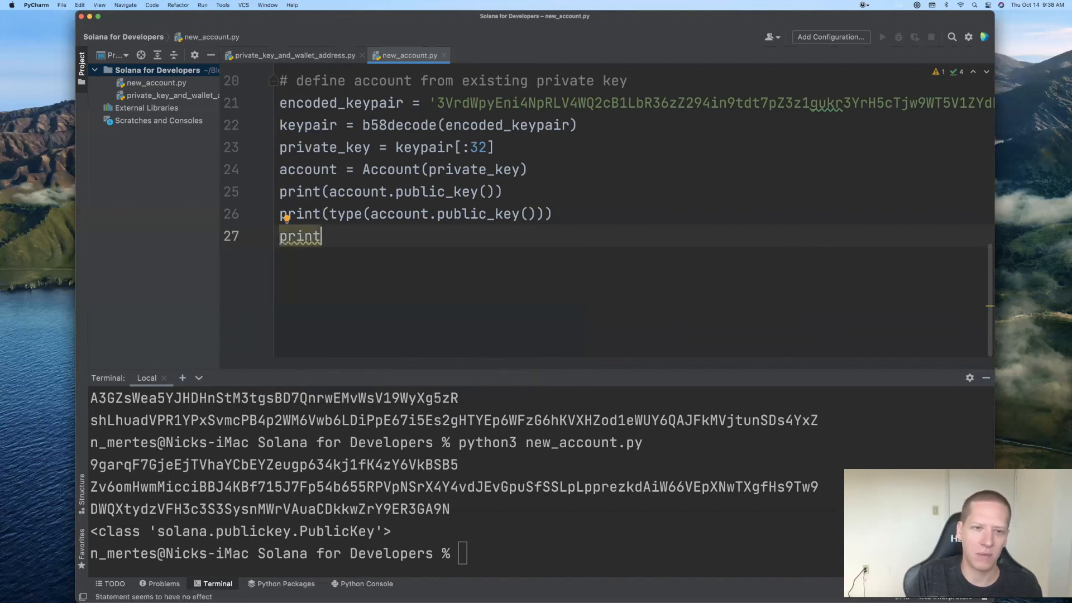
type("(str()")
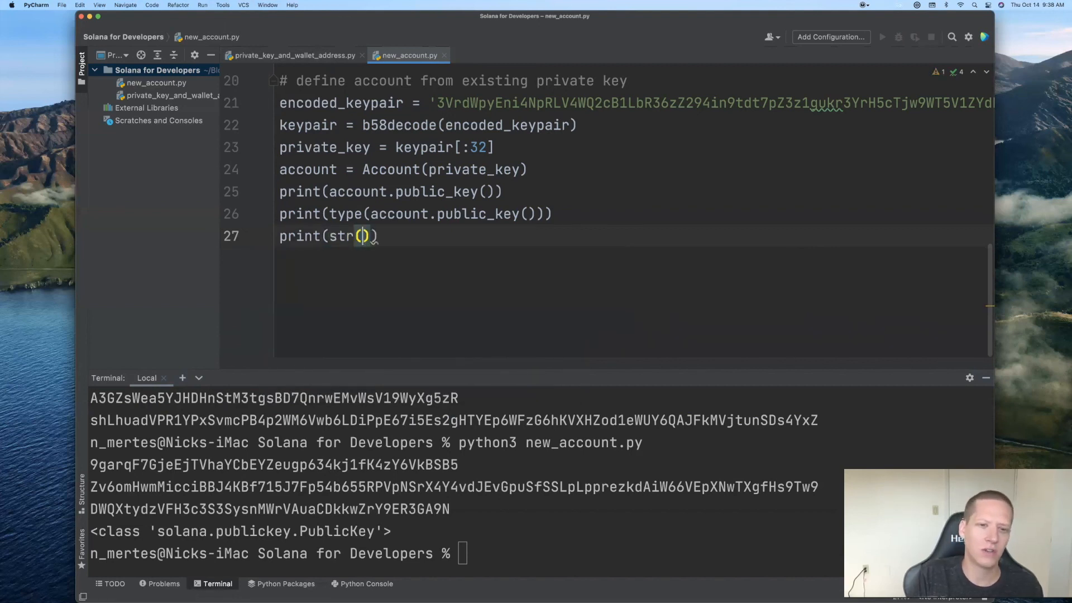
type("acou")
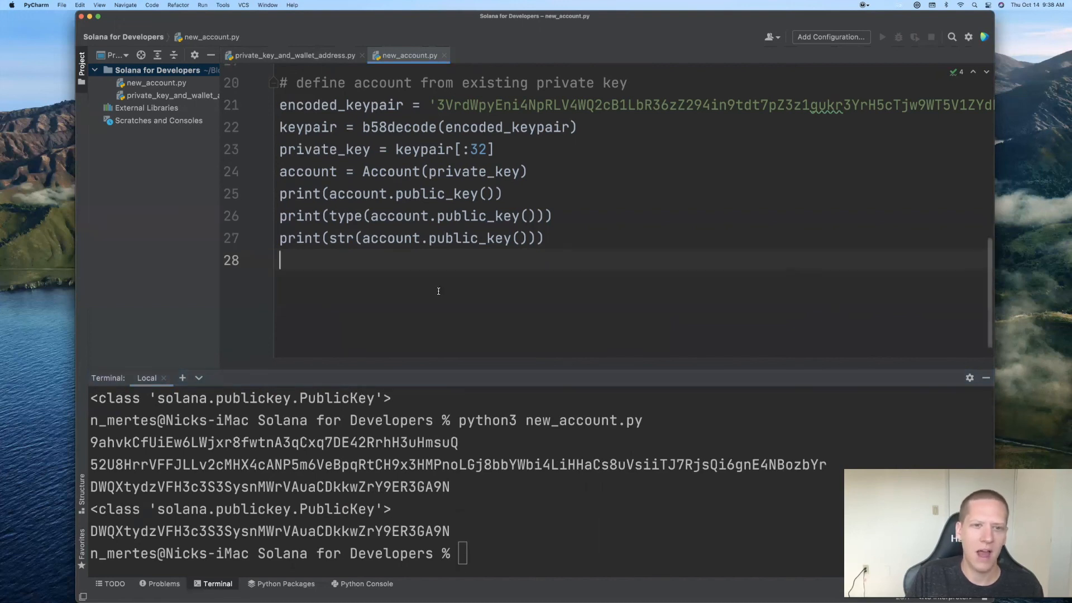
scroll("up", 3)
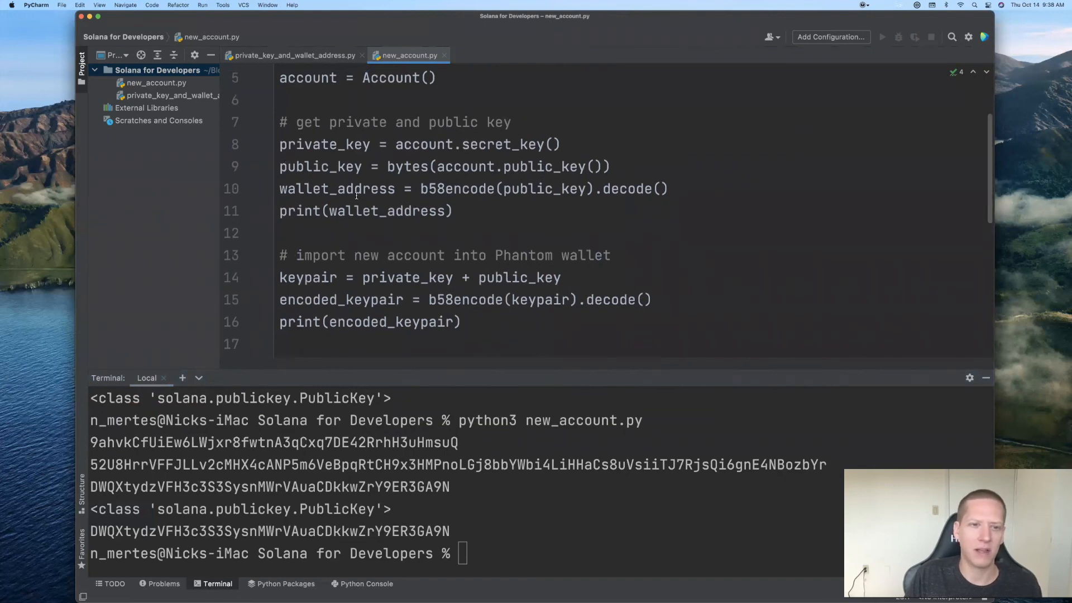
scroll("down", 3)
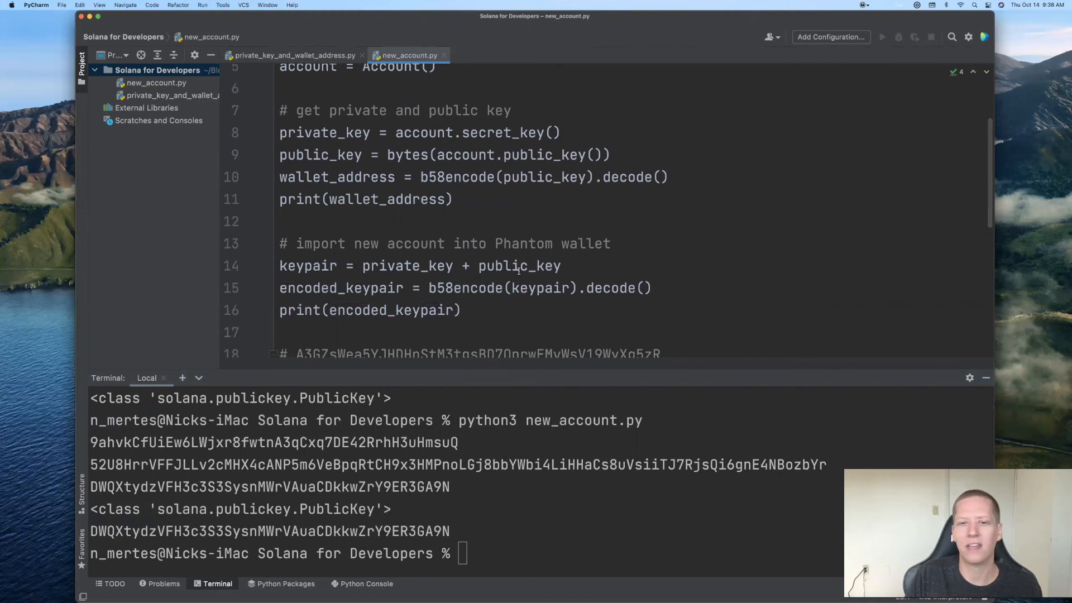
scroll("down", 3)
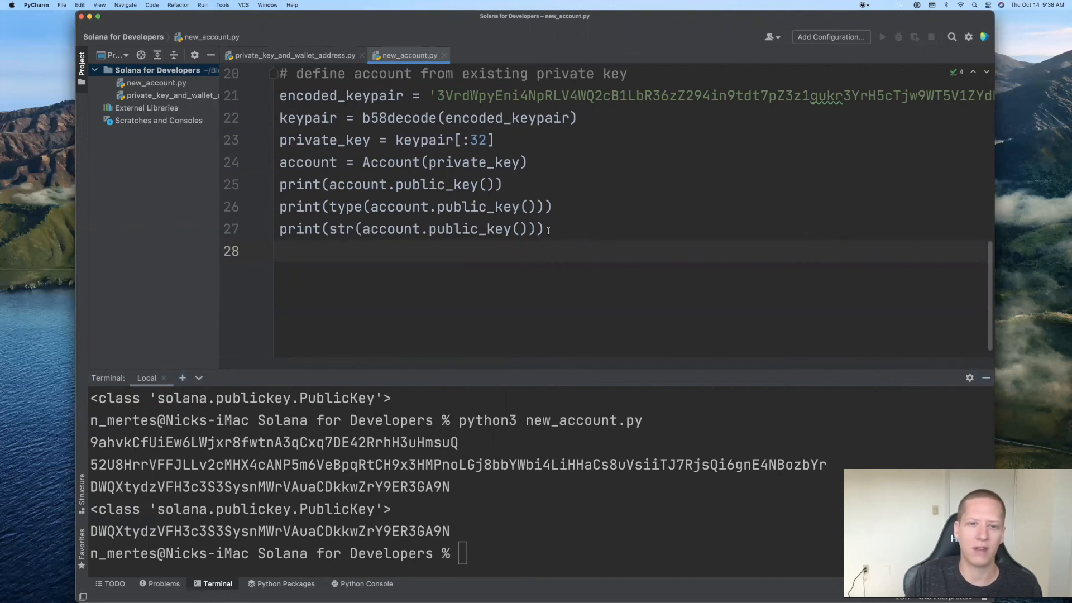
scroll("up", 3)
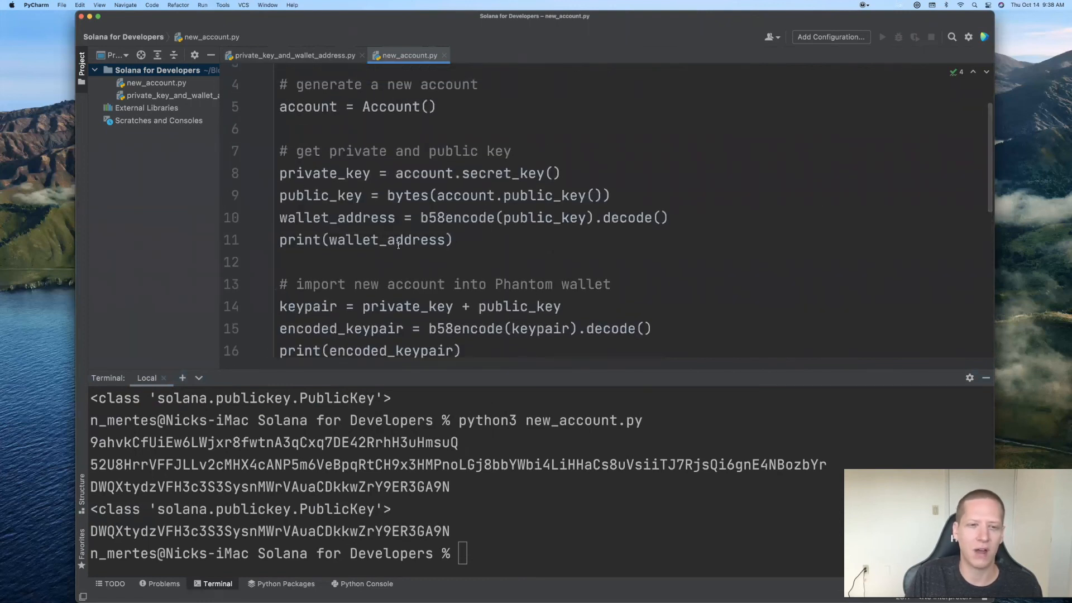
scroll("down", 3)
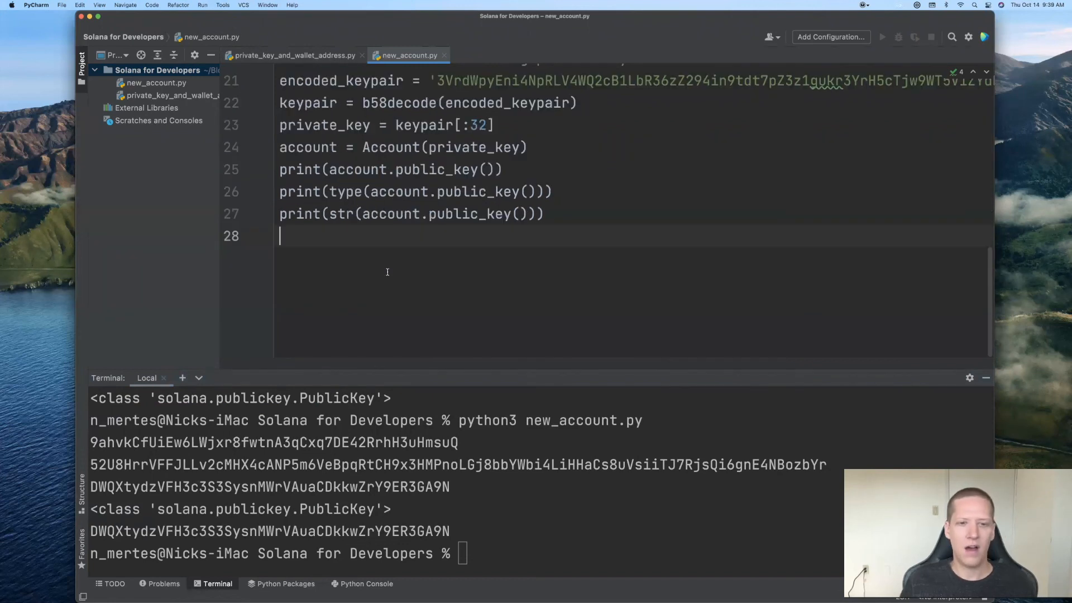